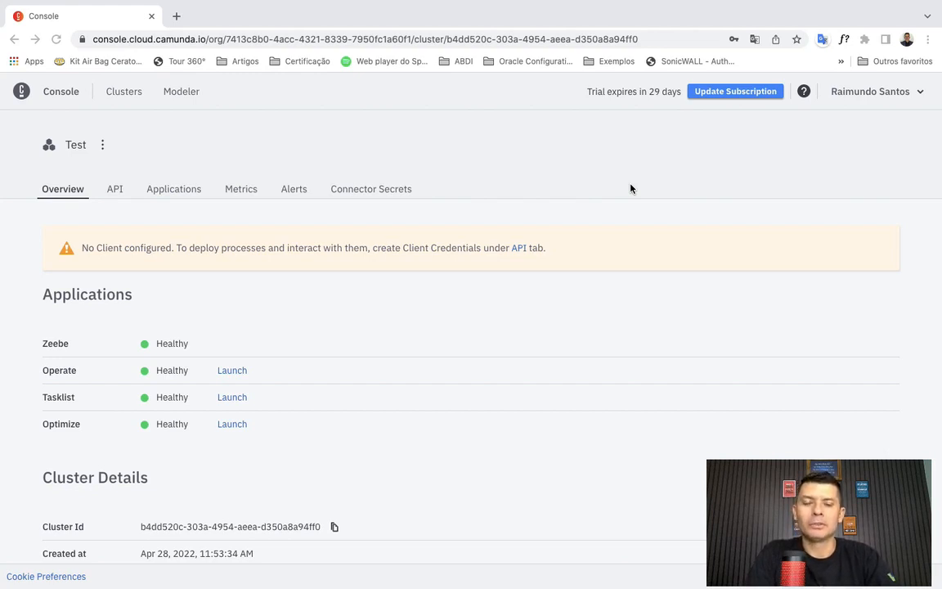
pyautogui.moveTo(471, 326)
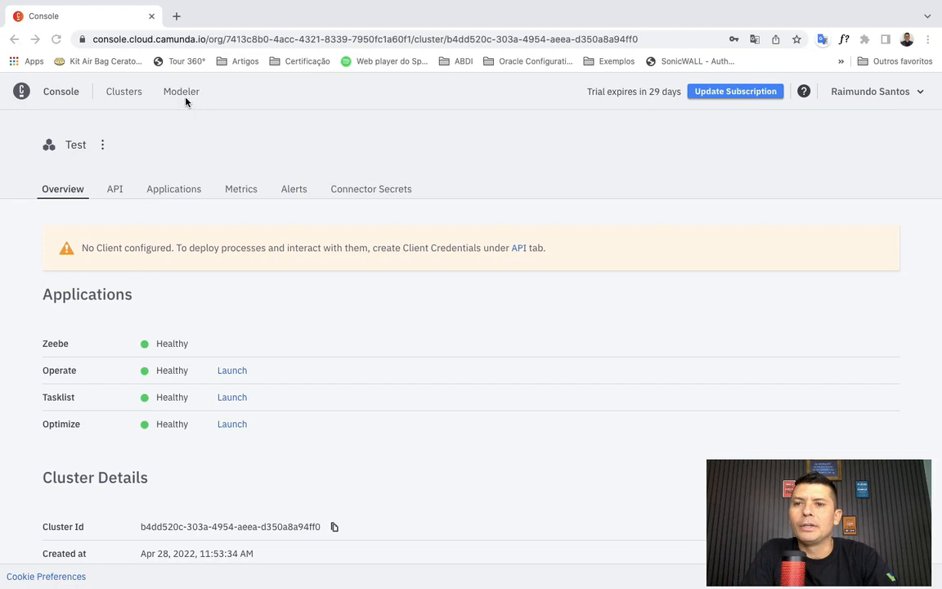
# Step: Open Camunda Modeler from the Console navigation; its home page lists no projects
pyautogui.click(181, 91)
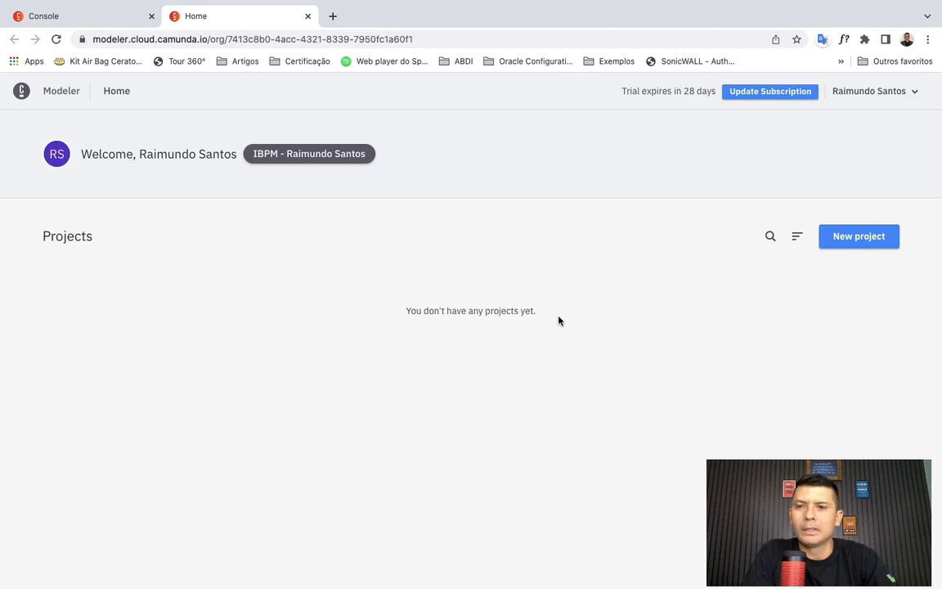
pyautogui.moveTo(444, 247)
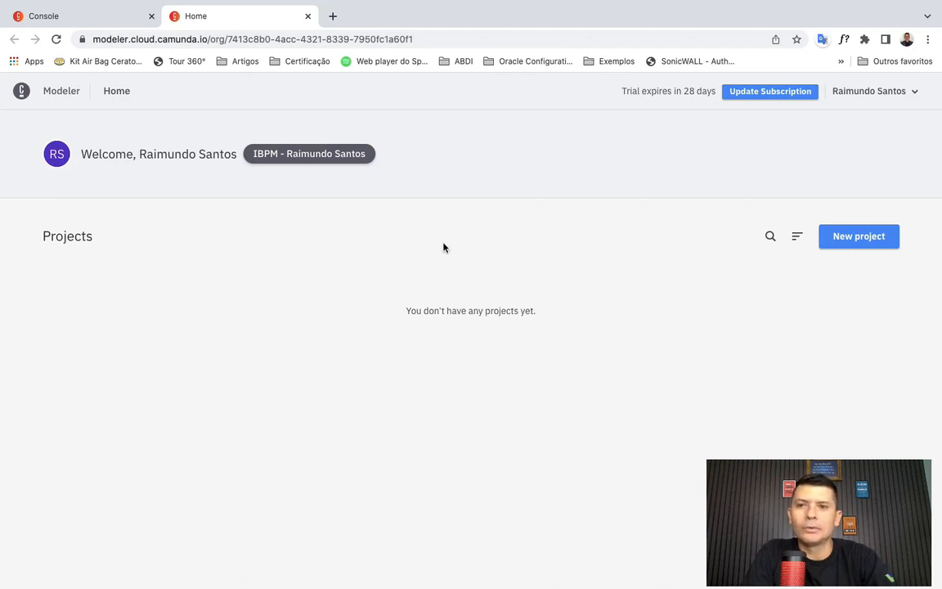
pyautogui.moveTo(493, 287)
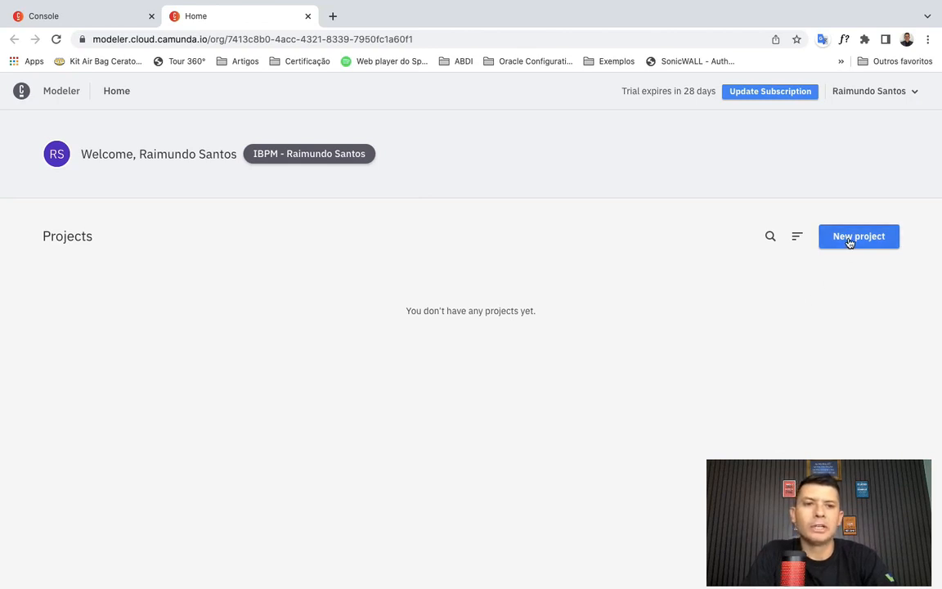
# Step: Create a new project and name it 'Project A'
pyautogui.click(859, 236)
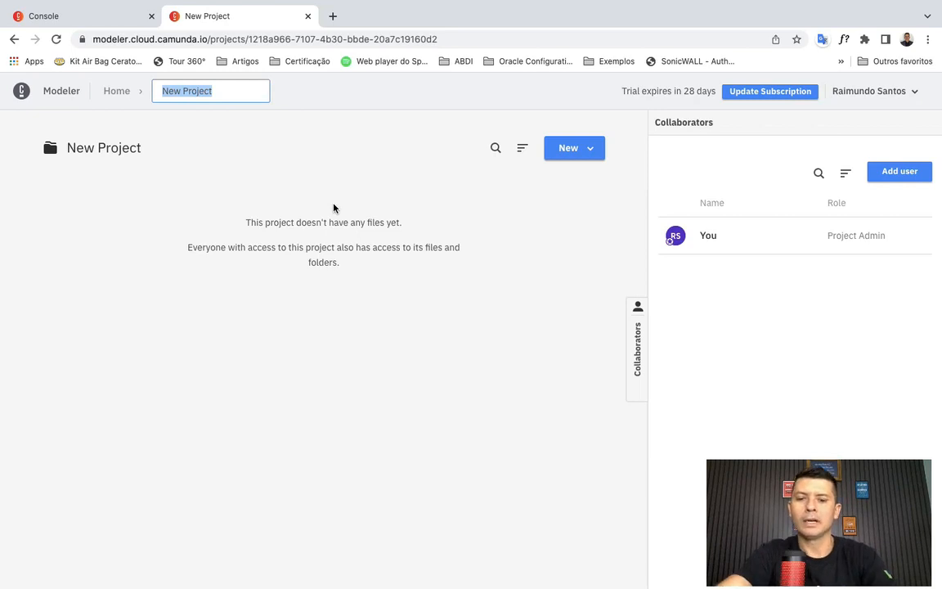
pyautogui.write('F')
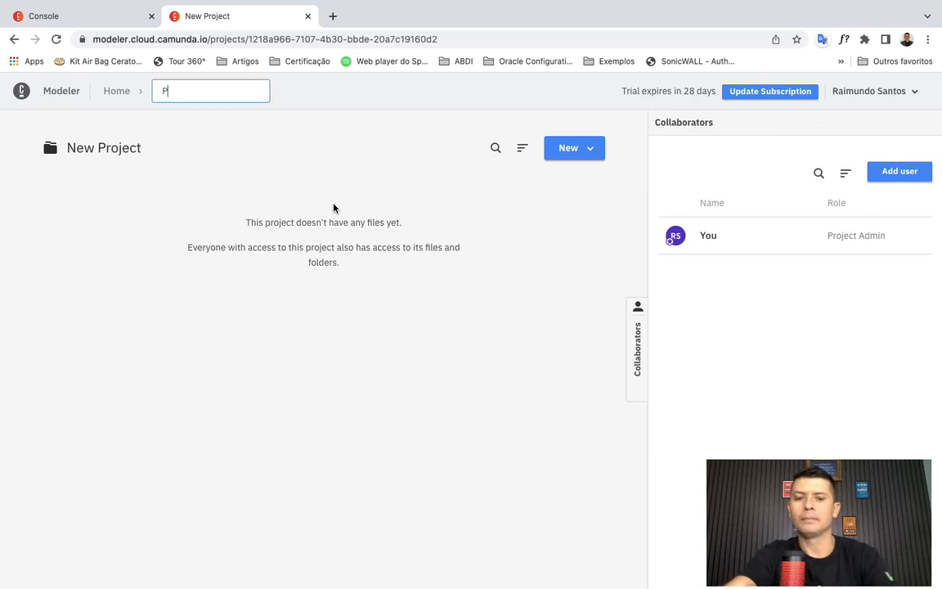
pyautogui.write('rojet A')
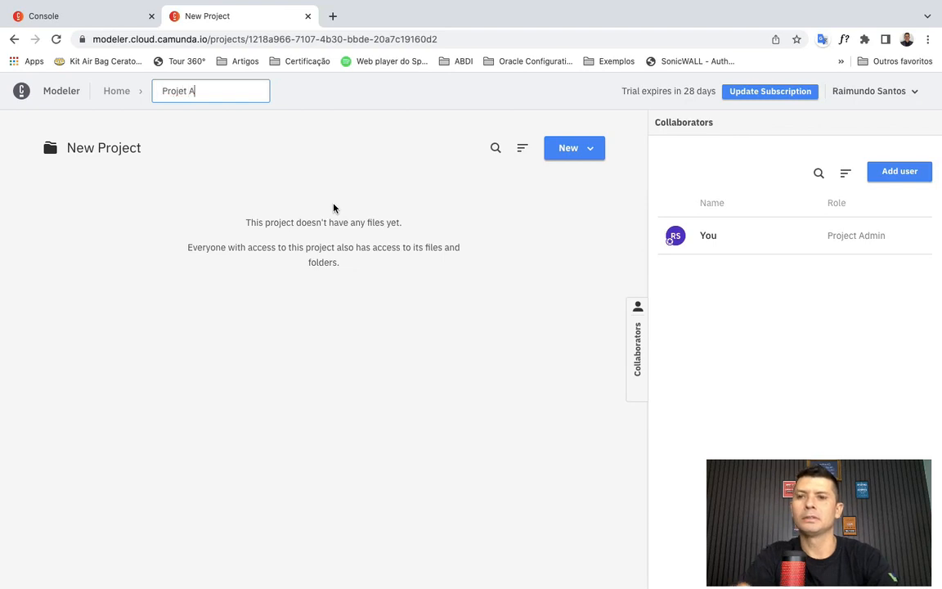
pyautogui.write('Project')
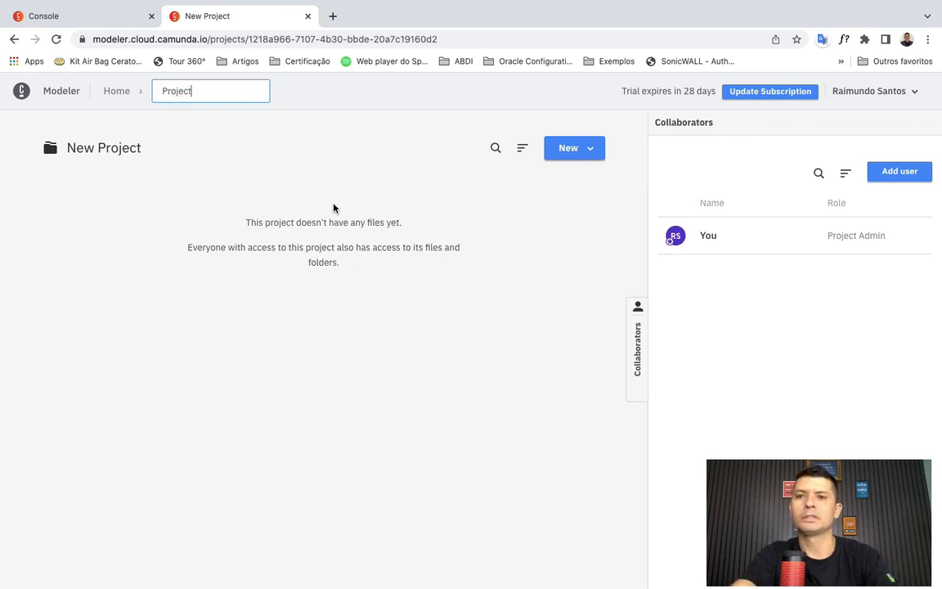
pyautogui.write('A')
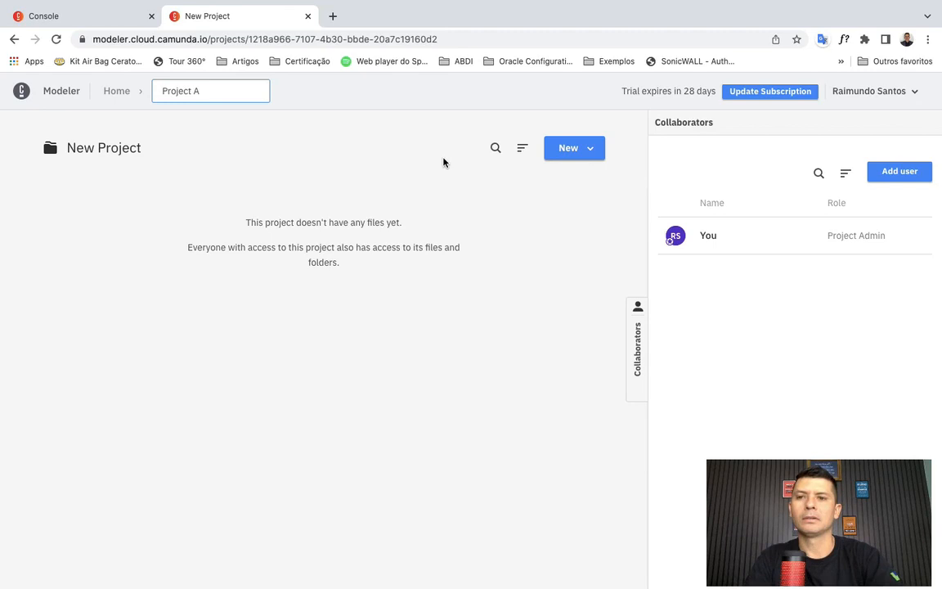
pyautogui.write('Project A')
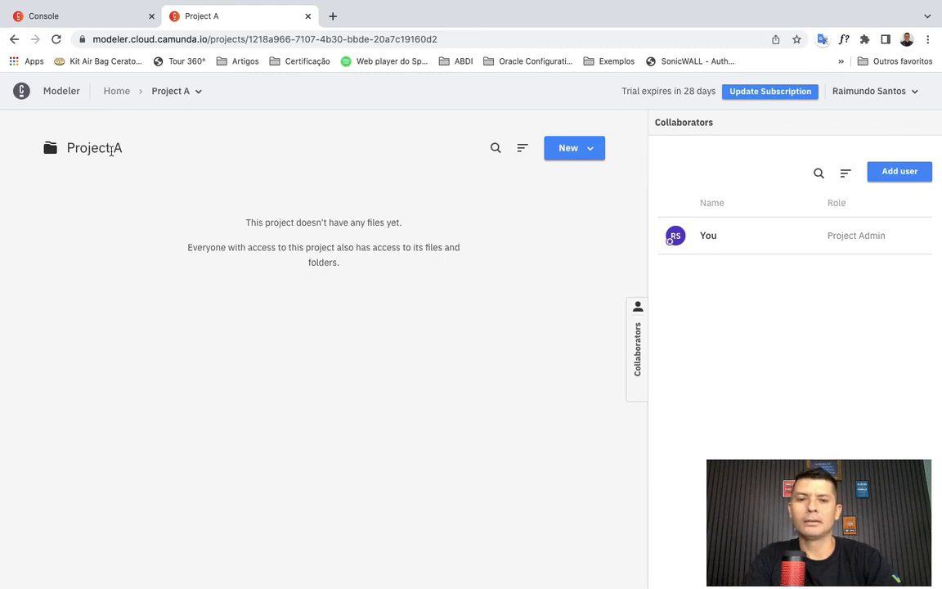
pyautogui.moveTo(216, 175)
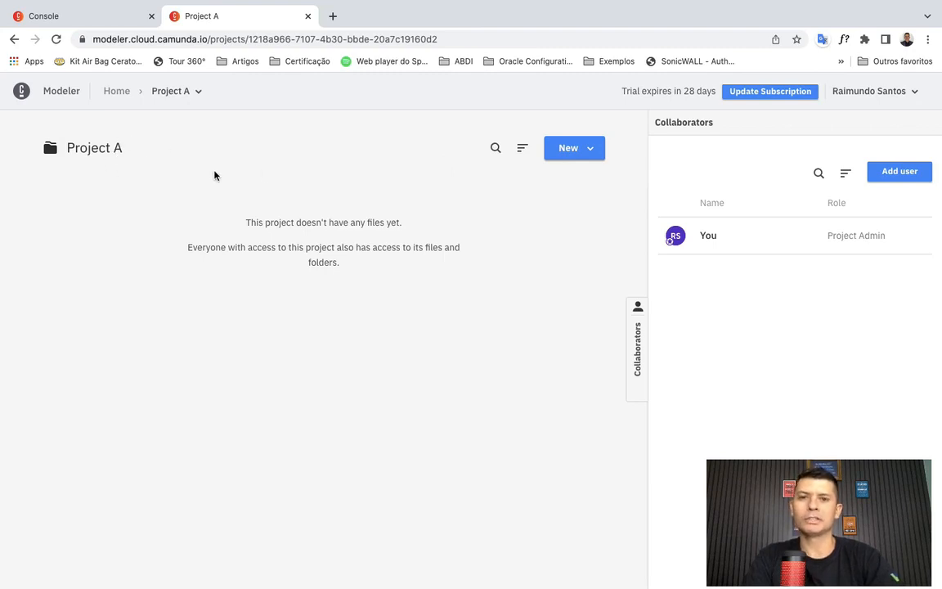
pyautogui.moveTo(575, 148)
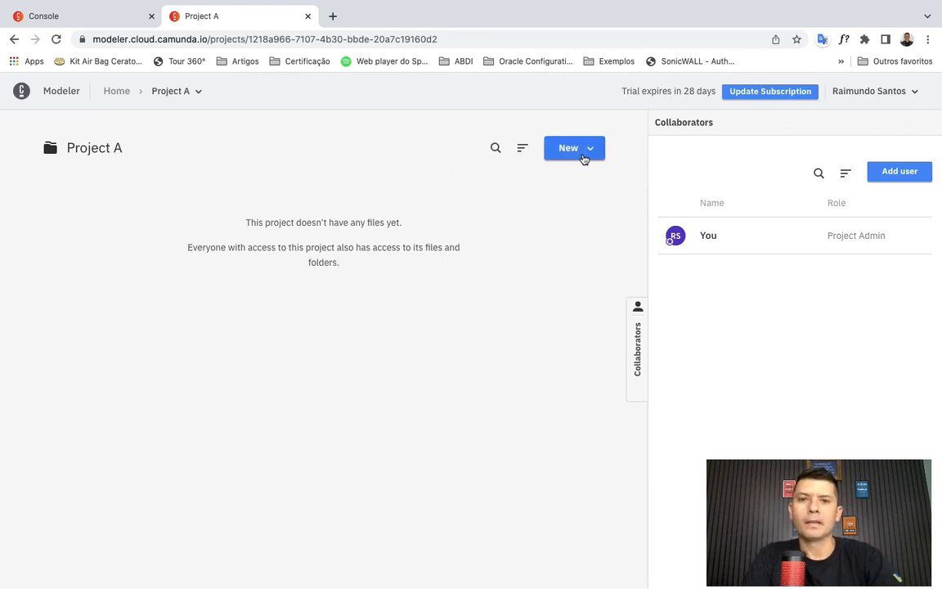
# Step: Show the New menu: BPMN diagram, DMN diagram, form, folder, upload files
pyautogui.click(574, 148)
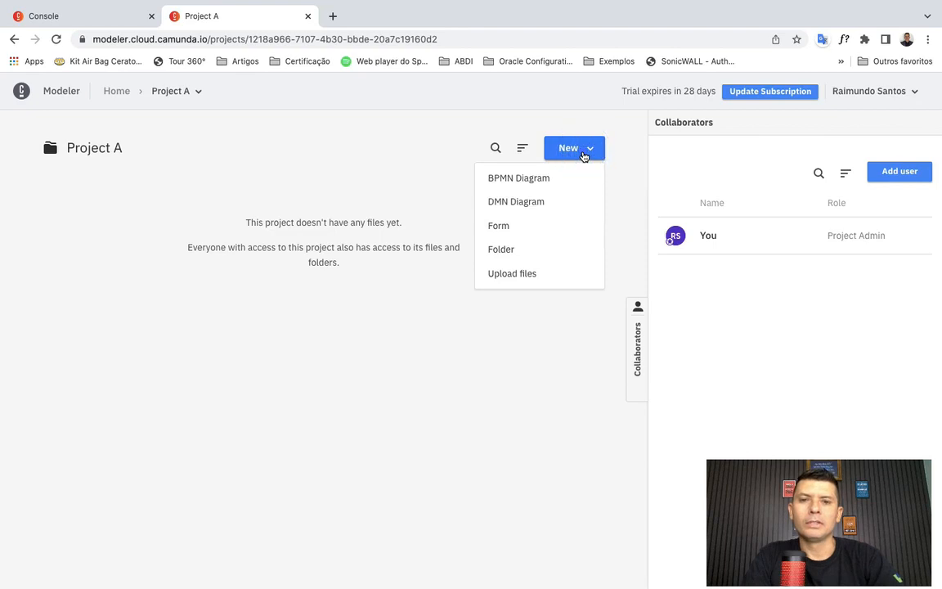
pyautogui.moveTo(518, 179)
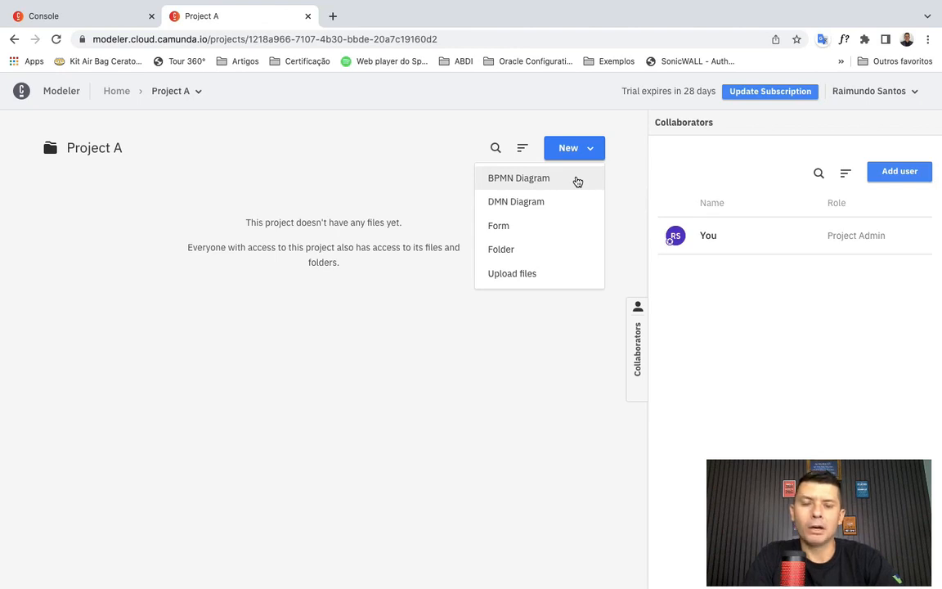
pyautogui.moveTo(570, 181)
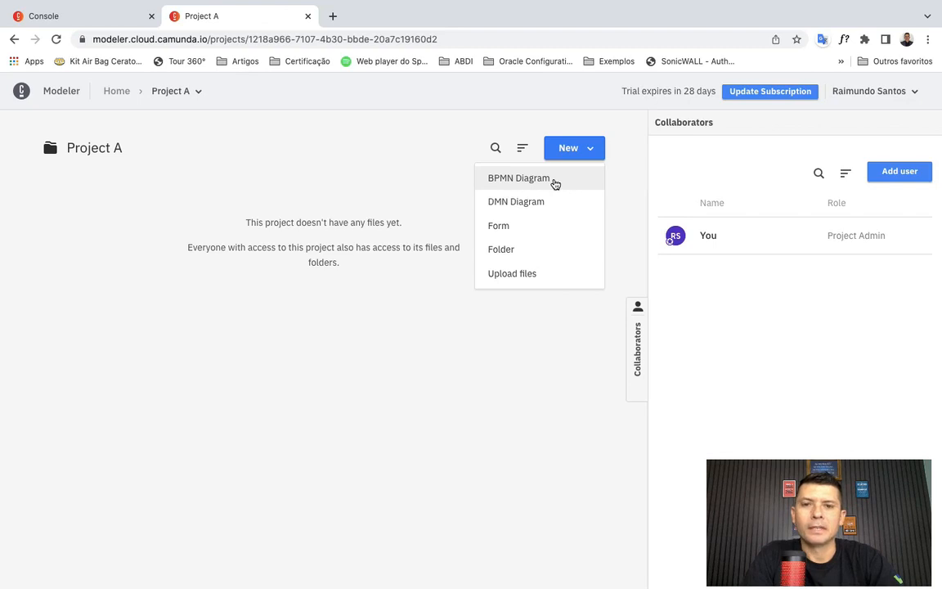
pyautogui.moveTo(544, 205)
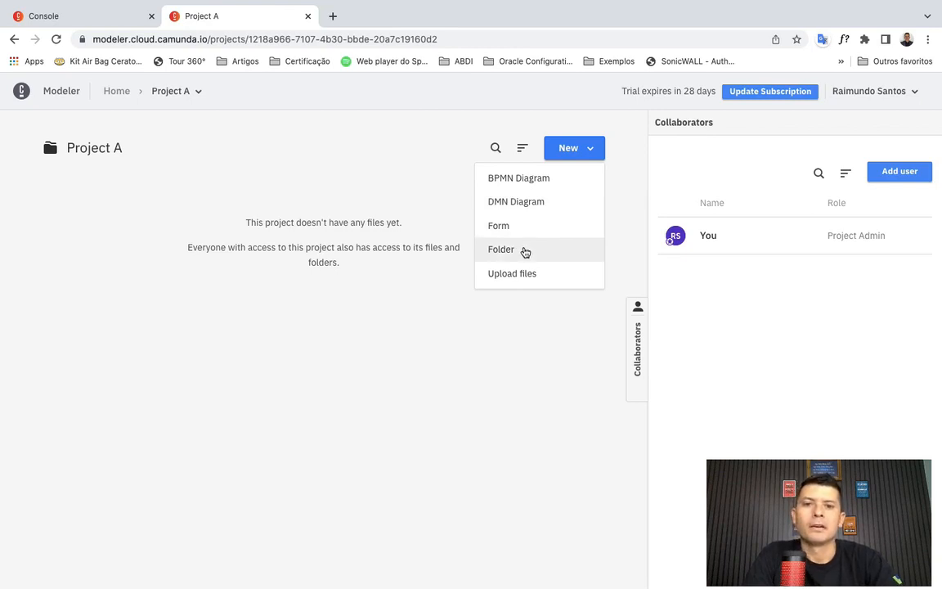
pyautogui.moveTo(512, 273)
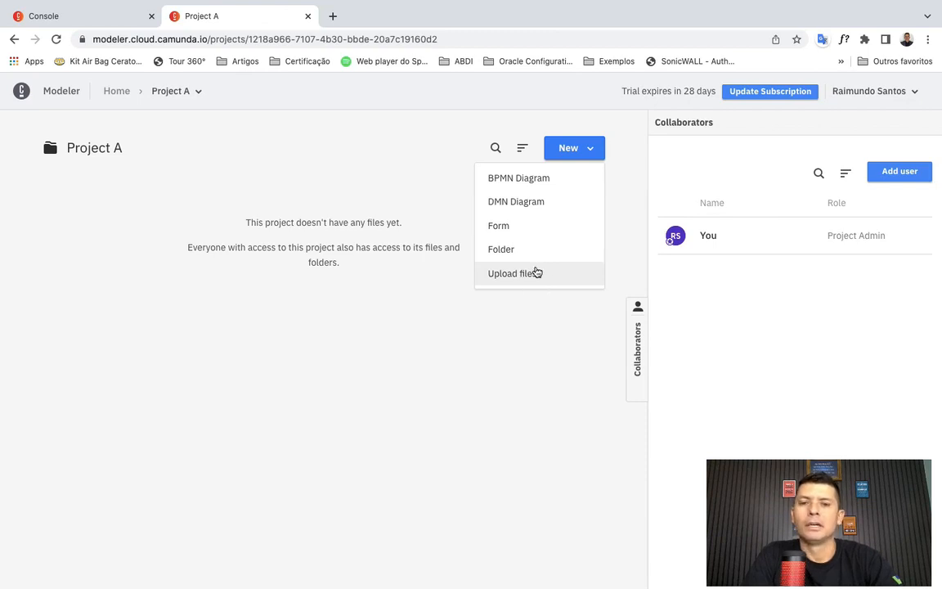
pyautogui.moveTo(518, 178)
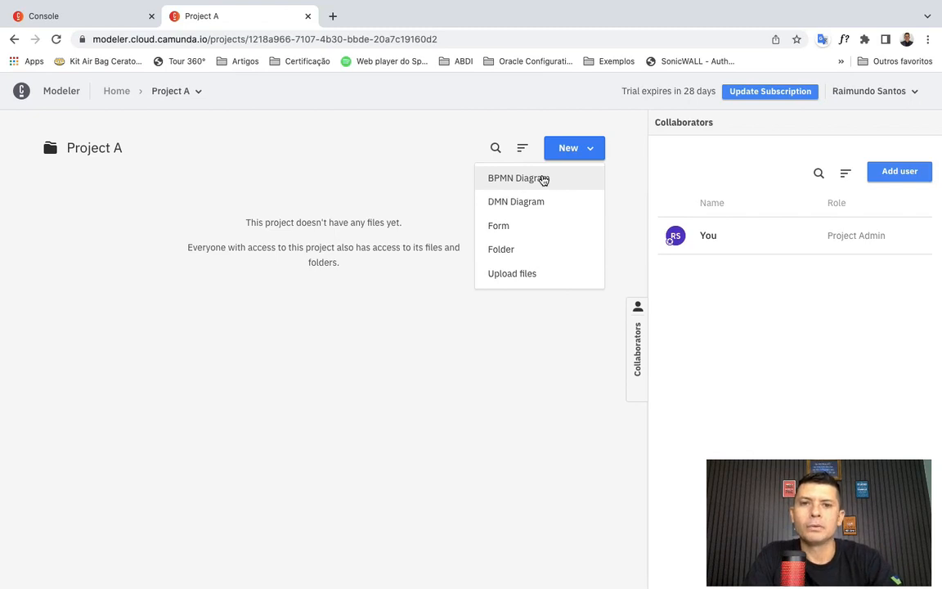
# Step: Add a BPMN diagram to Project A, skipping templates with Create blank
pyautogui.click(517, 178)
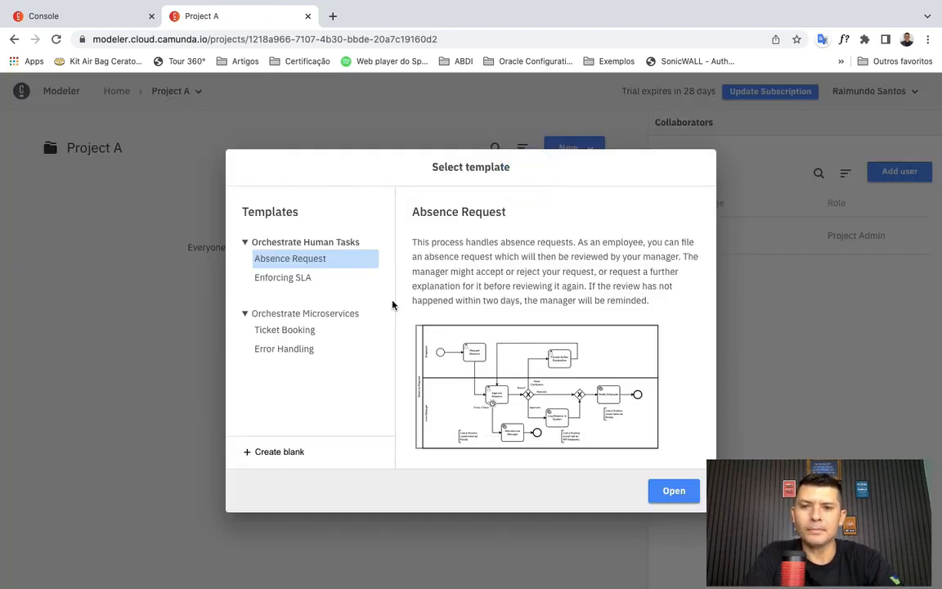
pyautogui.moveTo(421, 180)
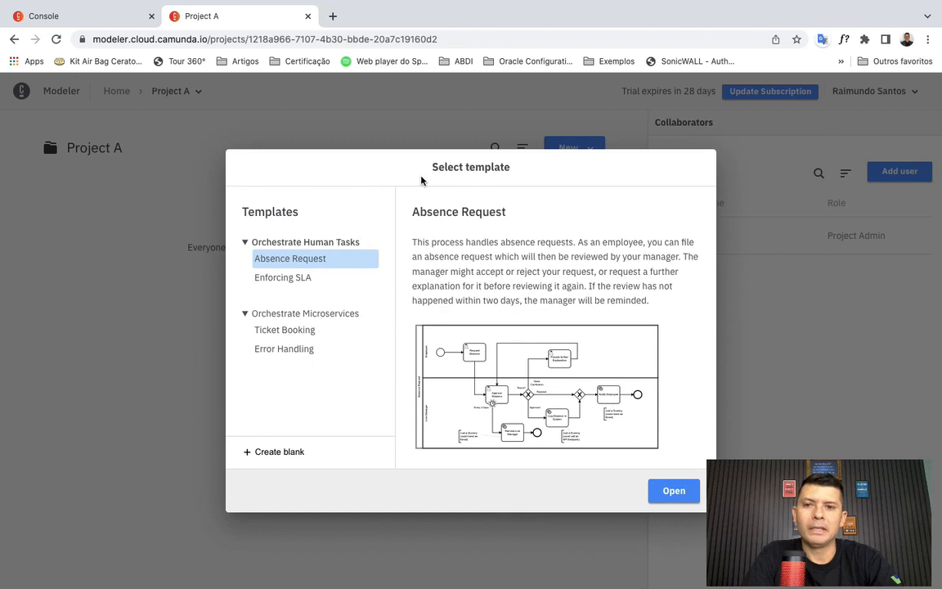
pyautogui.moveTo(400, 231)
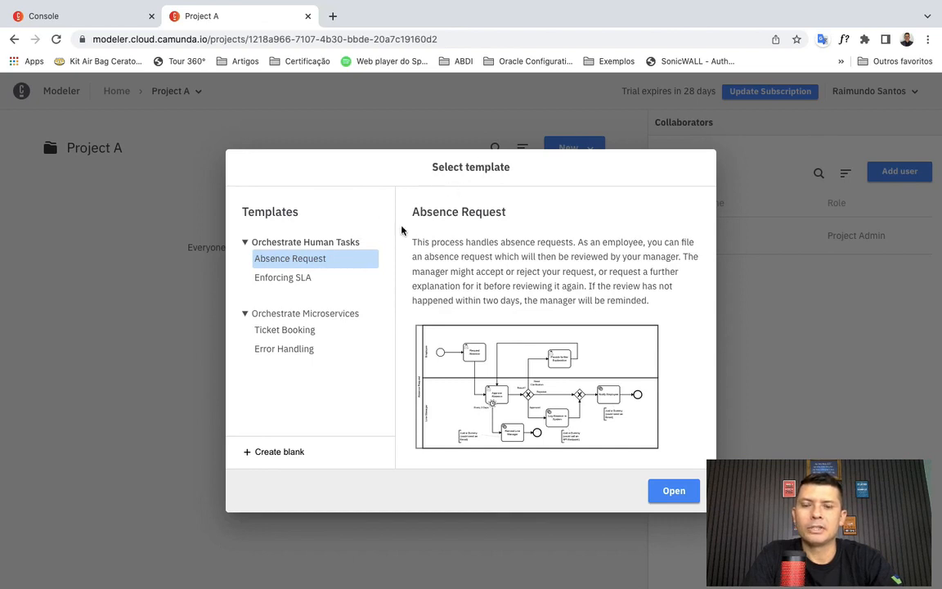
pyautogui.moveTo(394, 302)
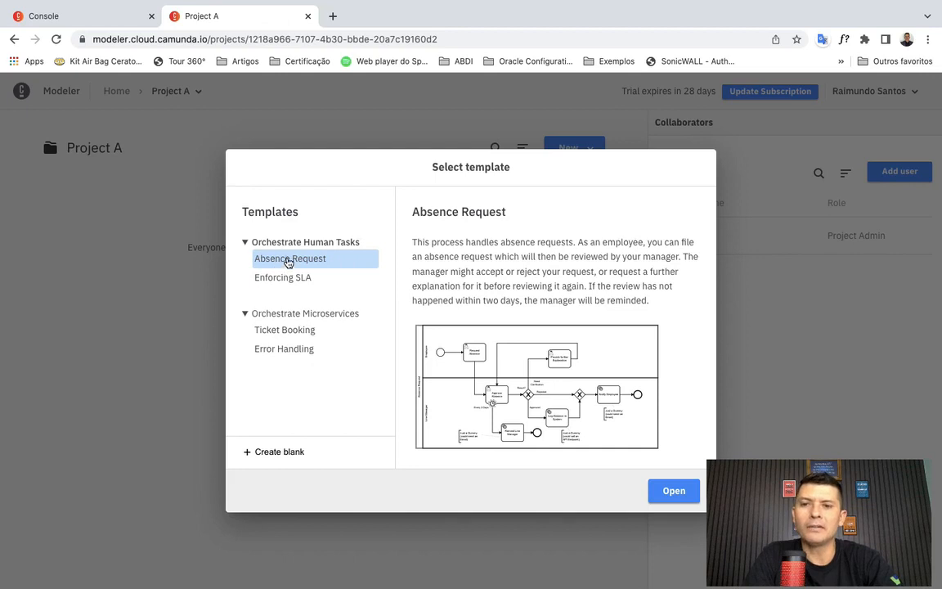
pyautogui.moveTo(337, 249)
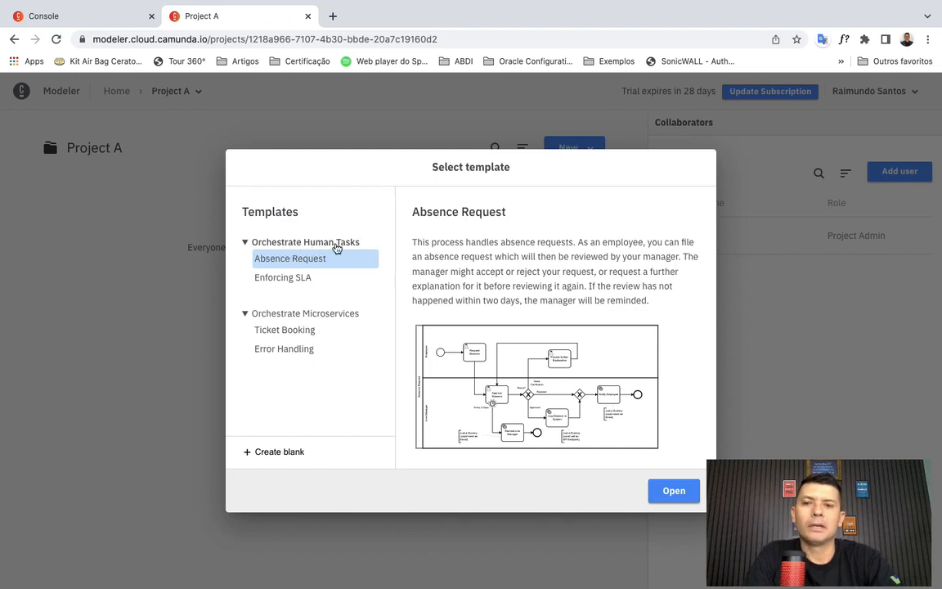
pyautogui.moveTo(288, 325)
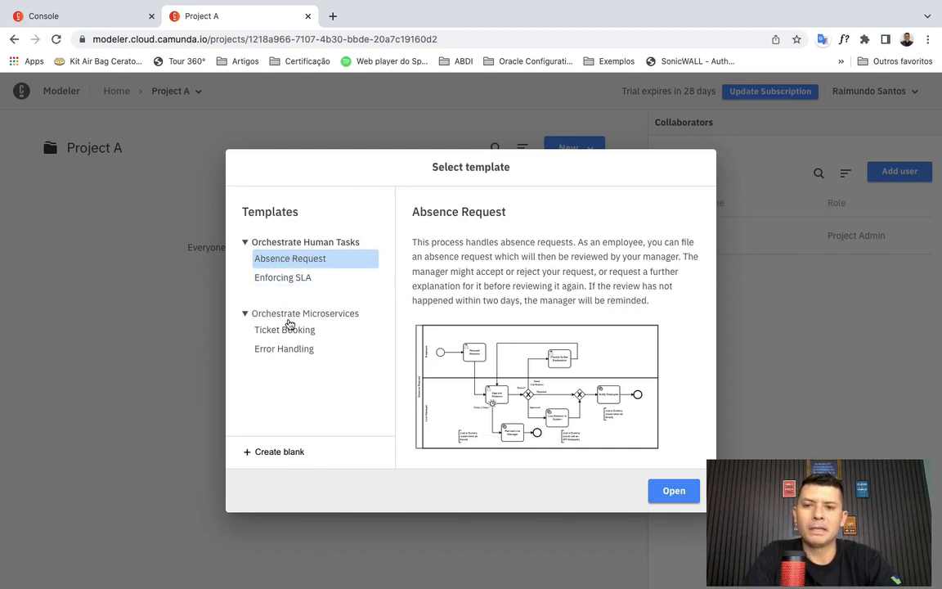
pyautogui.moveTo(332, 248)
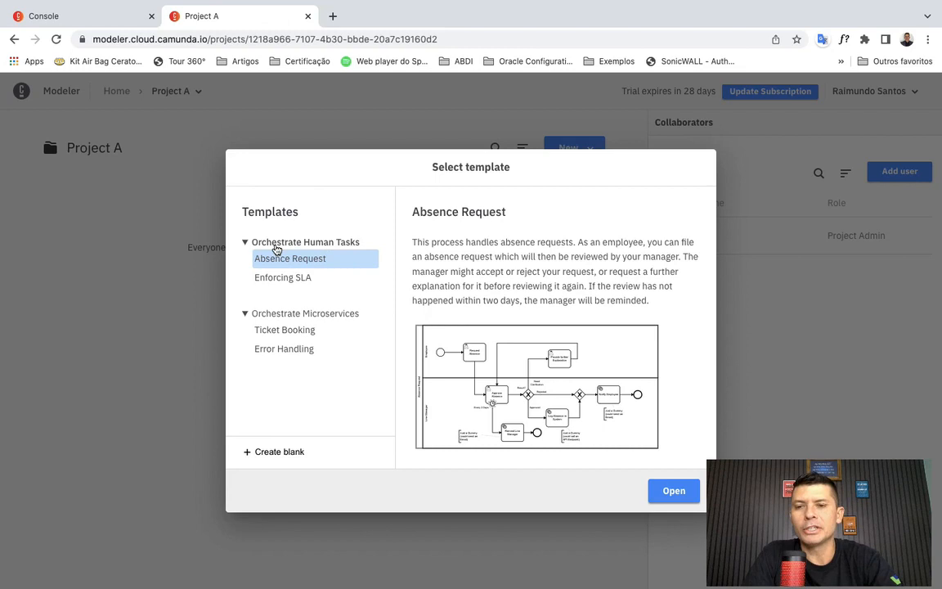
pyautogui.moveTo(311, 313)
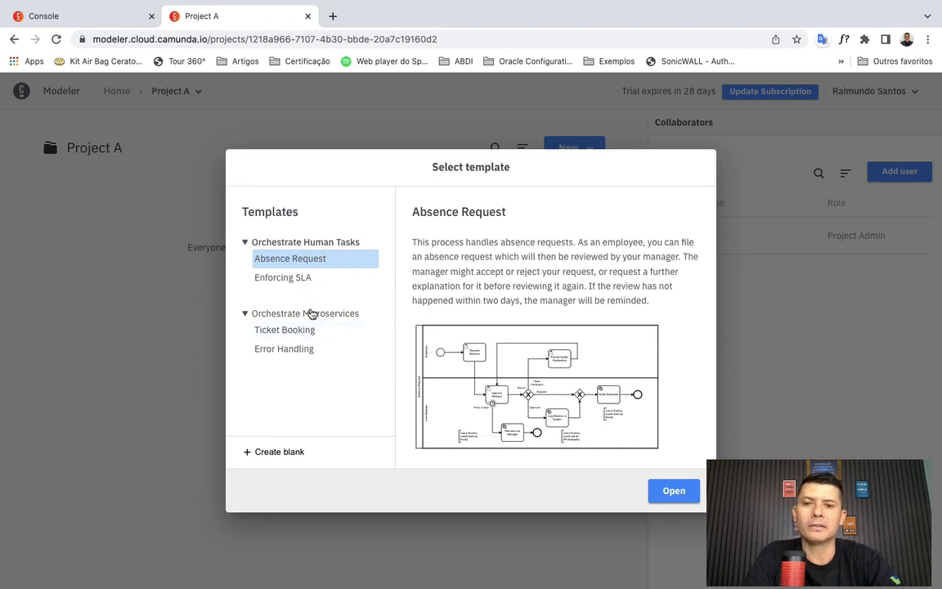
pyautogui.click(284, 330)
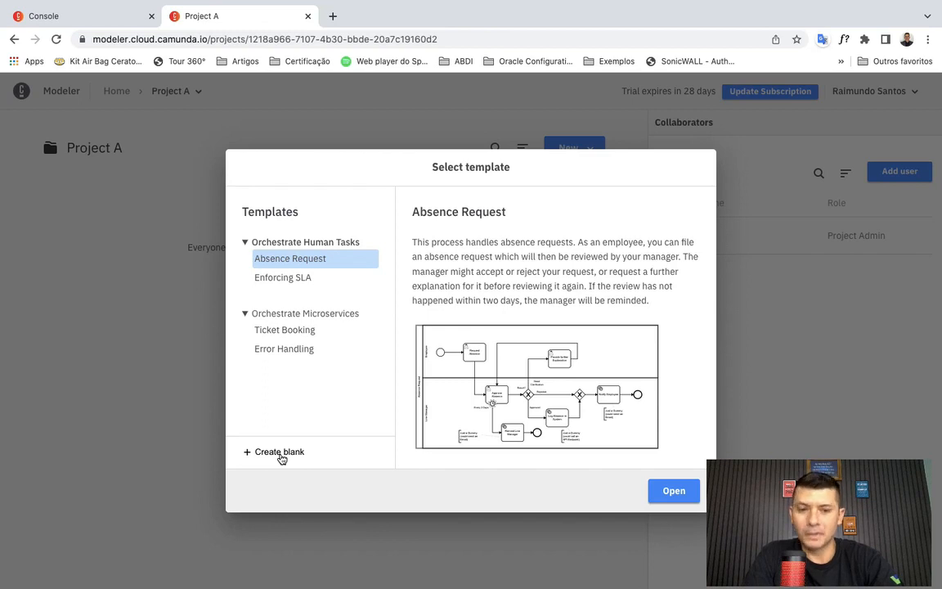
pyautogui.click(278, 451)
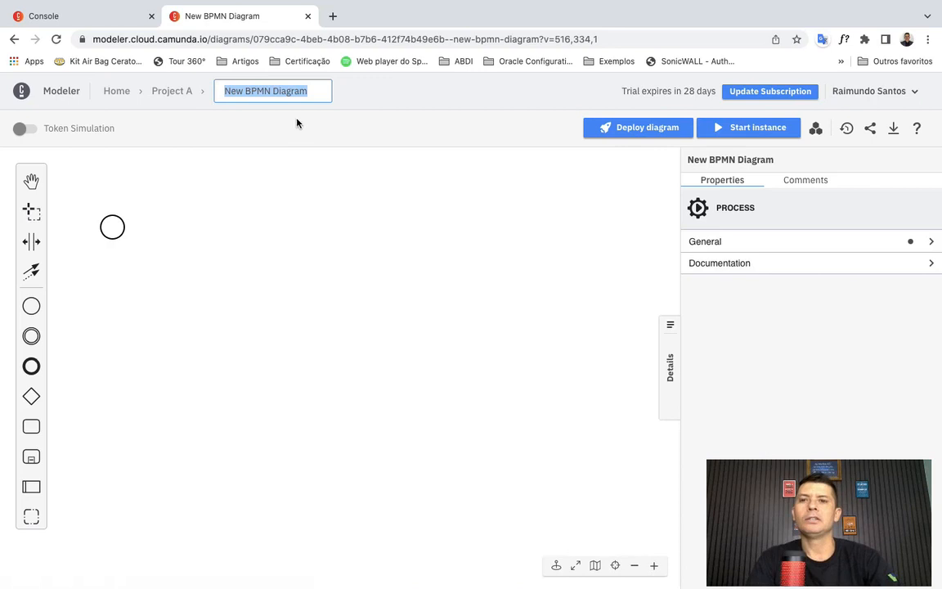
# Step: Rename 'New BPMN Diagram' to 'Process A' in the breadcrumb
pyautogui.click(281, 91)
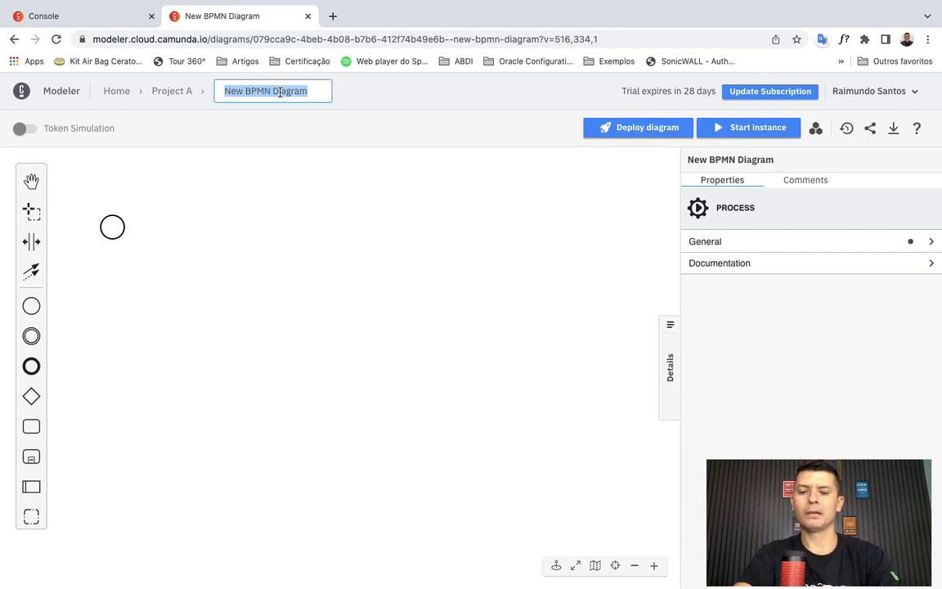
pyautogui.write('Process')
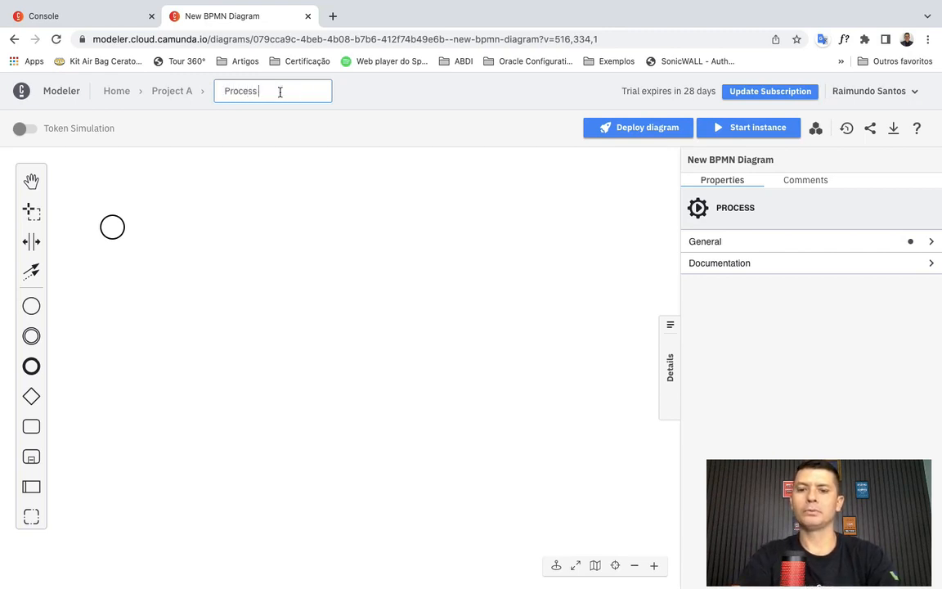
pyautogui.write('A')
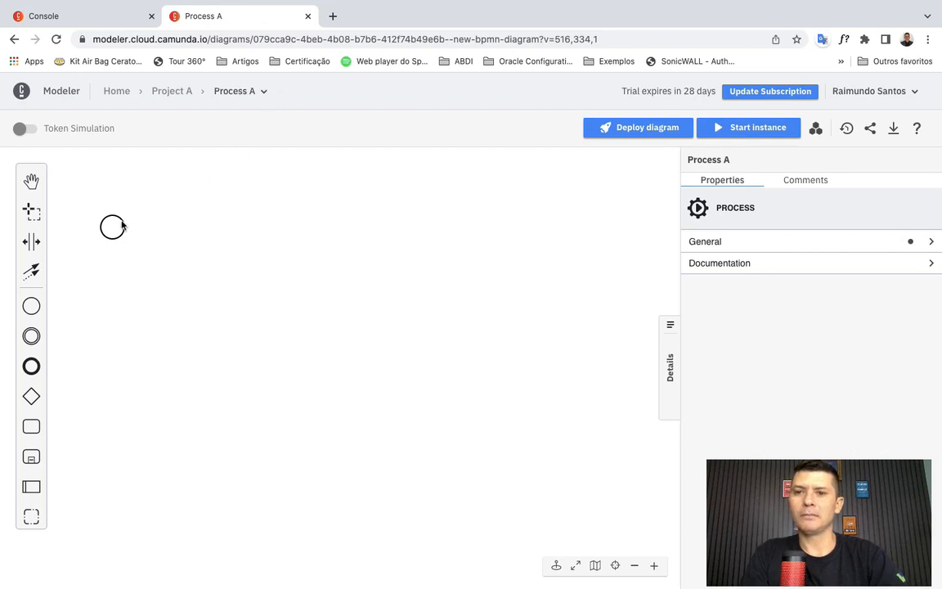
pyautogui.click(120, 287)
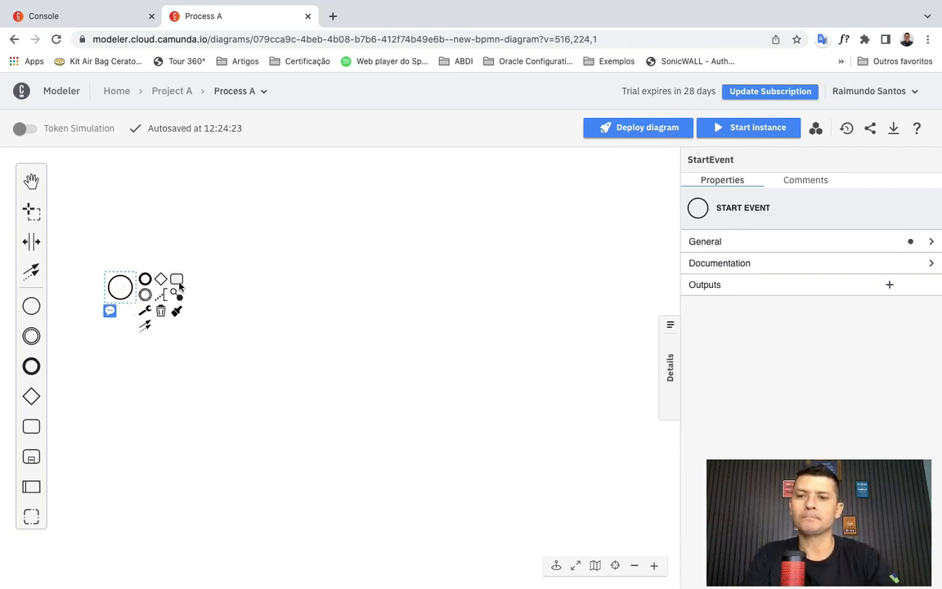
# Step: Chain two tasks from the start event, named 'Build report' and 'Approve report'
pyautogui.click(177, 280)
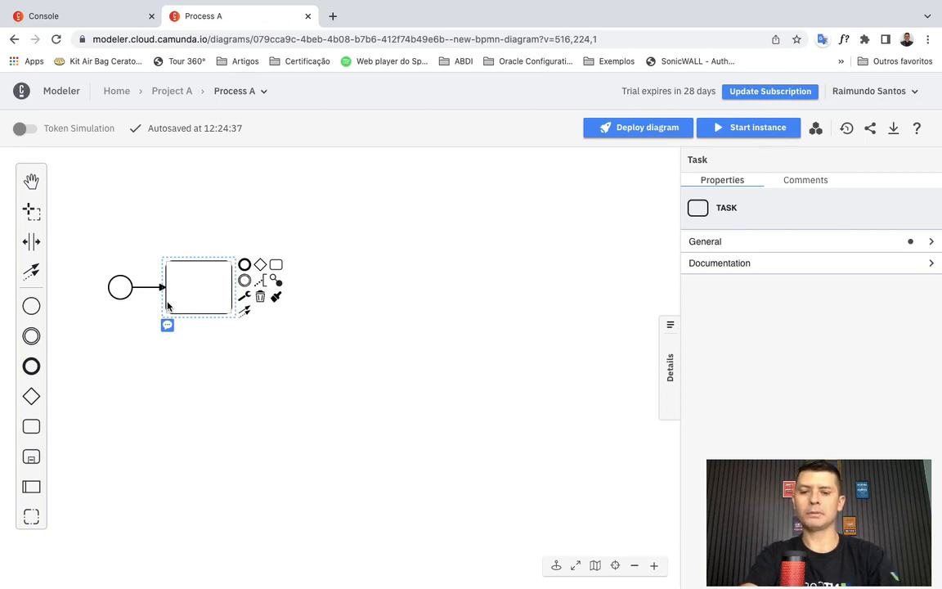
pyautogui.write('Build report')
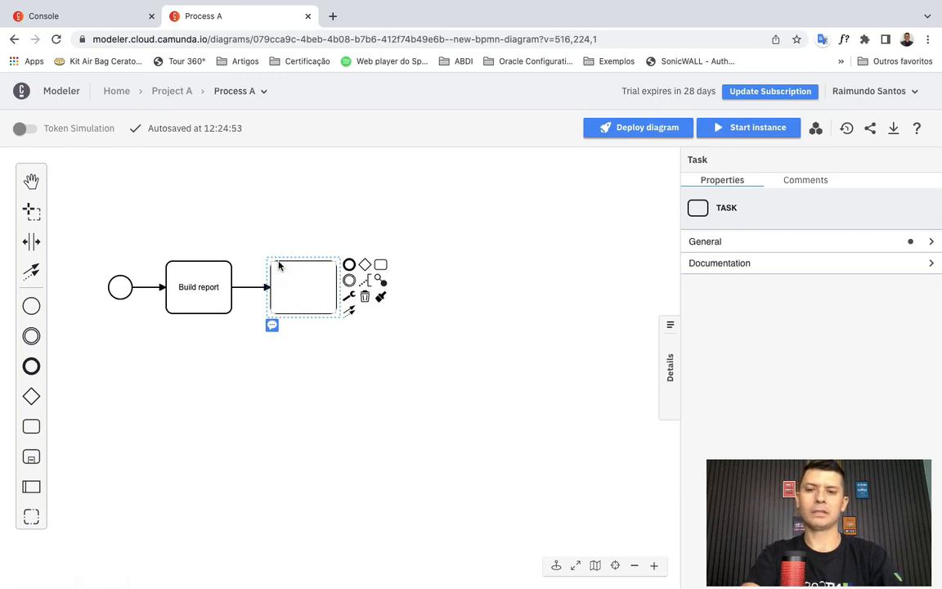
pyautogui.write('Approve report')
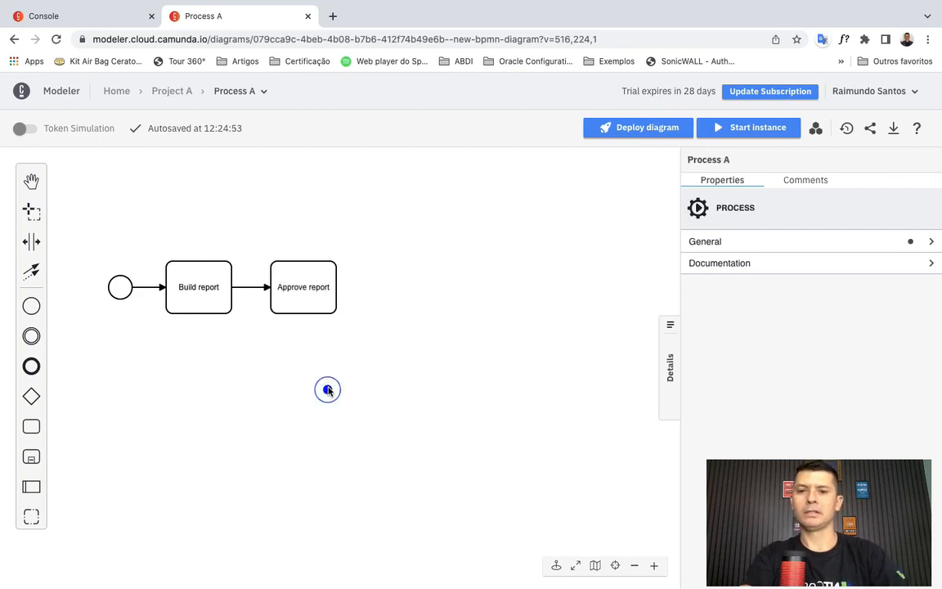
pyautogui.click(302, 286)
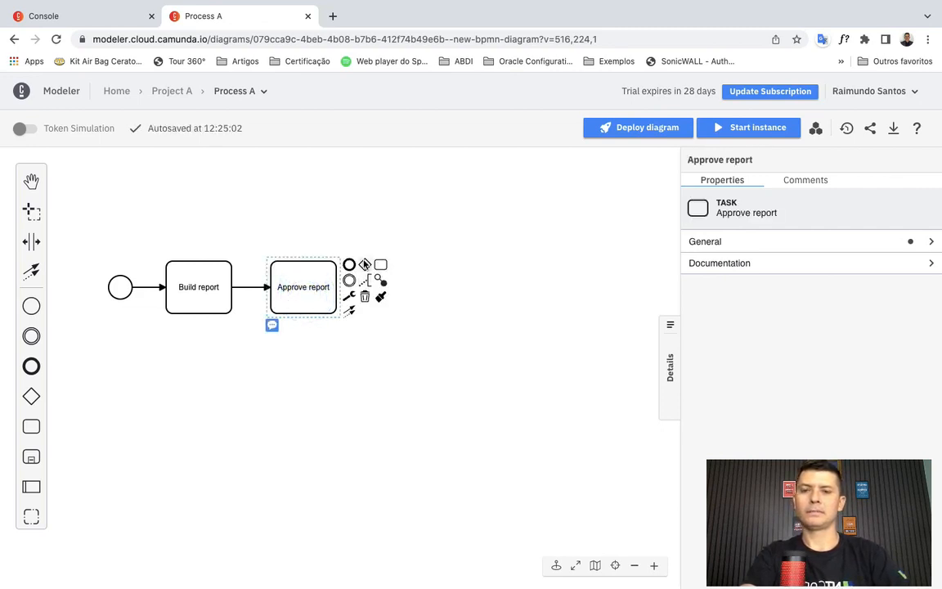
# Step: Append an exclusive gateway labeled 'Approved?' after Approve report, branching to two tasks
pyautogui.click(364, 264)
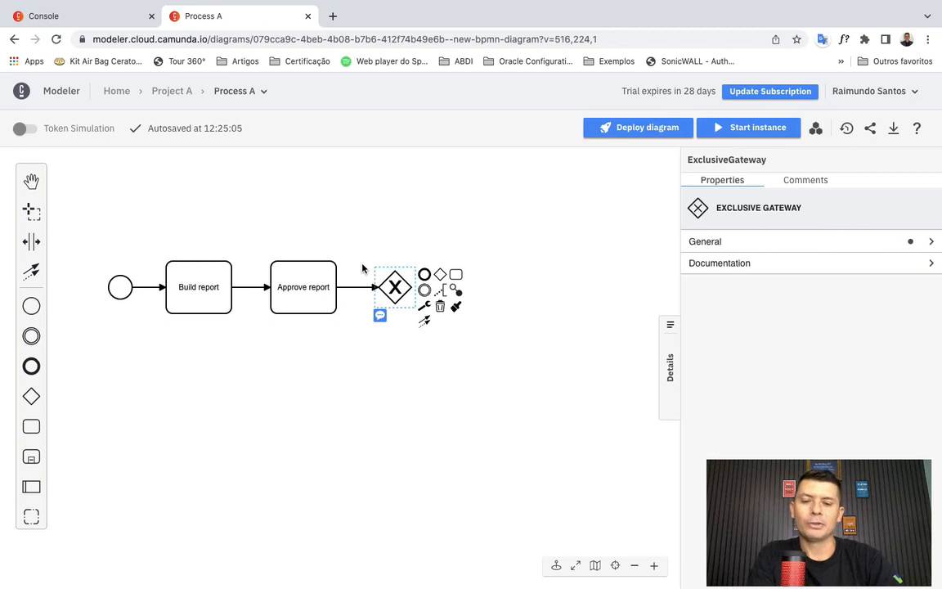
pyautogui.click(303, 286)
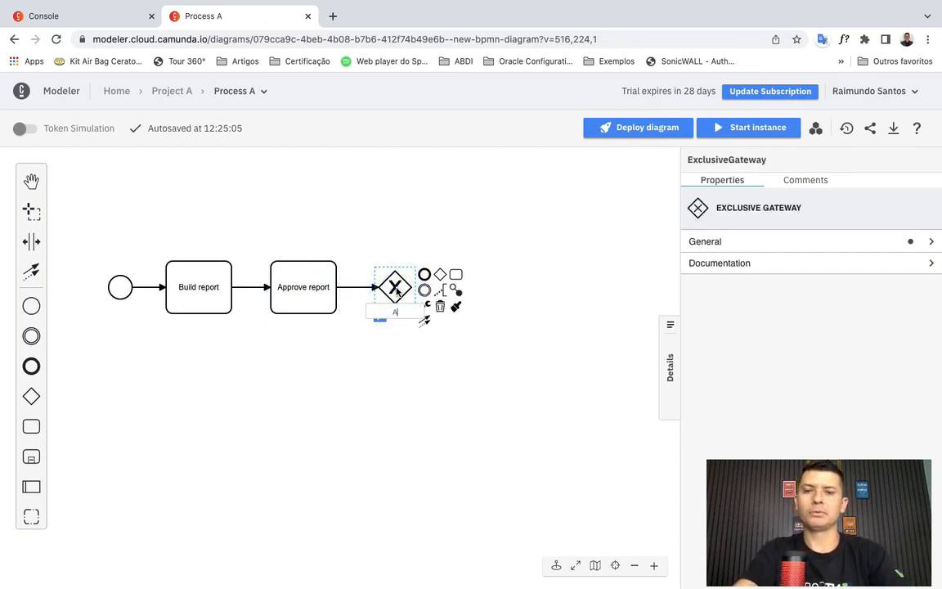
pyautogui.write('Approved?')
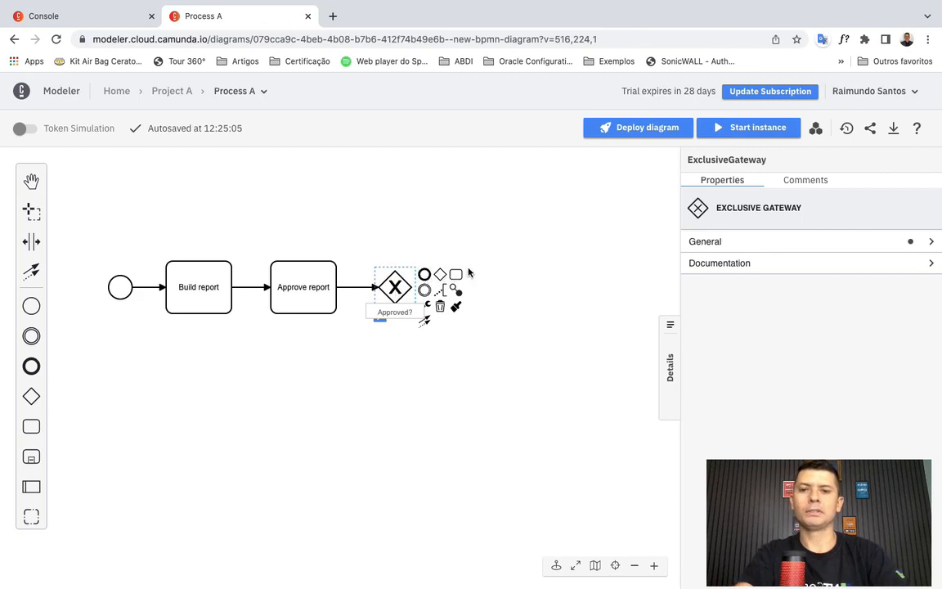
pyautogui.click(455, 274)
pyautogui.write('Y')
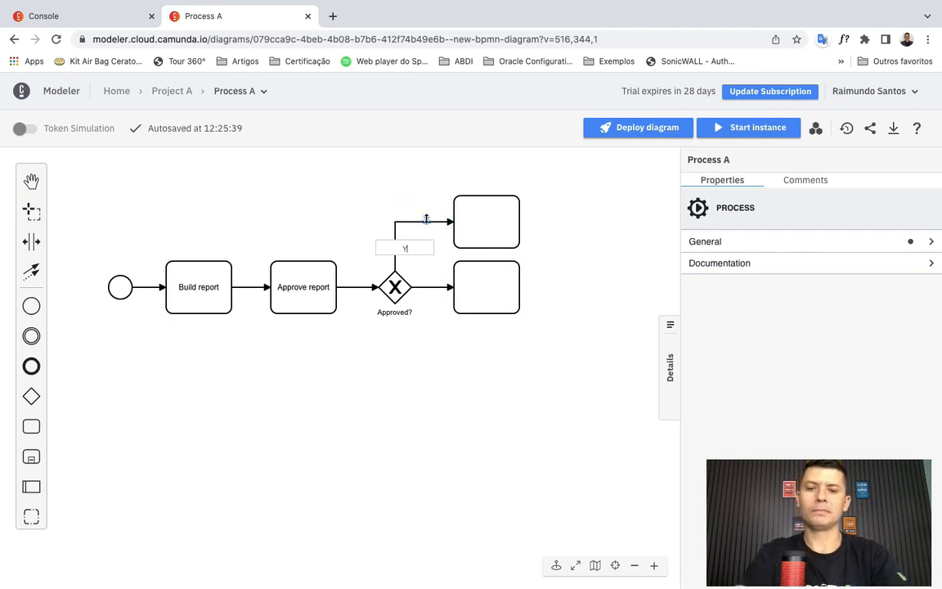
# Step: Label the gateway's upper flow 'Yes' and the lower flow 'No'
pyautogui.click(425, 287)
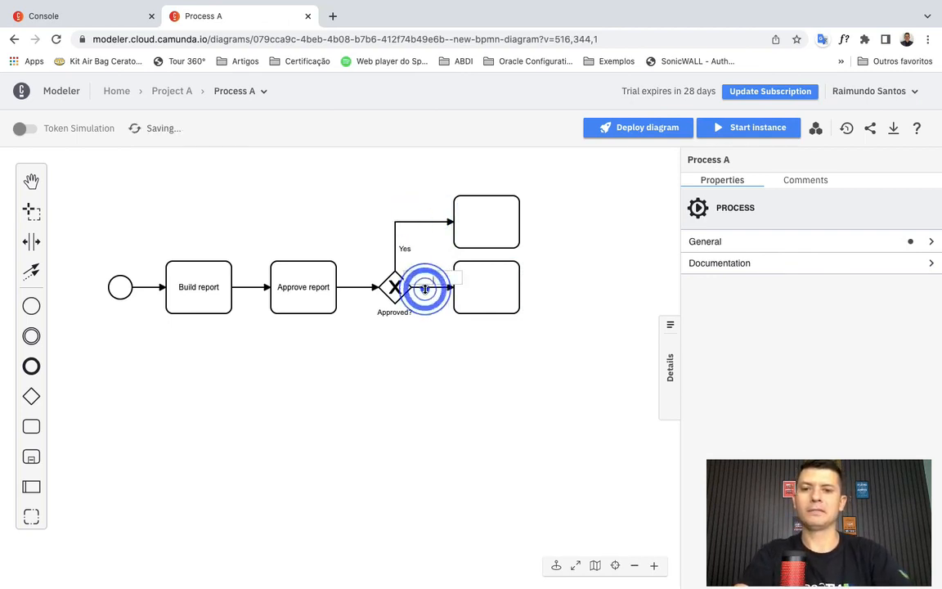
pyautogui.click(424, 288)
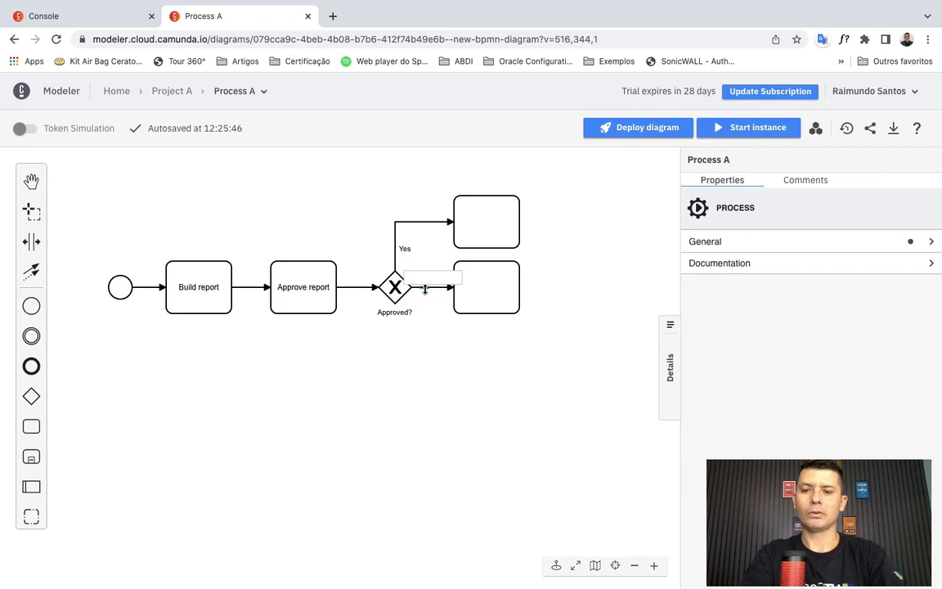
pyautogui.write('No')
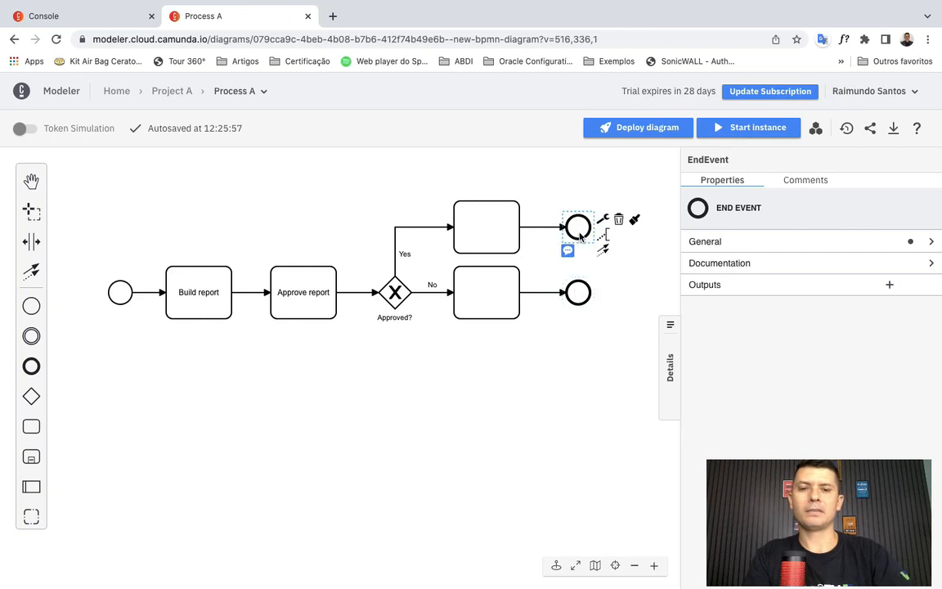
# Step: Name the Yes task 'Report Approved' and begin typing 'Report Reject' on the No task
pyautogui.click(578, 227)
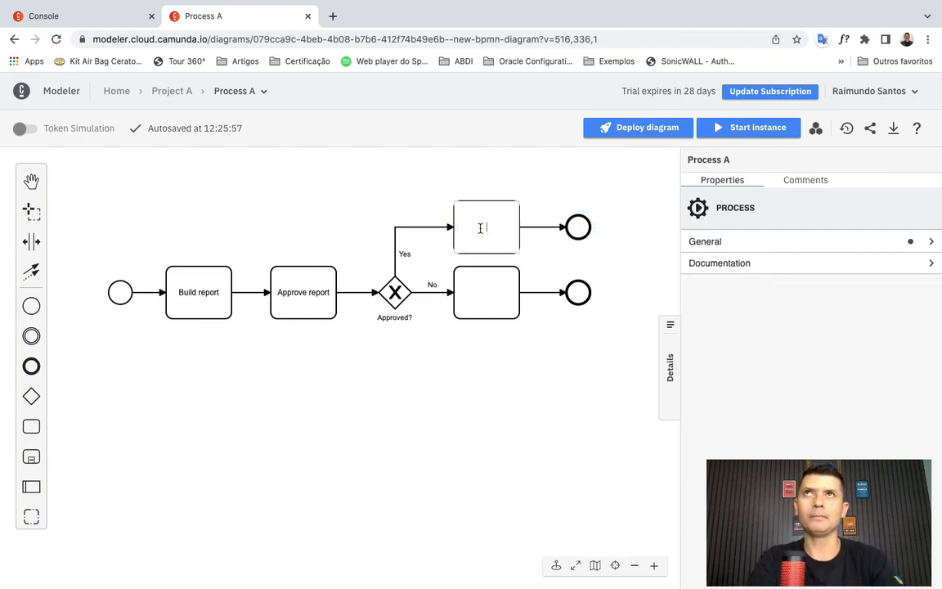
pyautogui.write('Test')
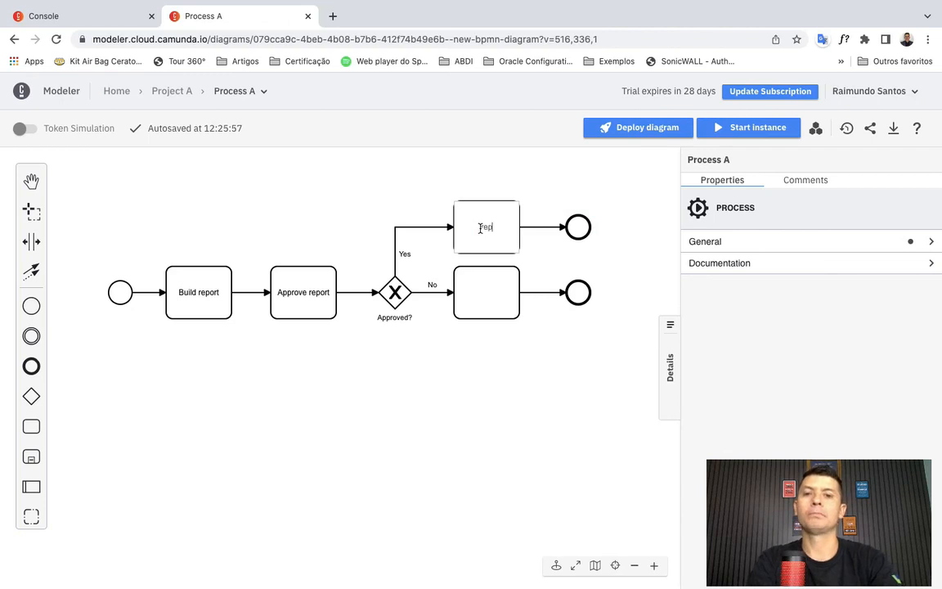
pyautogui.write('Rep')
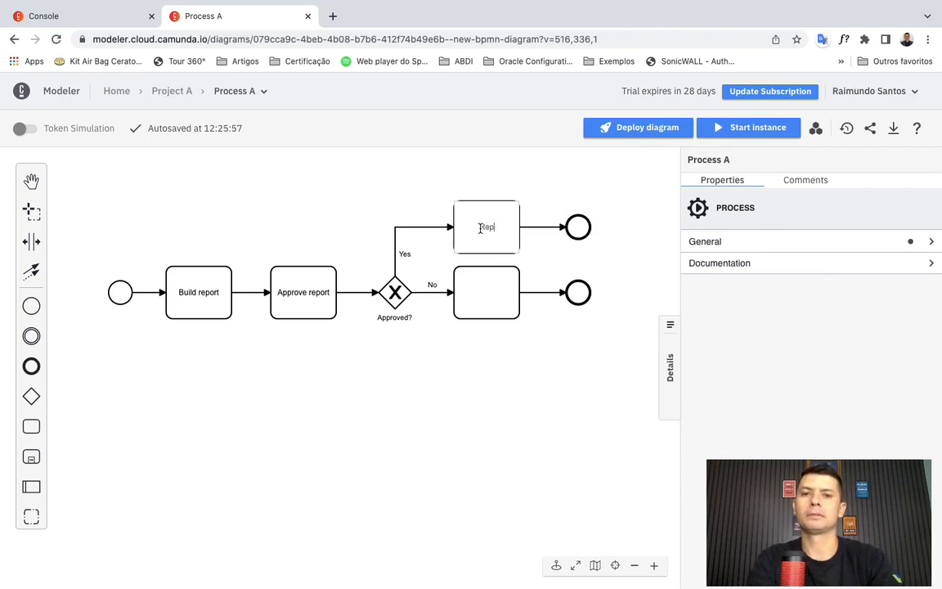
pyautogui.write('Report Approv')
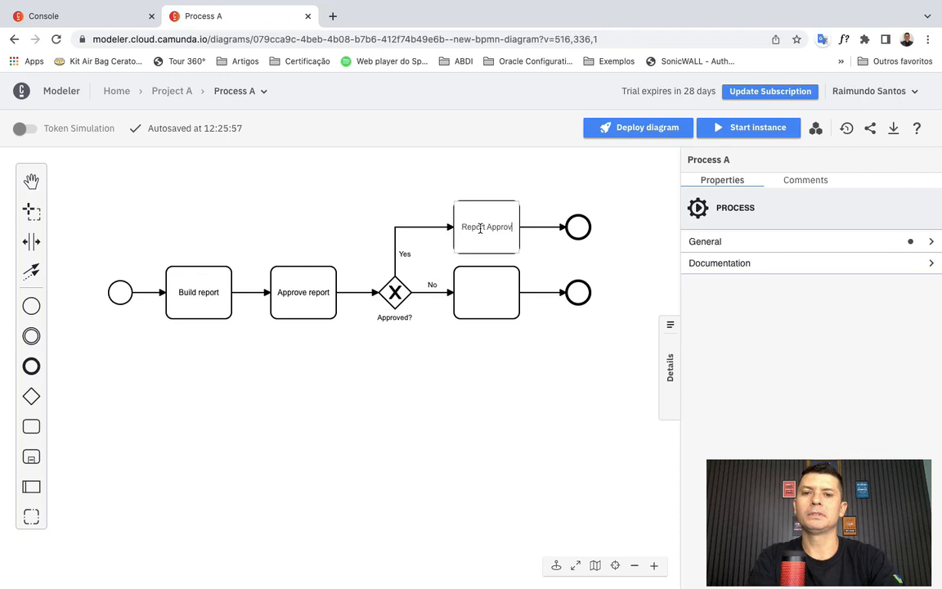
pyautogui.click(486, 292)
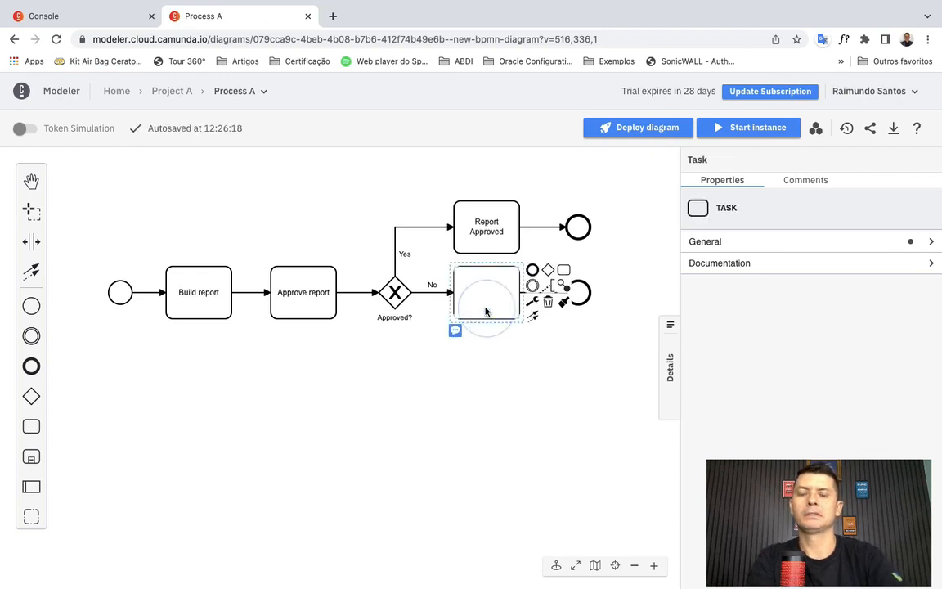
pyautogui.write('Report Reject')
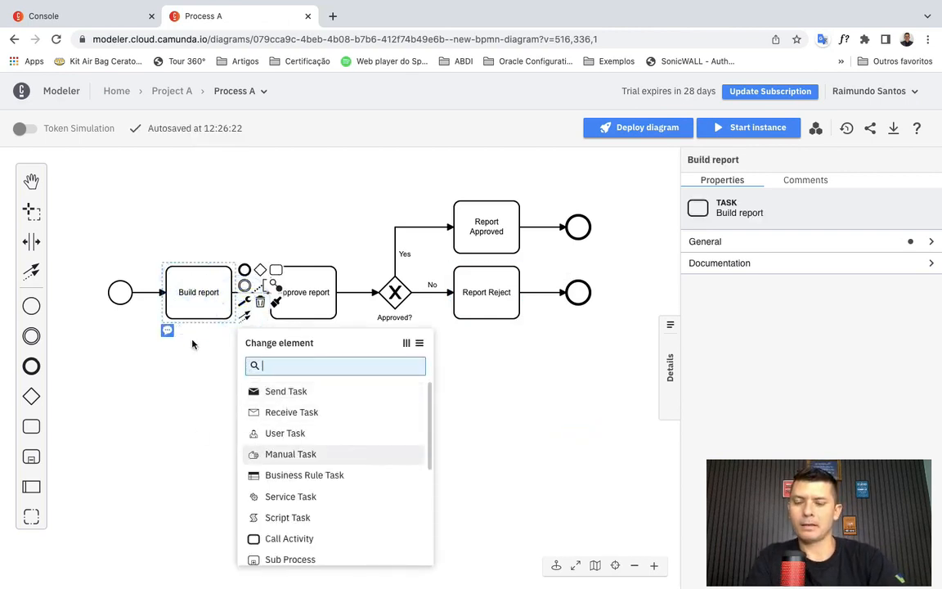
pyautogui.moveTo(284, 433)
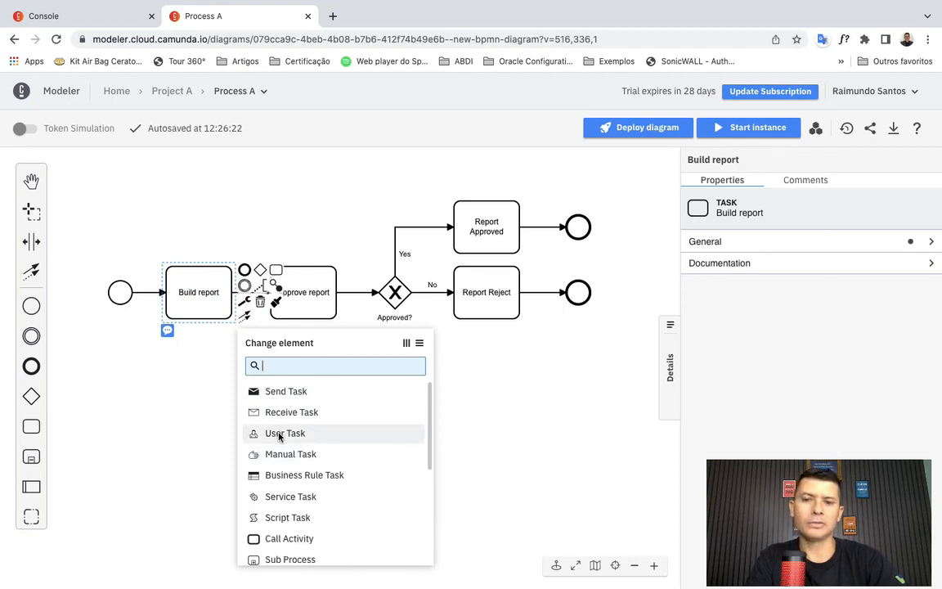
# Step: Convert Build report, Approve report, Report Approved and Report Reject into user tasks
pyautogui.click(304, 292)
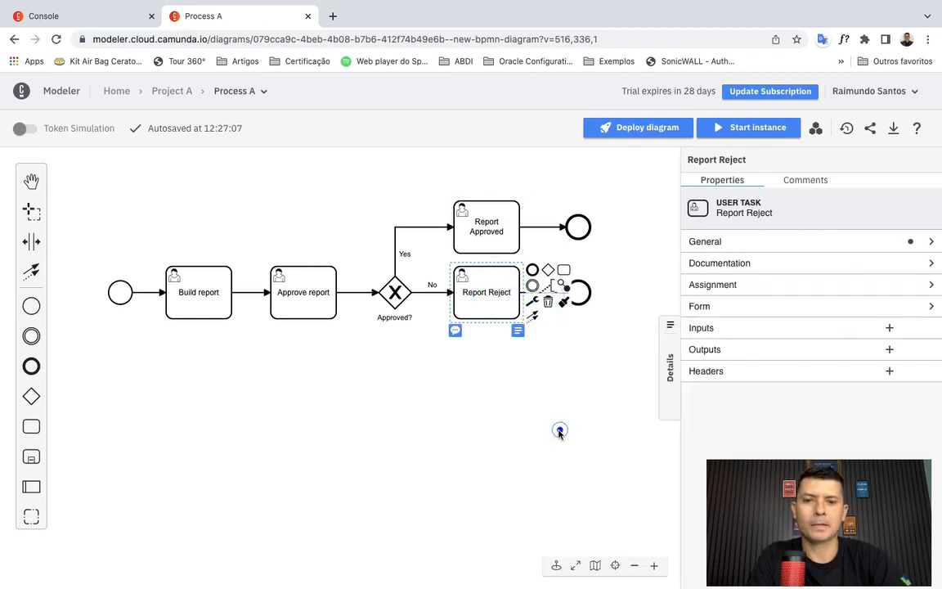
pyautogui.click(559, 430)
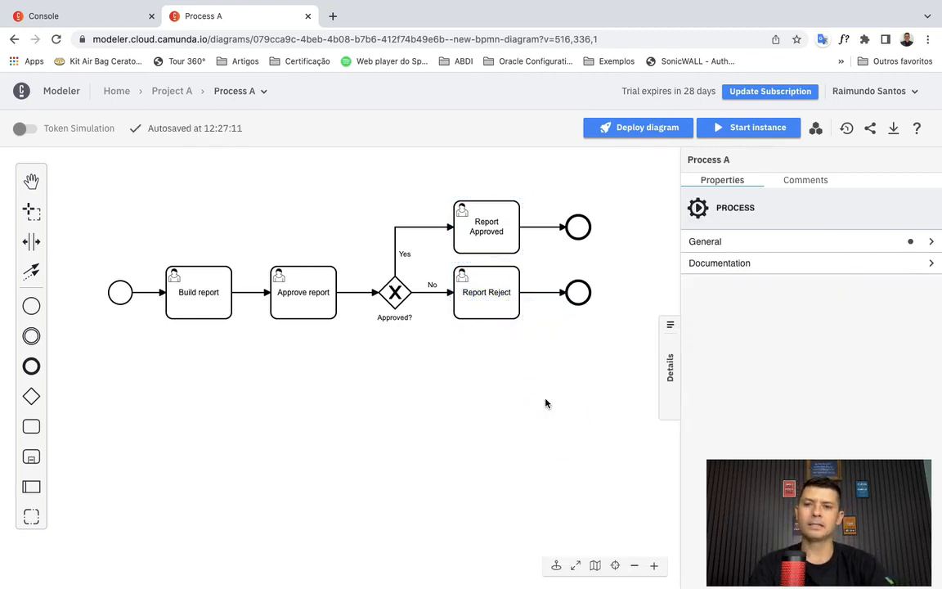
pyautogui.click(120, 292)
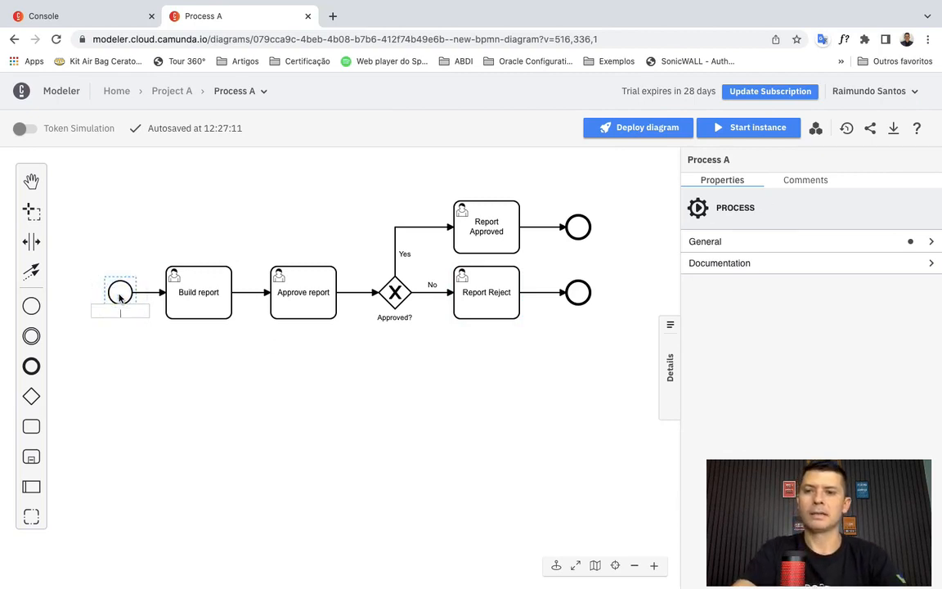
# Step: Type 'Started' on the start event and finish the 'End- Approved' and 'End - Reject' labels
pyautogui.write('Started')
pyautogui.write('End- Appr')
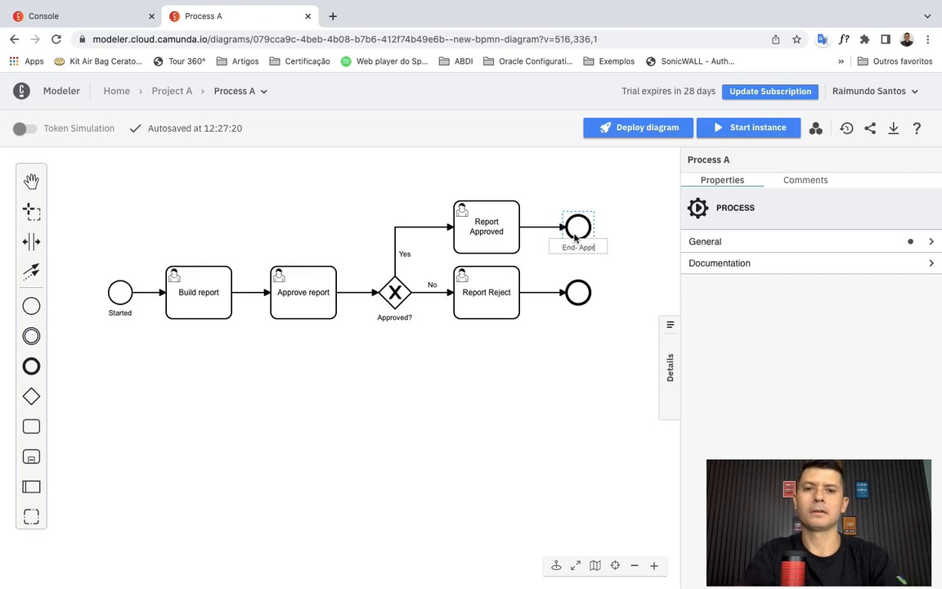
pyautogui.click(577, 292)
pyautogui.write('End - Reject')
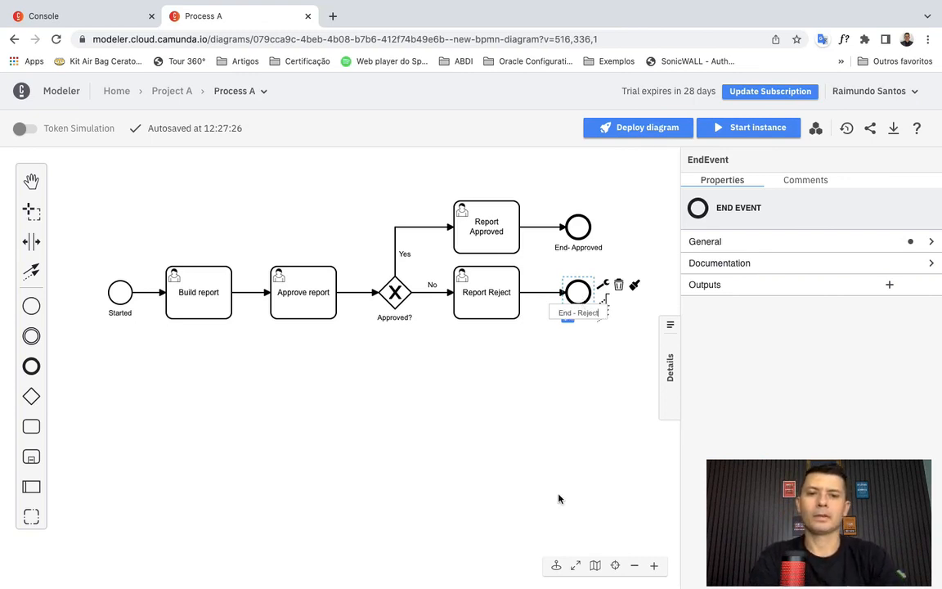
pyautogui.click(486, 418)
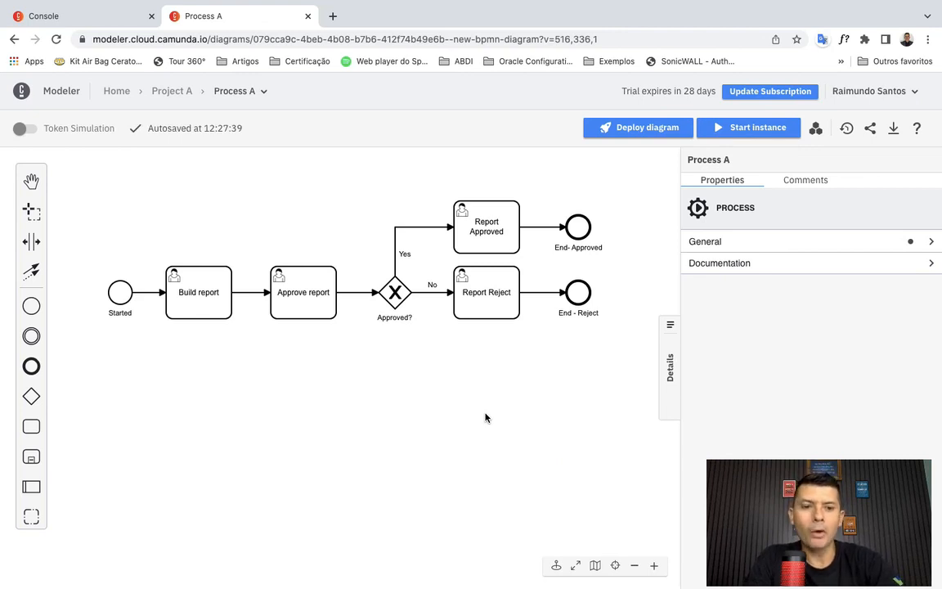
pyautogui.moveTo(412, 405)
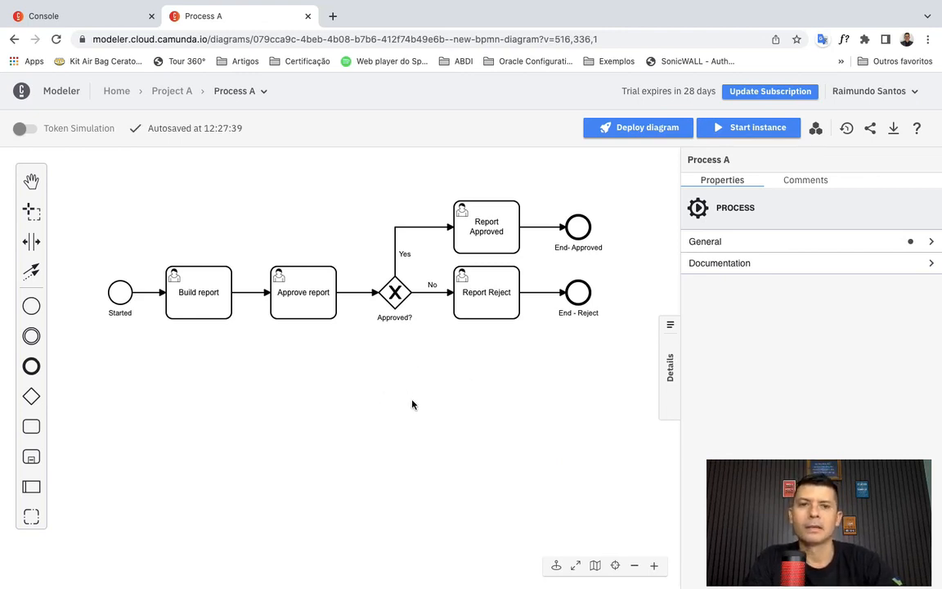
pyautogui.moveTo(157, 129)
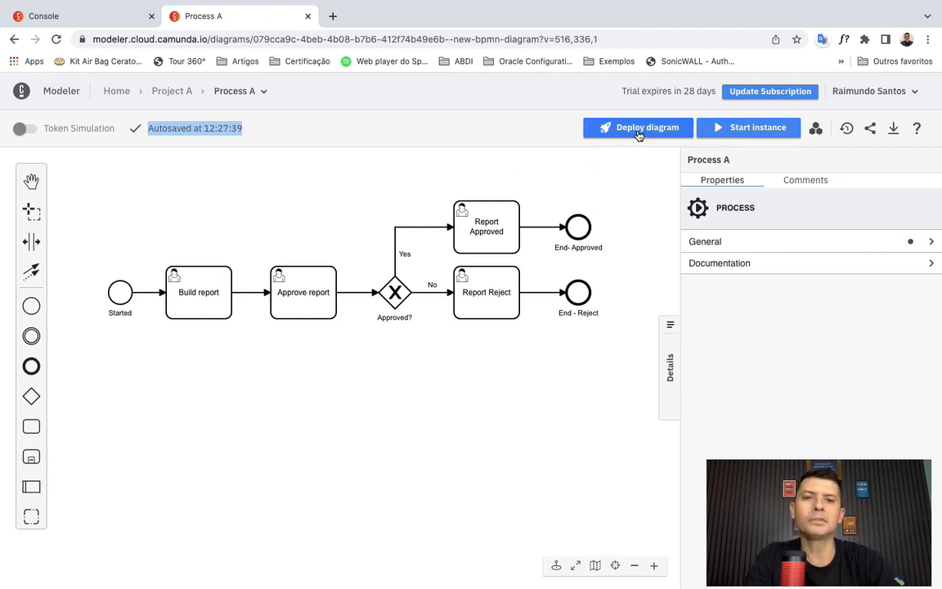
pyautogui.moveTo(637, 127)
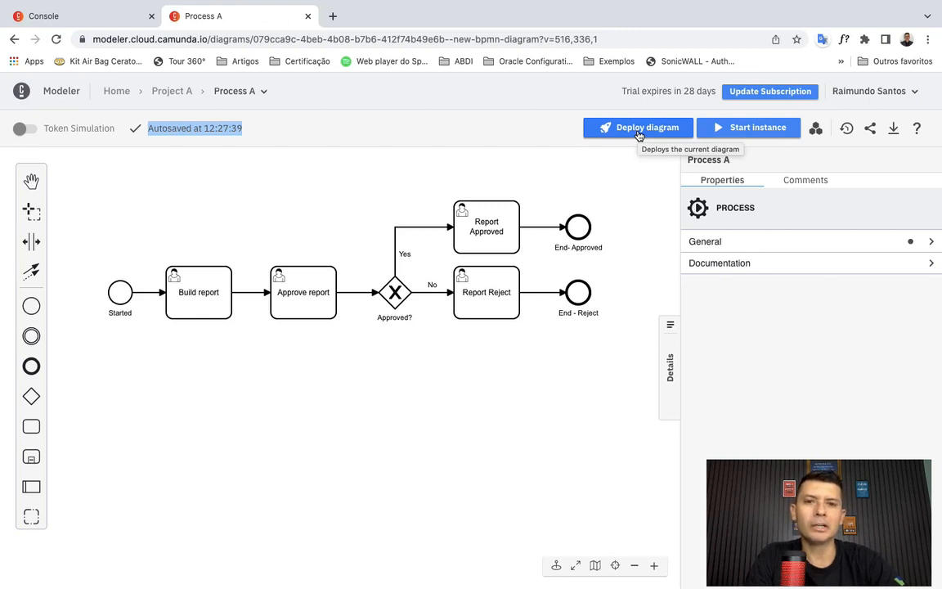
# Step: Deploy Process A to Test, hitting errors that both gateway flows need a condition or default
pyautogui.click(638, 128)
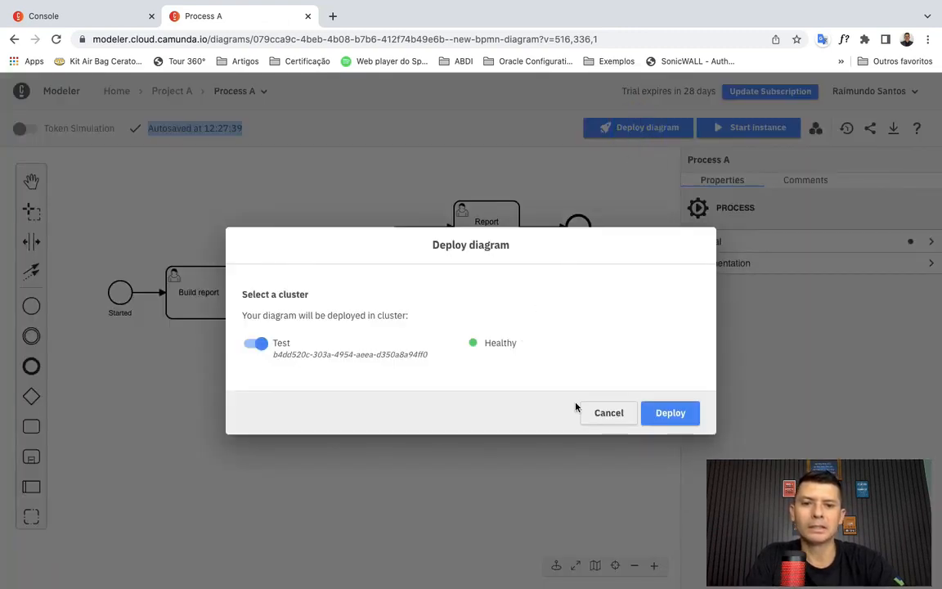
pyautogui.moveTo(643, 376)
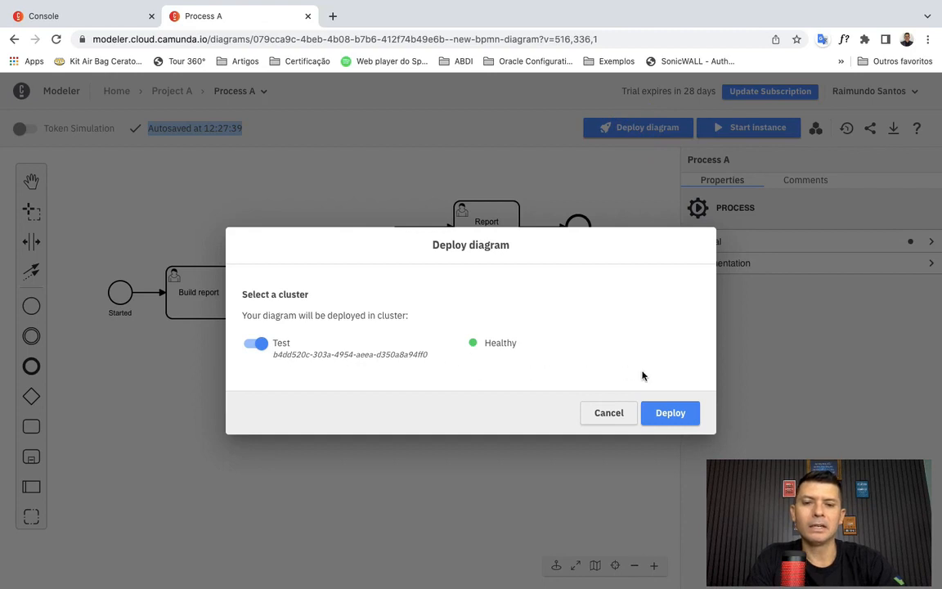
pyautogui.moveTo(609, 383)
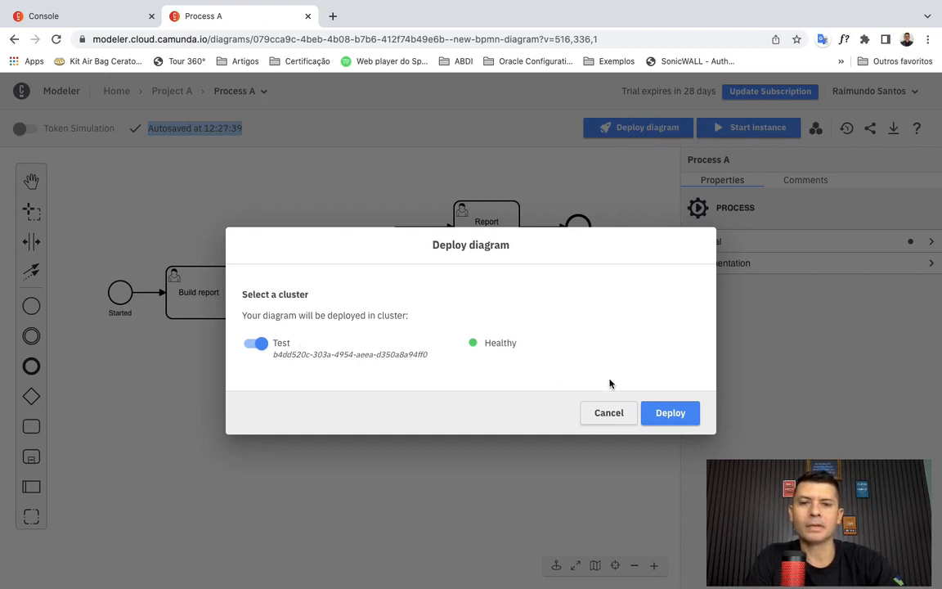
pyautogui.click(670, 412)
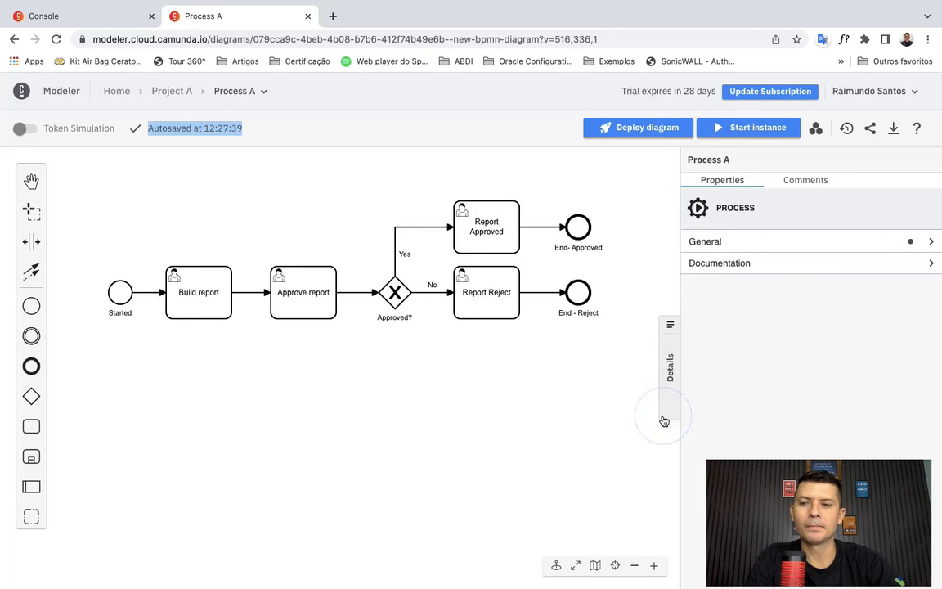
pyautogui.click(637, 128)
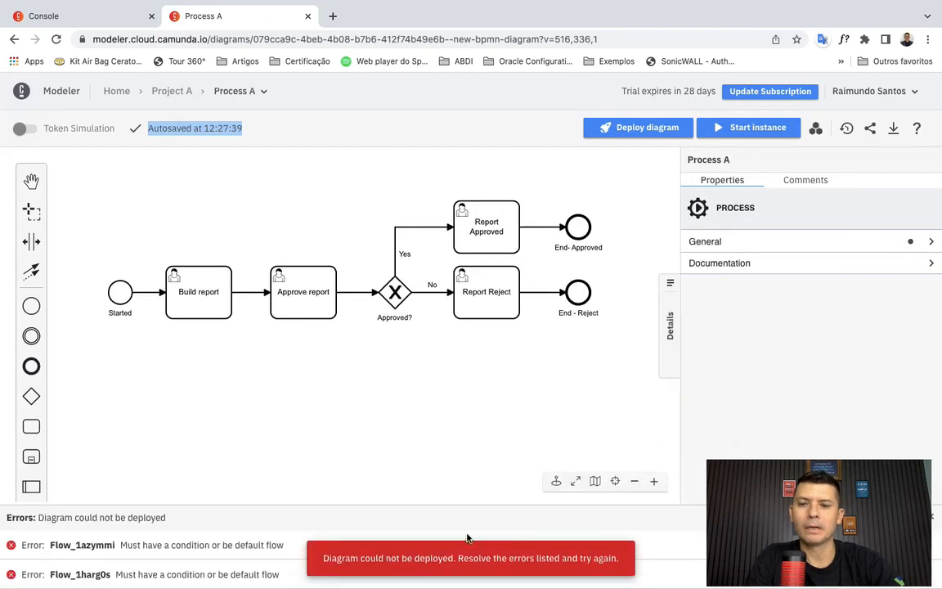
pyautogui.moveTo(411, 552)
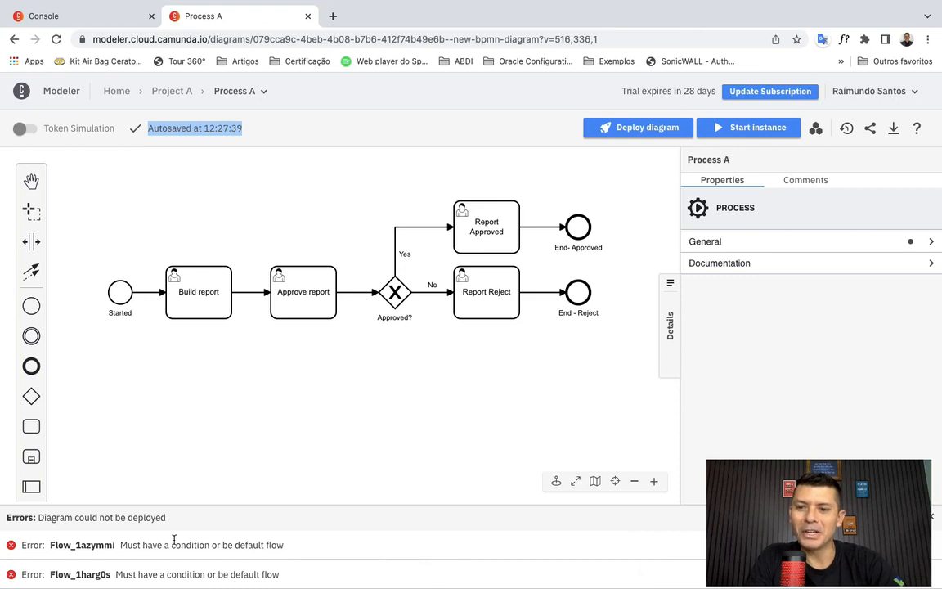
pyautogui.moveTo(127, 554)
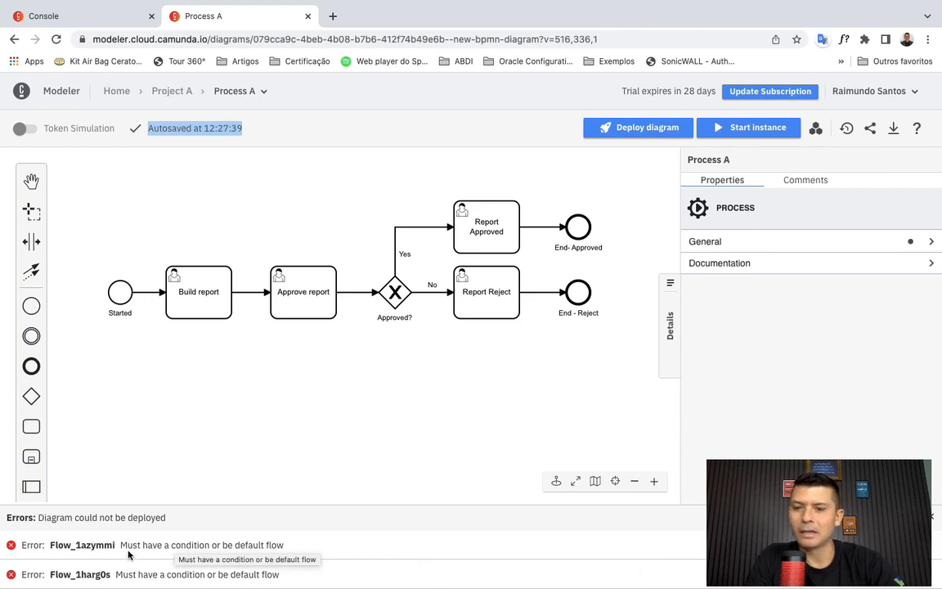
pyautogui.moveTo(174, 546)
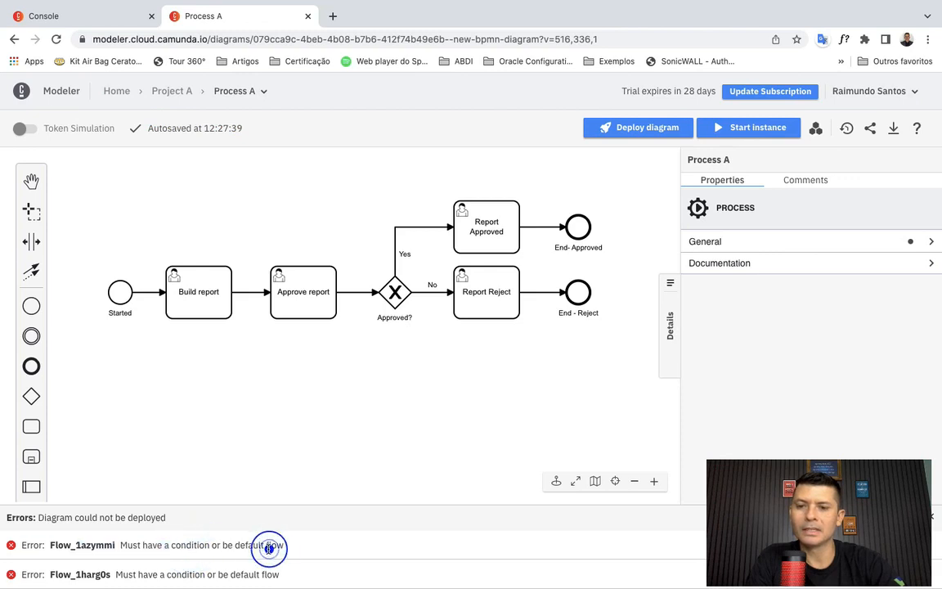
pyautogui.moveTo(411, 320)
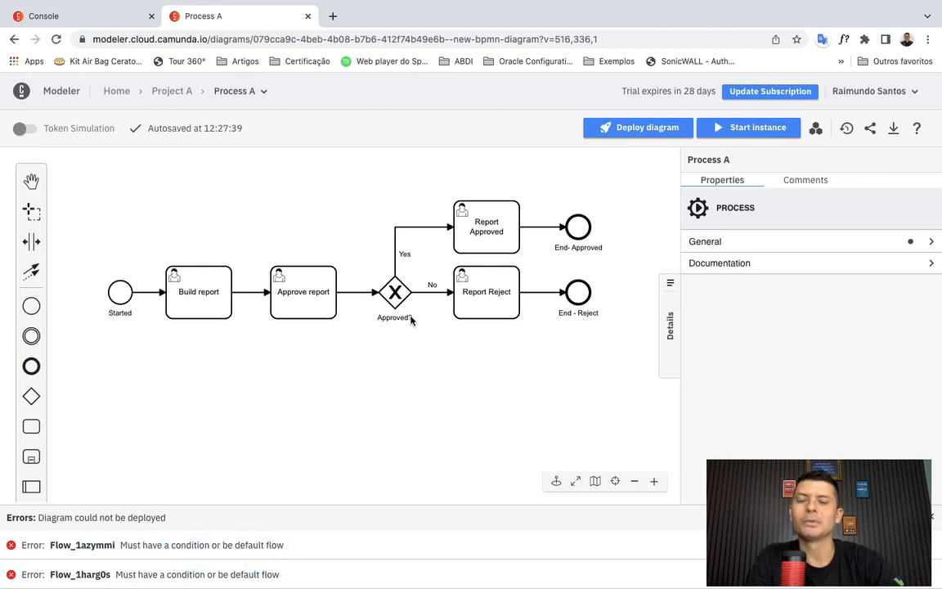
# Step: Check the Approved? gateway, then select its Yes sequence flow to show its properties
pyautogui.click(395, 292)
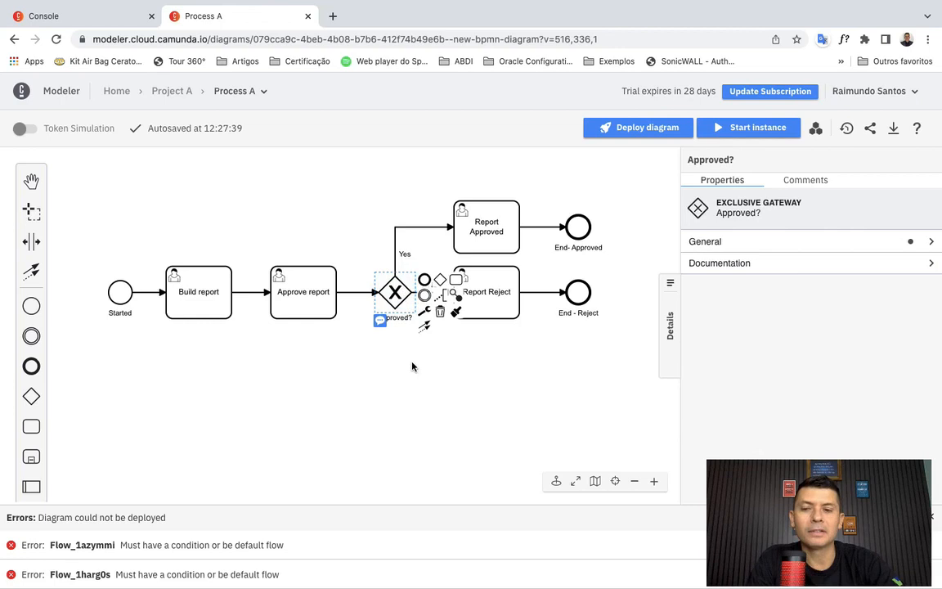
pyautogui.click(413, 364)
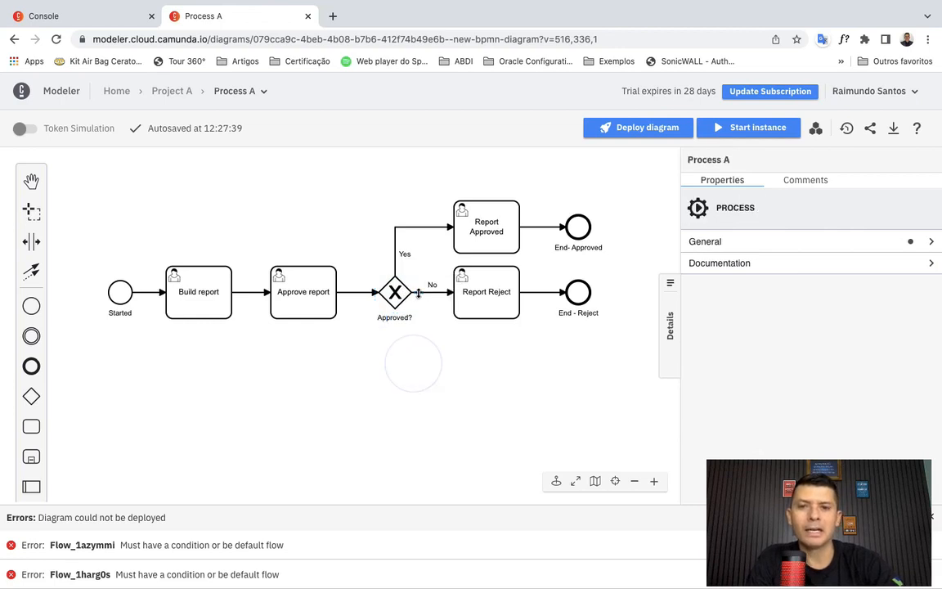
pyautogui.click(432, 286)
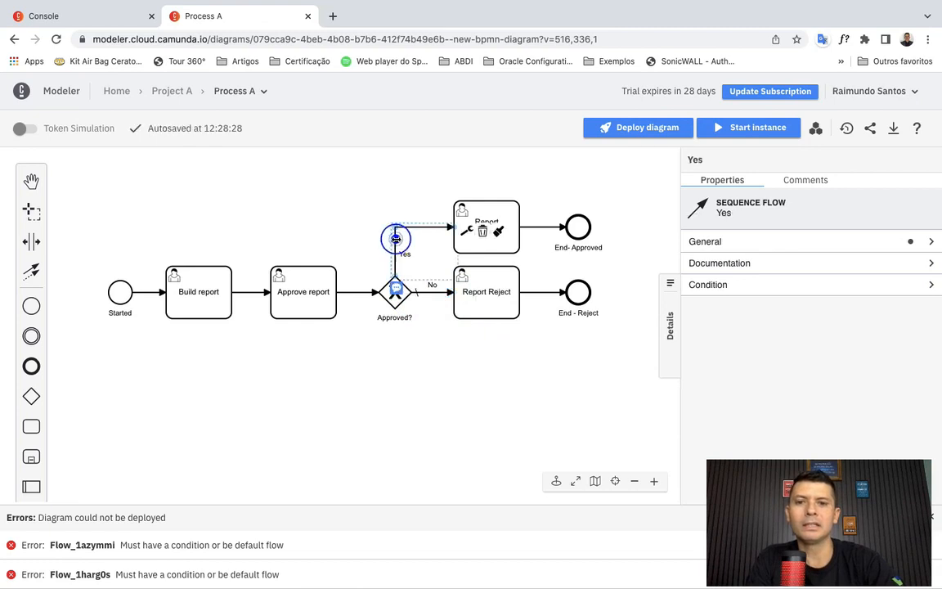
# Step: Expand the Yes flow's empty Condition section and open the 'How to define conditions' docs
pyautogui.click(721, 241)
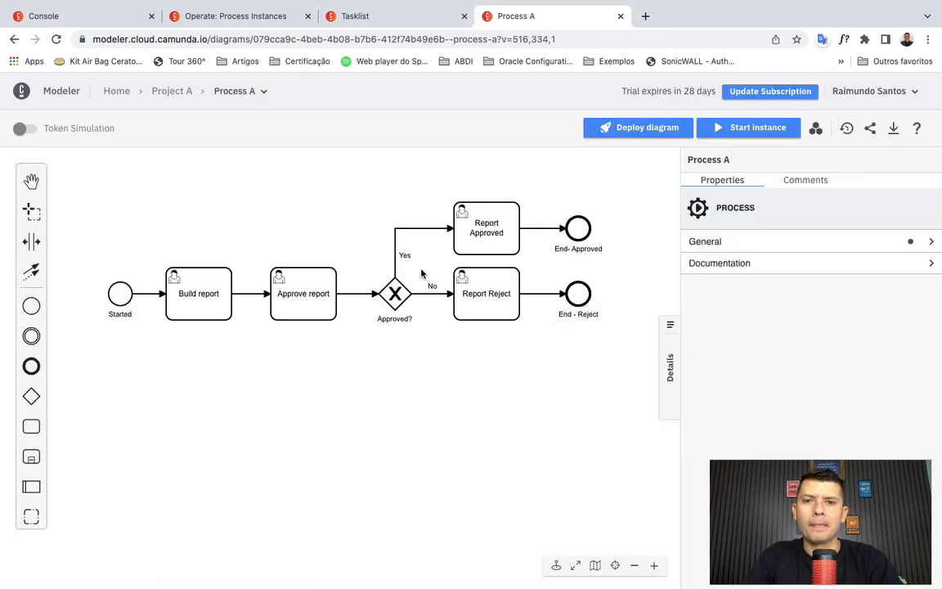
pyautogui.click(419, 243)
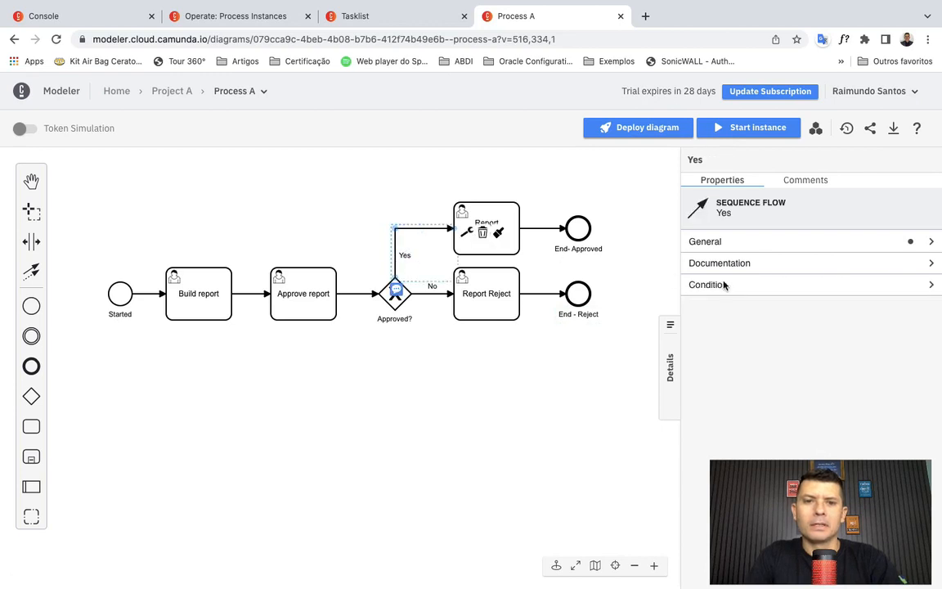
pyautogui.click(708, 284)
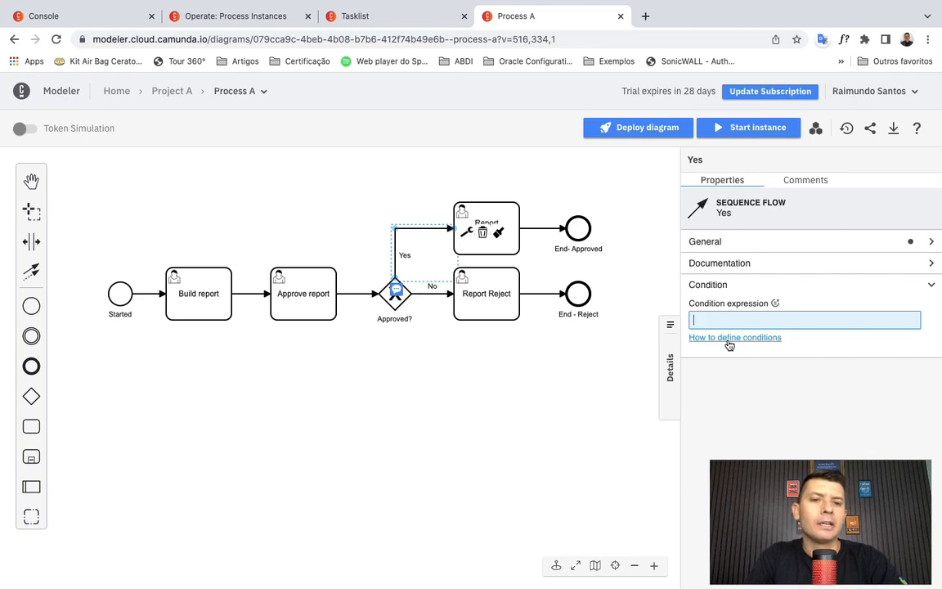
pyautogui.moveTo(734, 337)
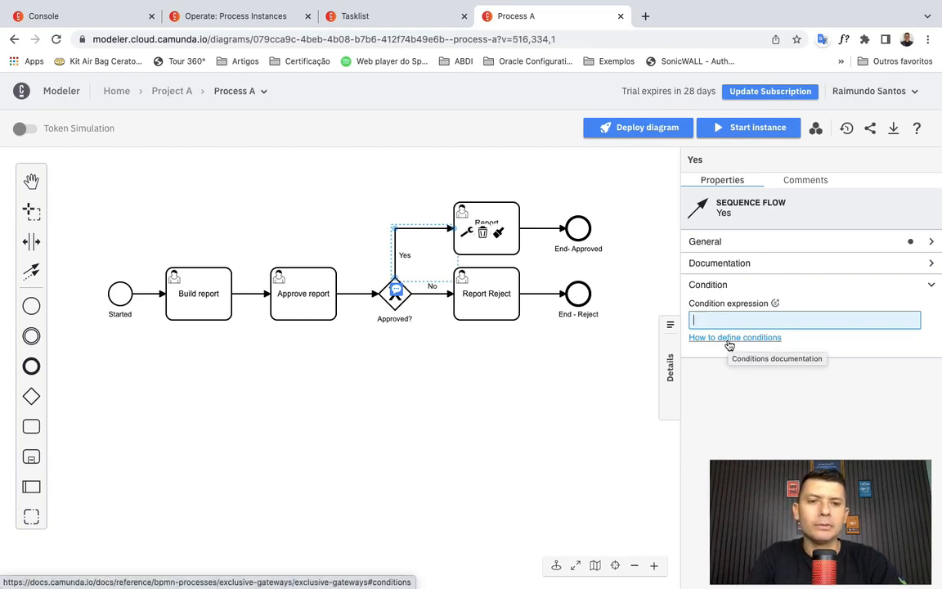
pyautogui.click(801, 16)
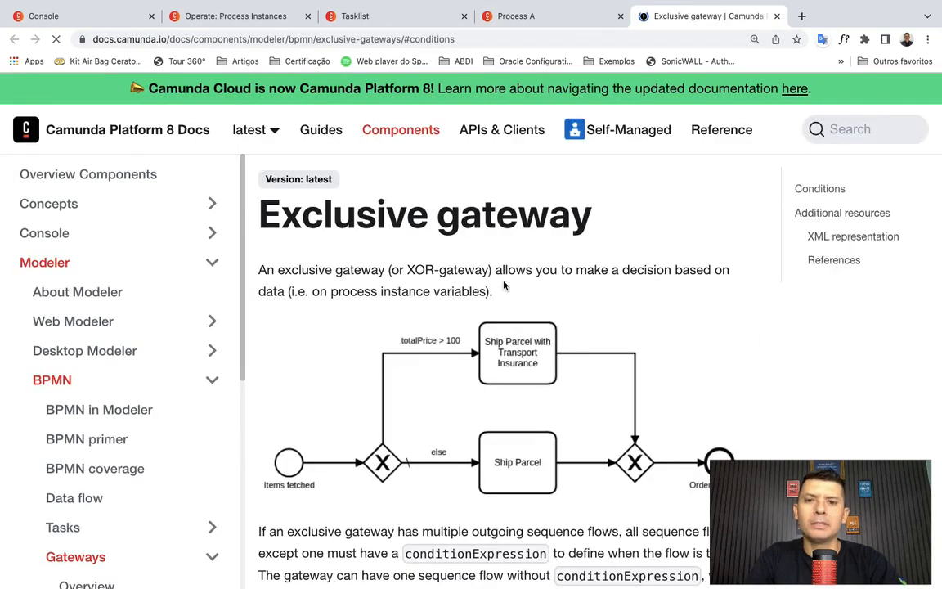
# Step: Scroll the Exclusive gateway docs to Conditions, with examples like totalPrice > 100
pyautogui.scroll(-3)
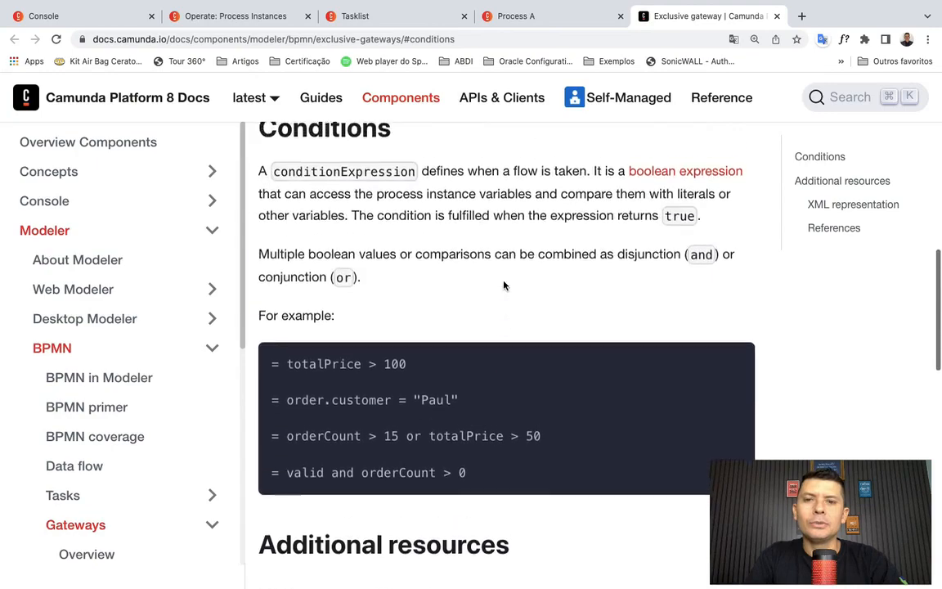
pyautogui.scroll(-3)
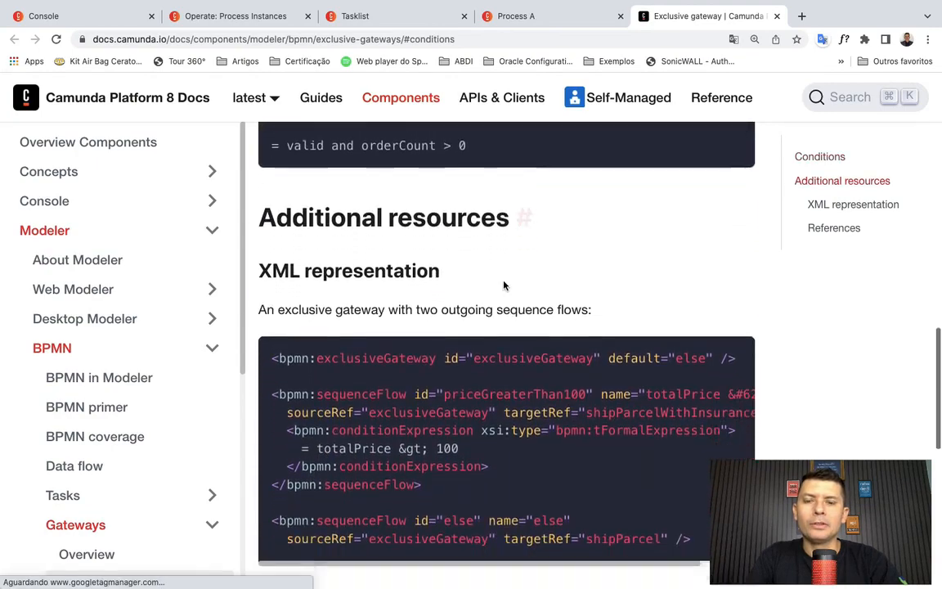
pyautogui.scroll(-3)
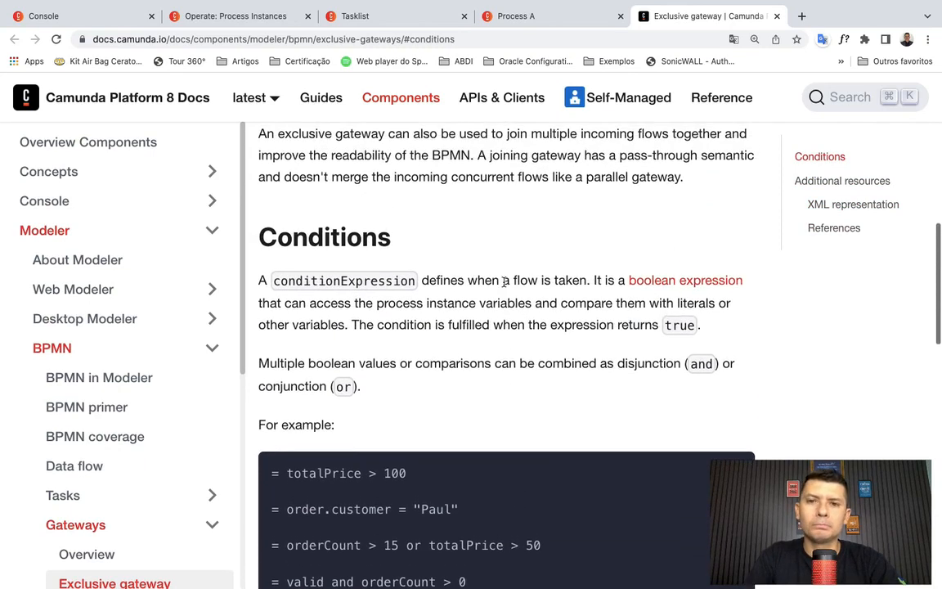
pyautogui.scroll(-3)
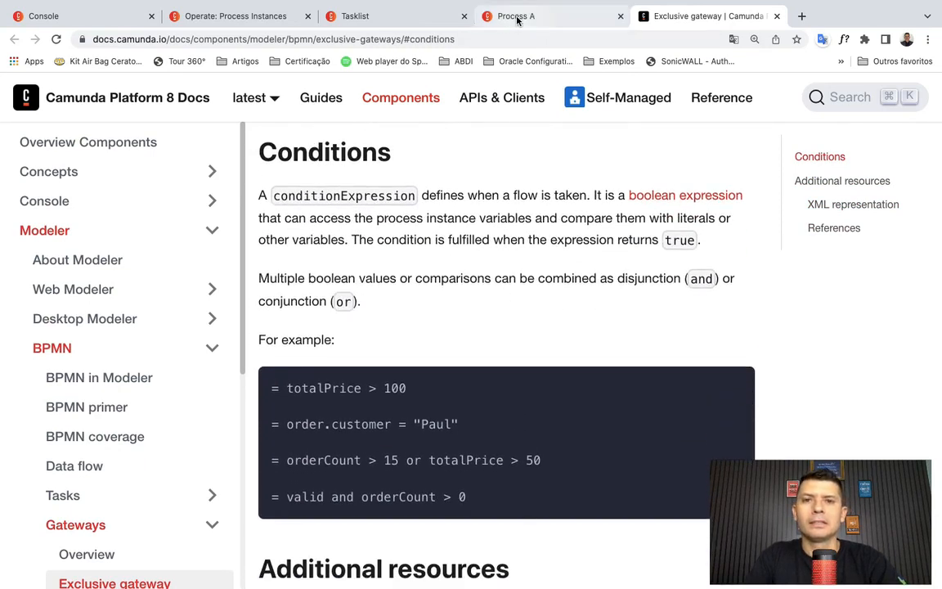
# Step: Back in Process A, enter '= true' as the Yes flow's condition expression, fixing a typo
pyautogui.click(515, 16)
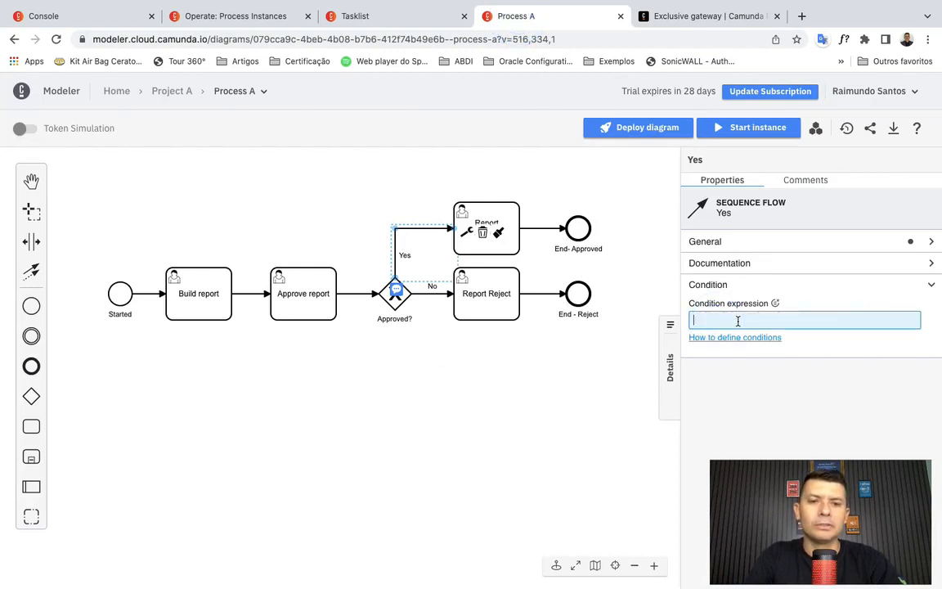
pyautogui.write('=')
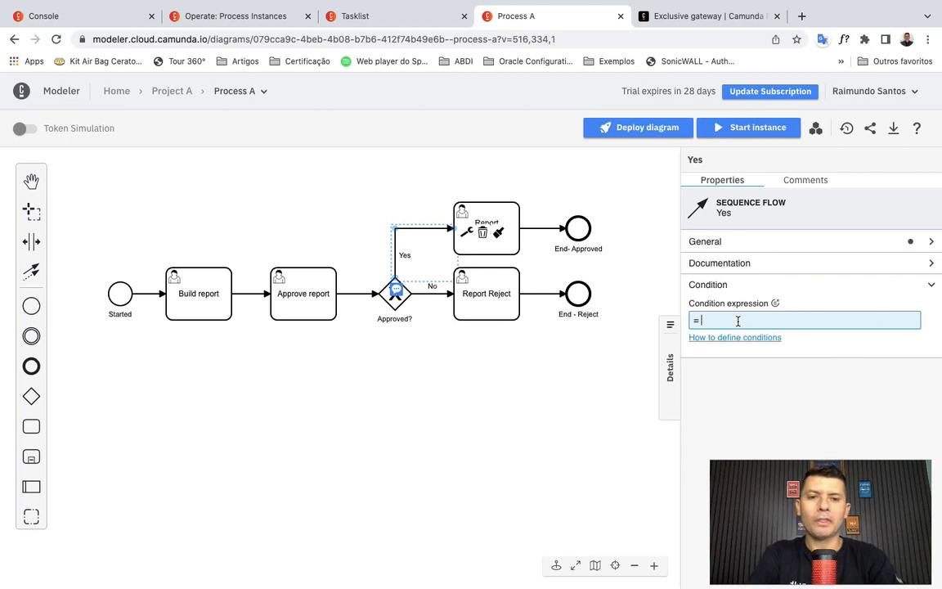
pyautogui.write('tue')
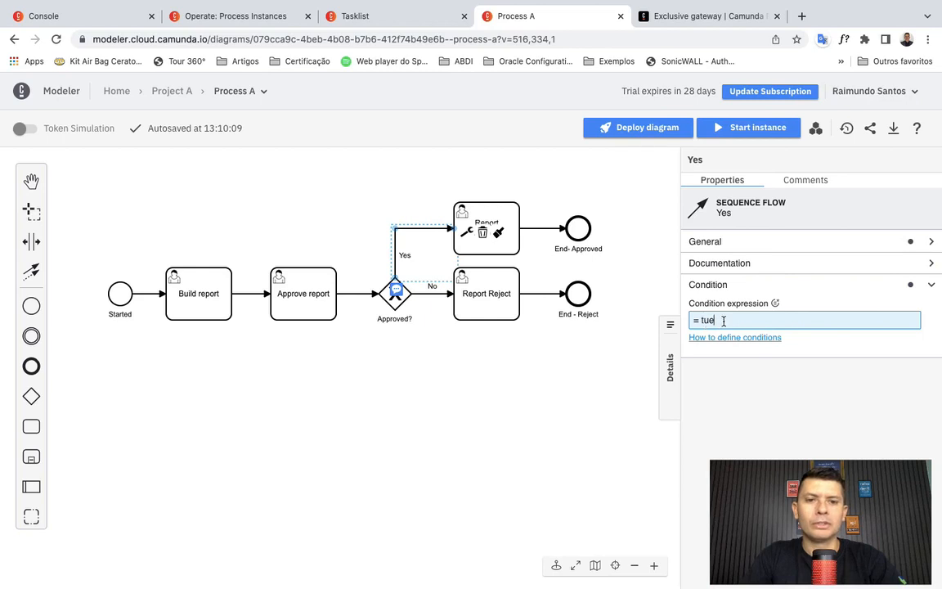
pyautogui.press('Backspace')
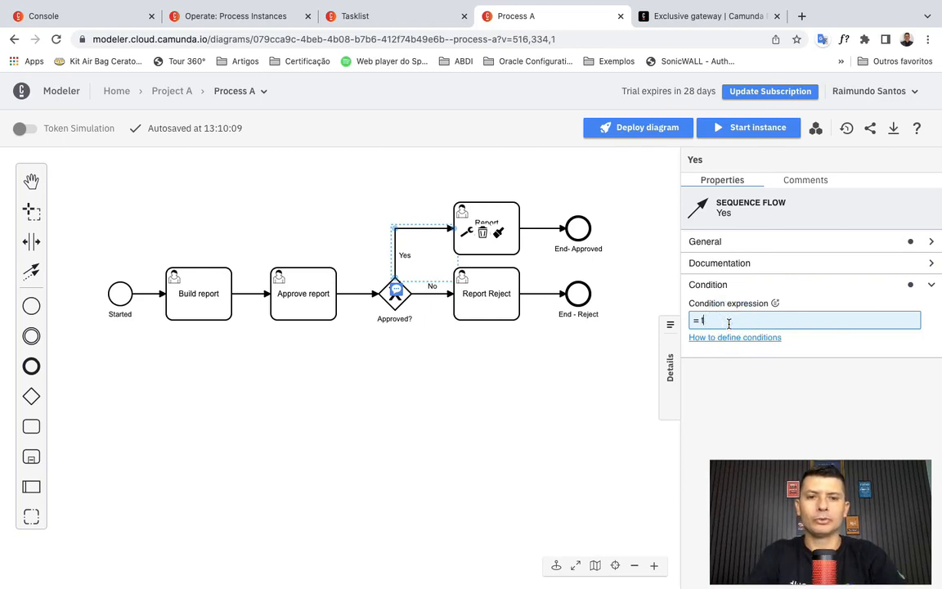
pyautogui.write('rue')
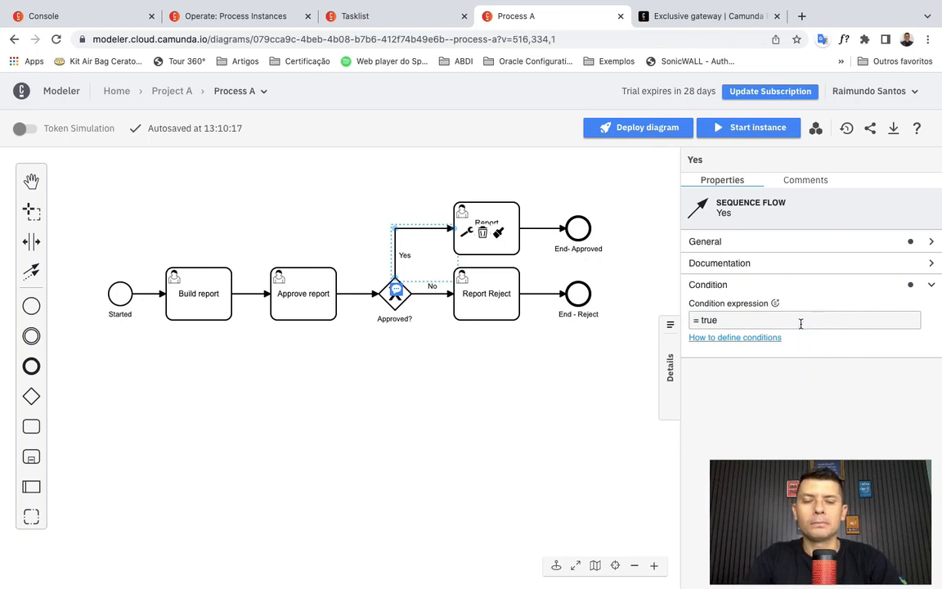
pyautogui.moveTo(368, 295)
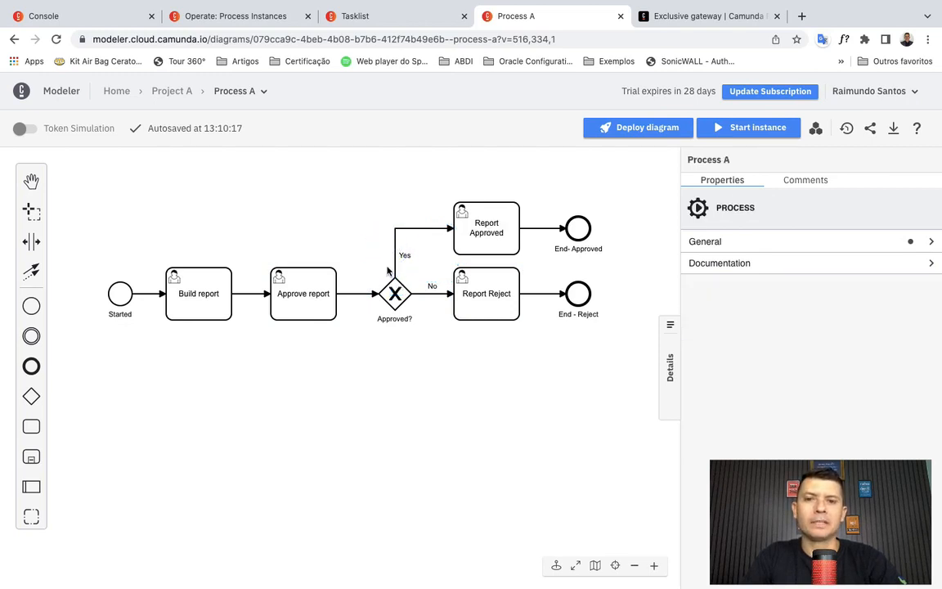
# Step: Make the No flow out of Approved? the gateway's default flow
pyautogui.click(404, 243)
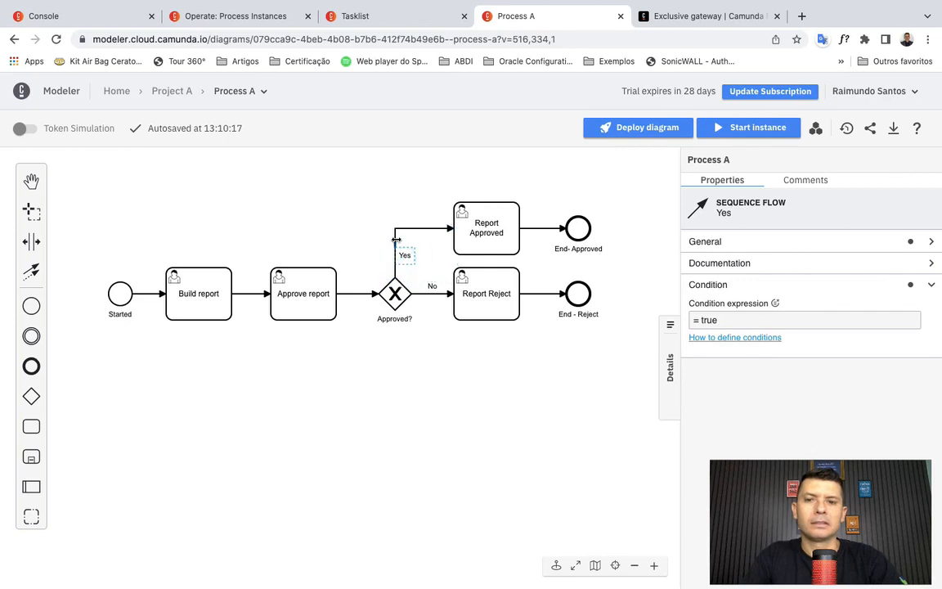
pyautogui.click(431, 294)
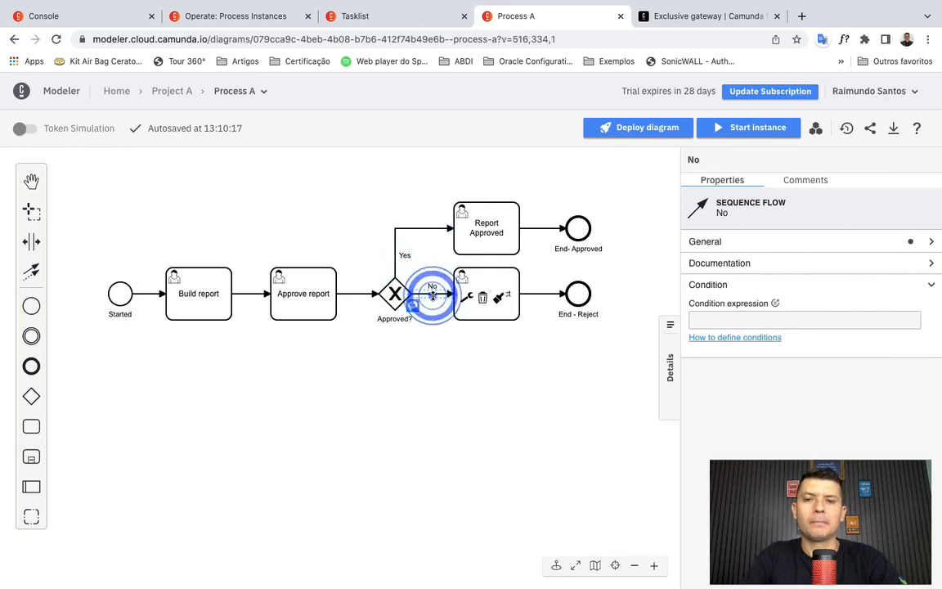
pyautogui.click(466, 297)
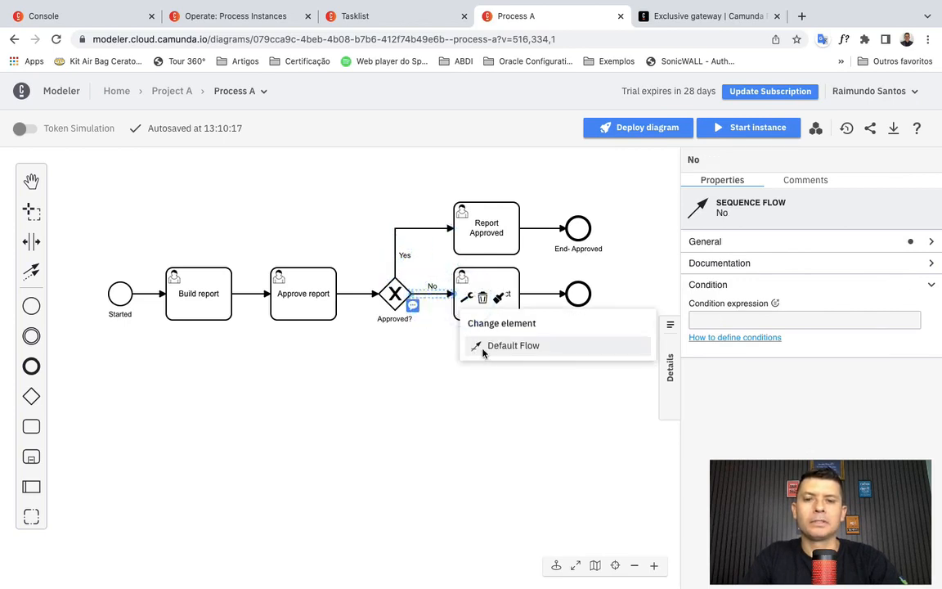
pyautogui.click(513, 345)
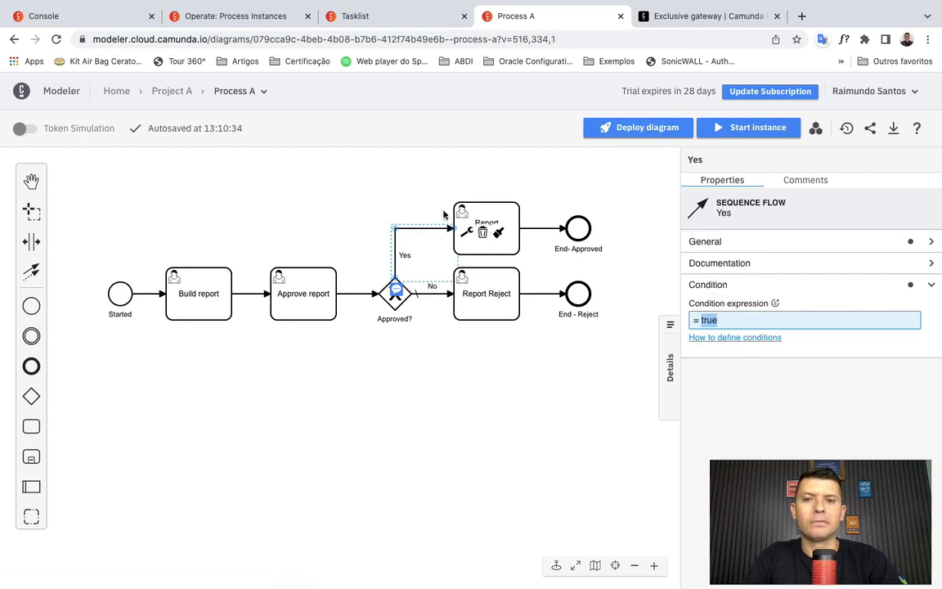
# Step: Inspect Report Approved, then re-edit and review the Yes flow's condition expression
pyautogui.click(487, 227)
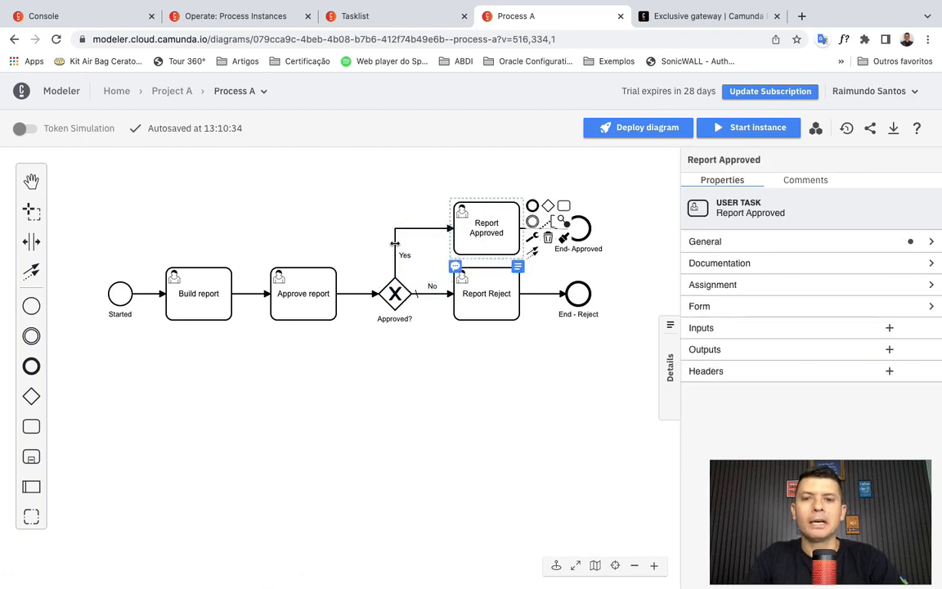
pyautogui.click(404, 241)
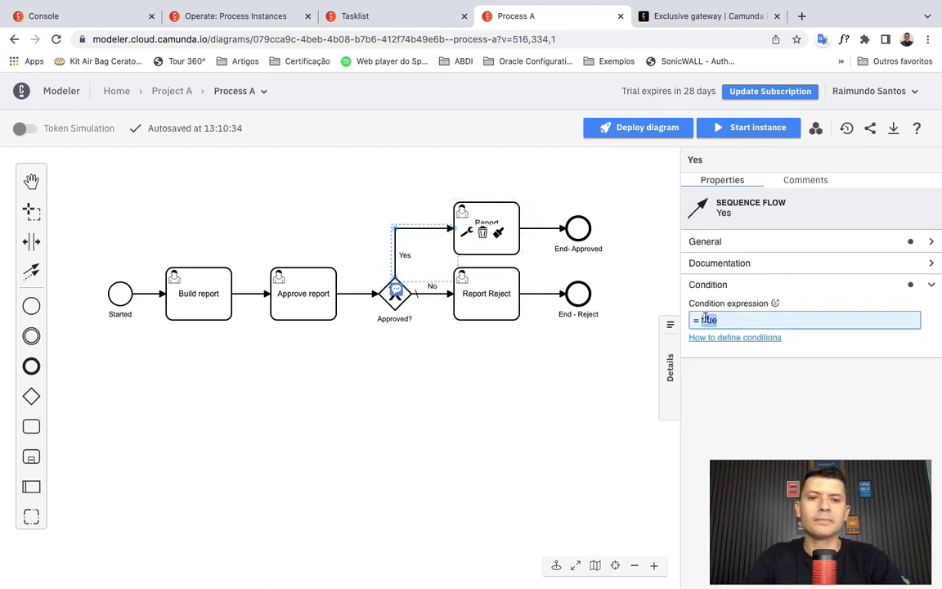
pyautogui.write('false')
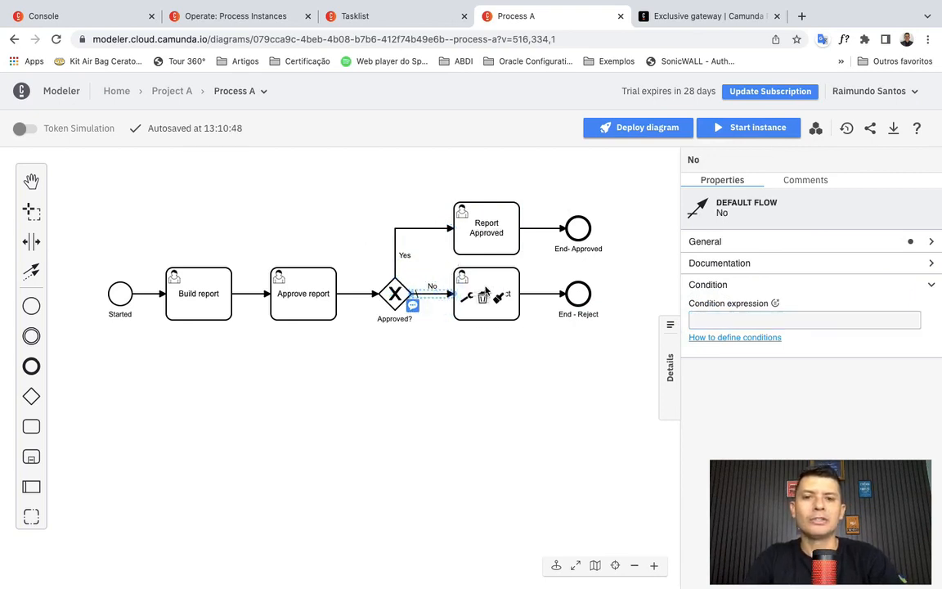
pyautogui.click(486, 293)
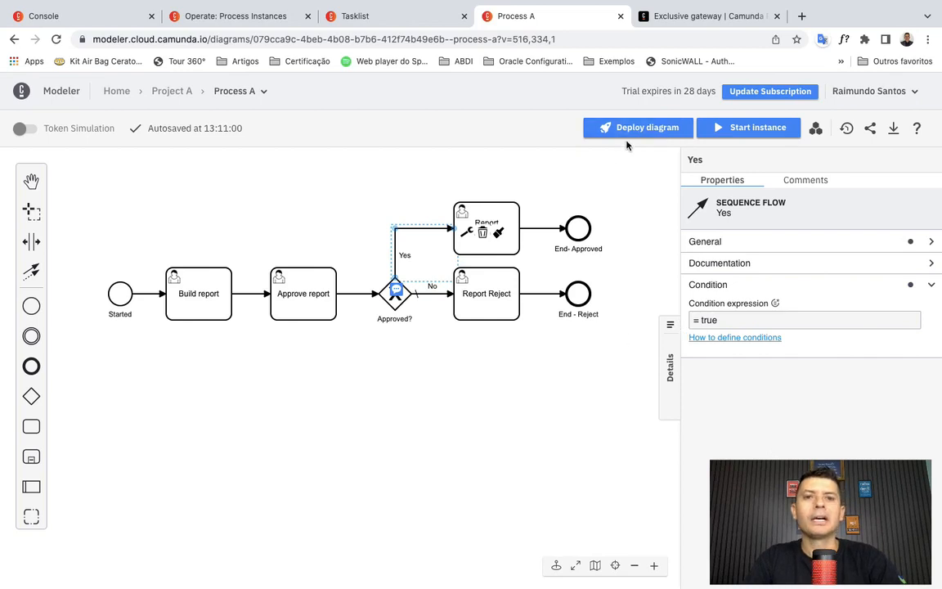
# Step: Deploy the corrected Process A, with gateway conditions fixed, to the Test cluster
pyautogui.click(638, 127)
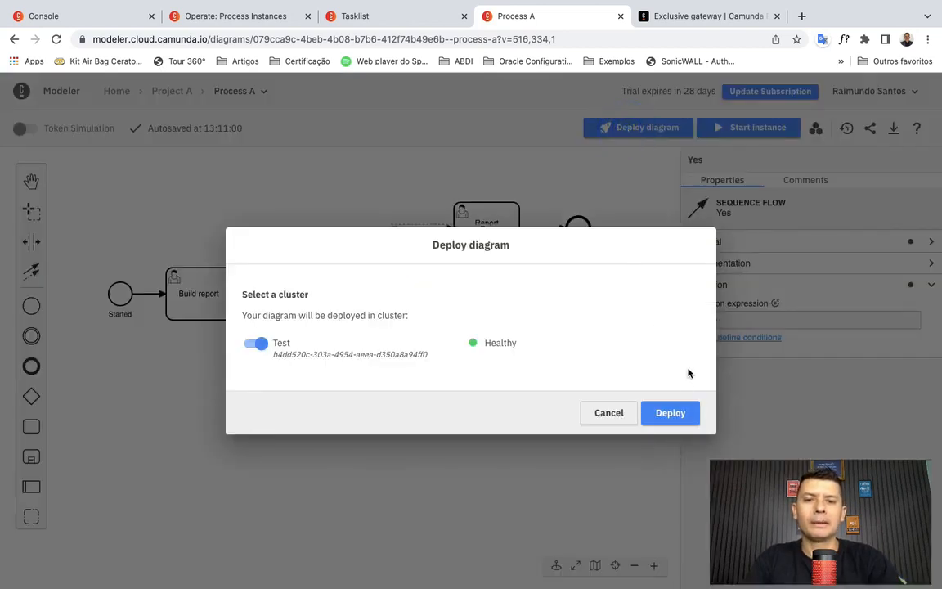
pyautogui.click(670, 412)
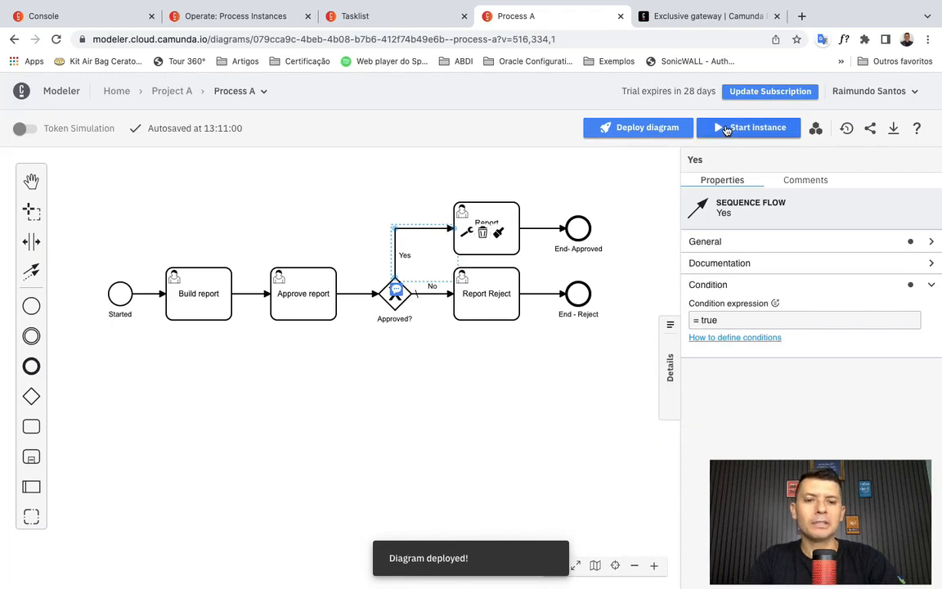
pyautogui.moveTo(747, 128)
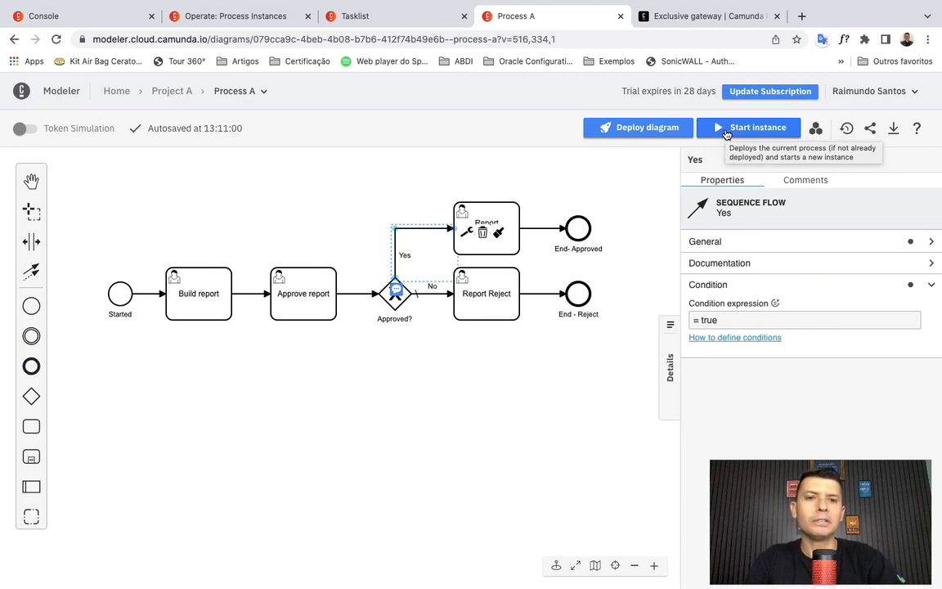
# Step: Start a Process A instance and view it in Operate, waiting at Build report
pyautogui.click(748, 128)
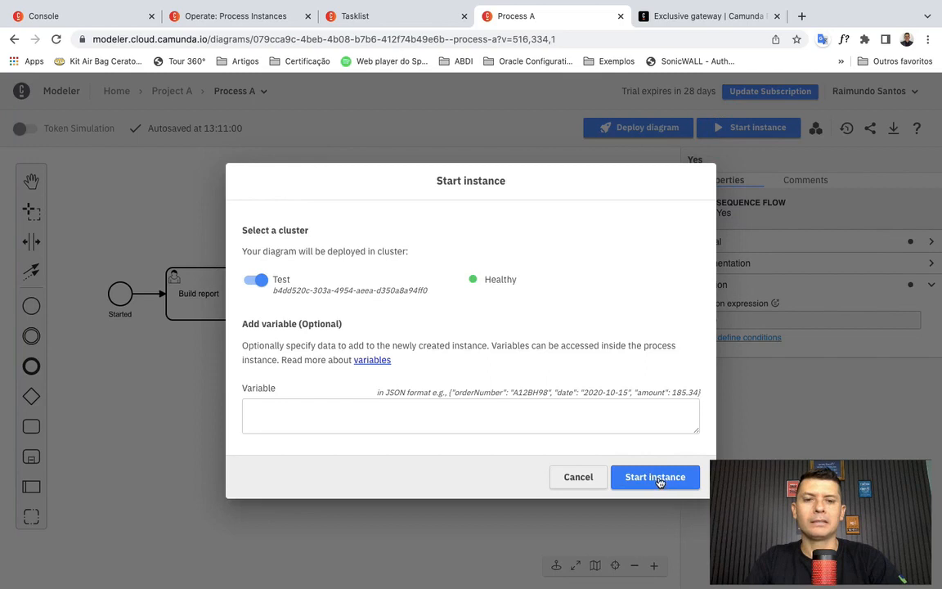
pyautogui.click(654, 477)
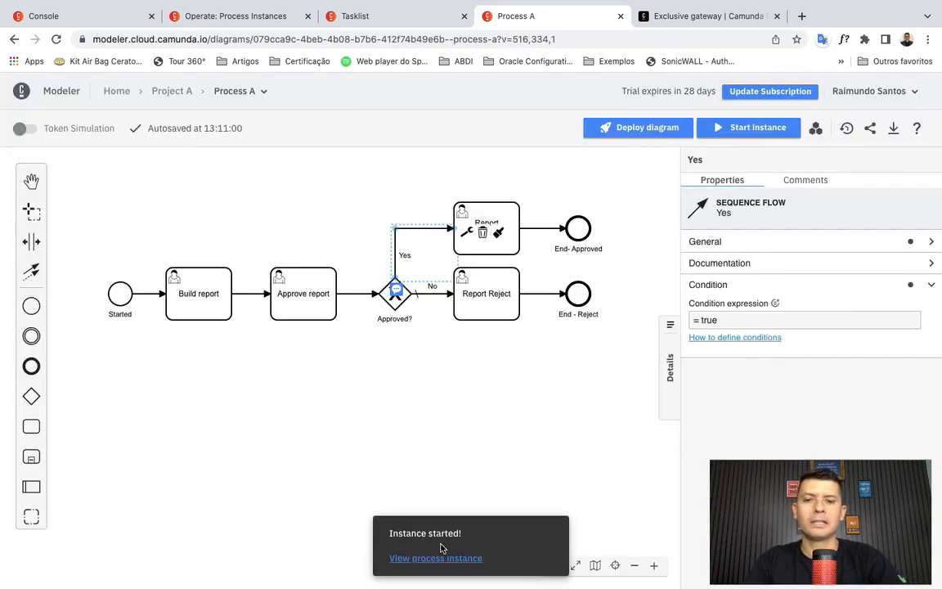
pyautogui.moveTo(436, 558)
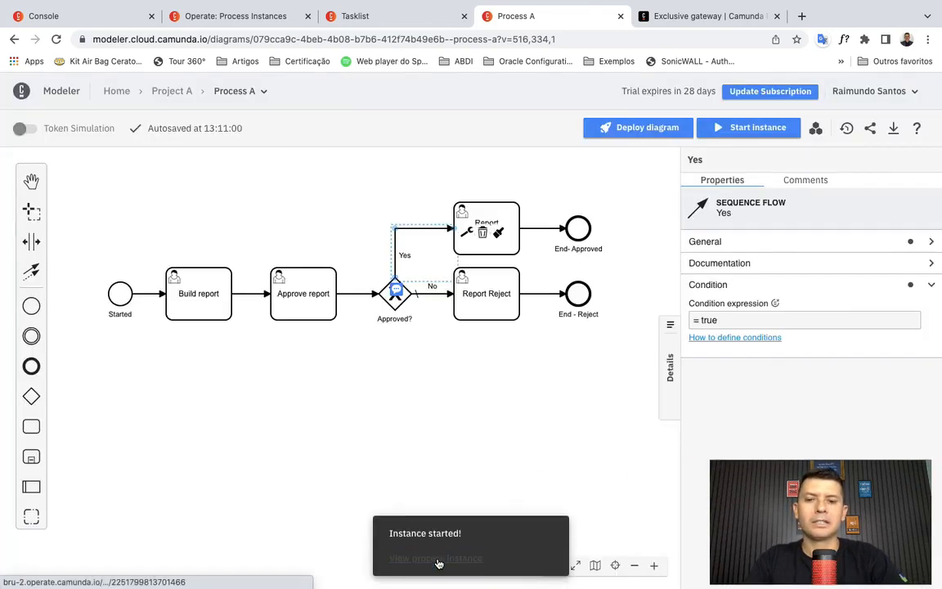
pyautogui.click(439, 562)
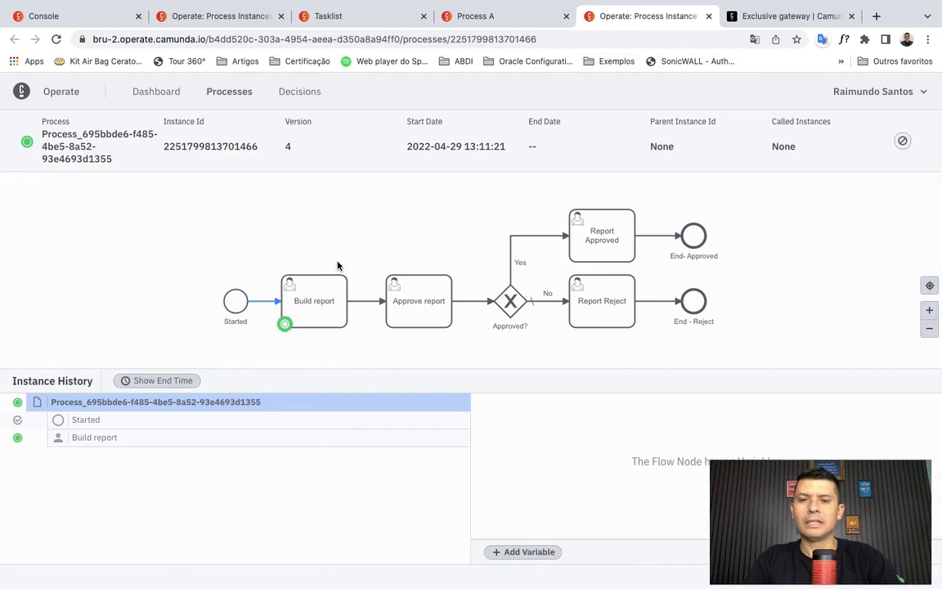
pyautogui.moveTo(573, 125)
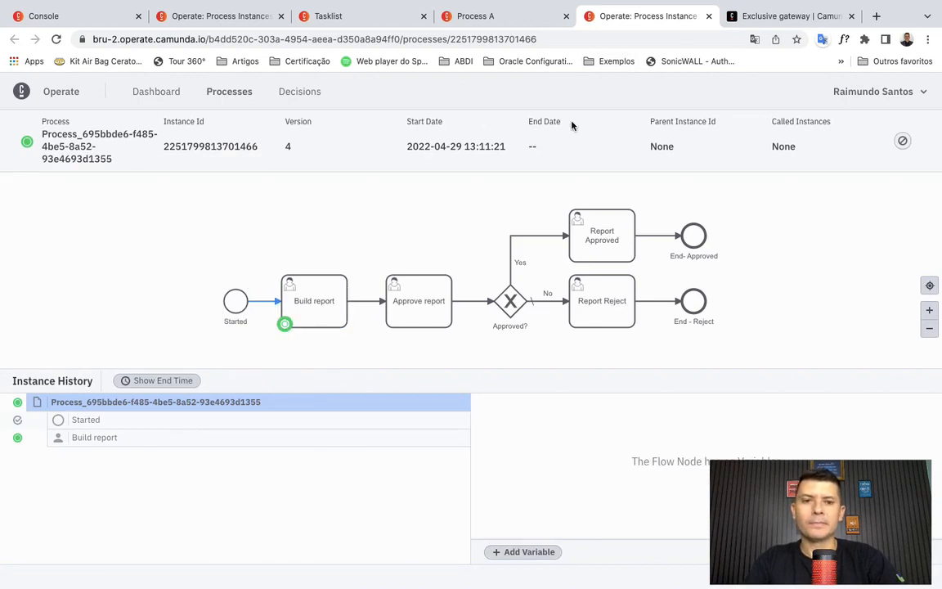
pyautogui.click(313, 300)
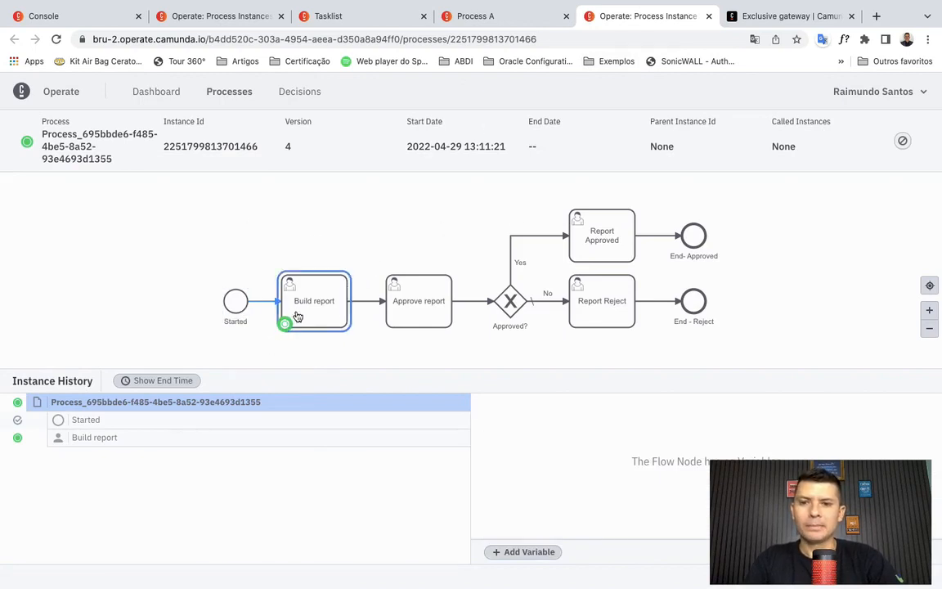
pyautogui.moveTo(315, 310)
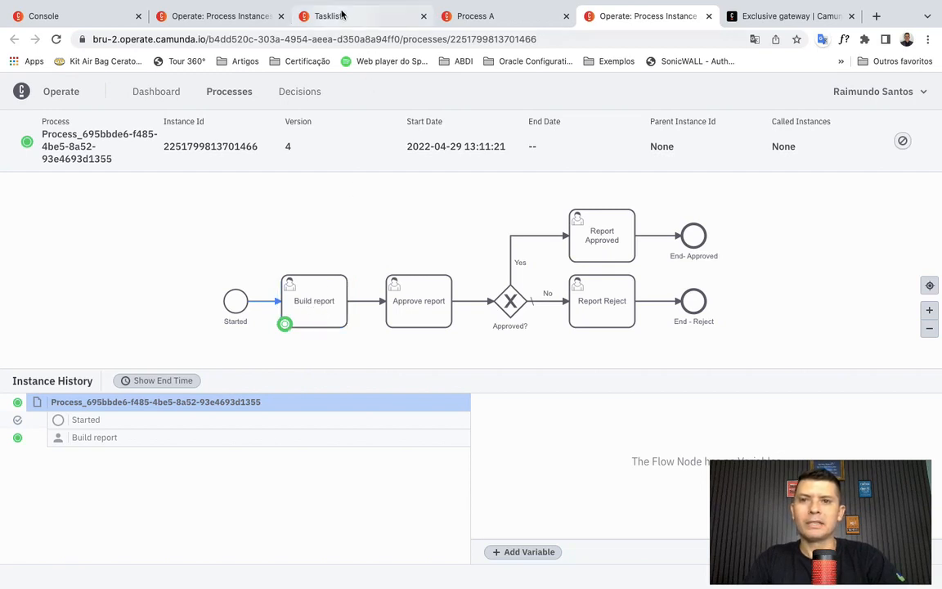
# Step: Reload Tasklist, then claim and complete the new instance's Build report task
pyautogui.click(360, 15)
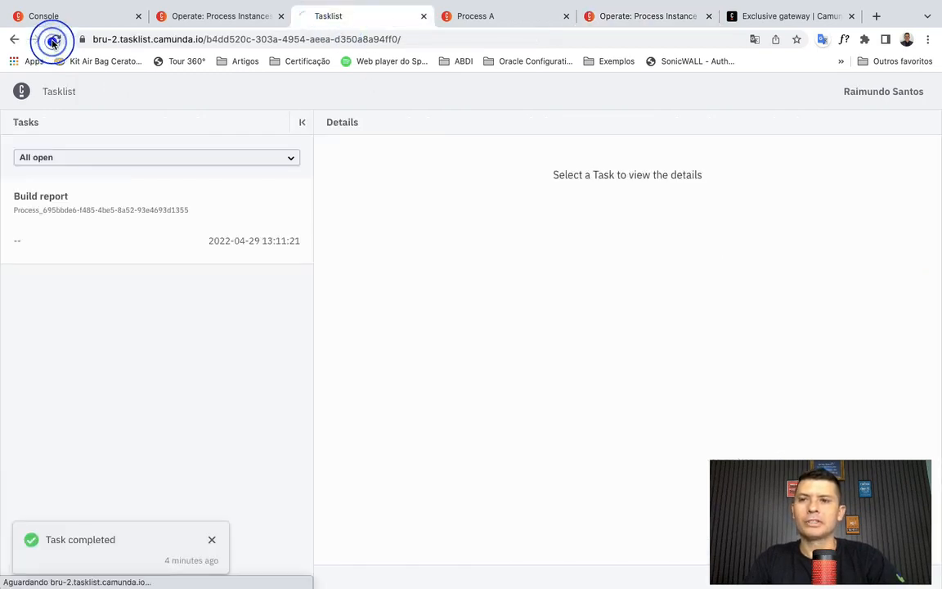
pyautogui.click(52, 38)
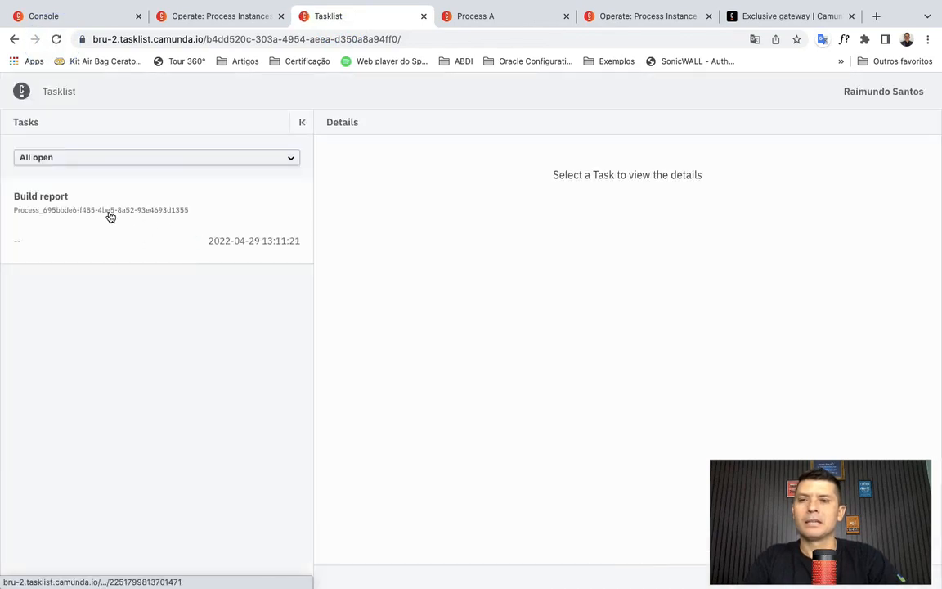
pyautogui.click(100, 202)
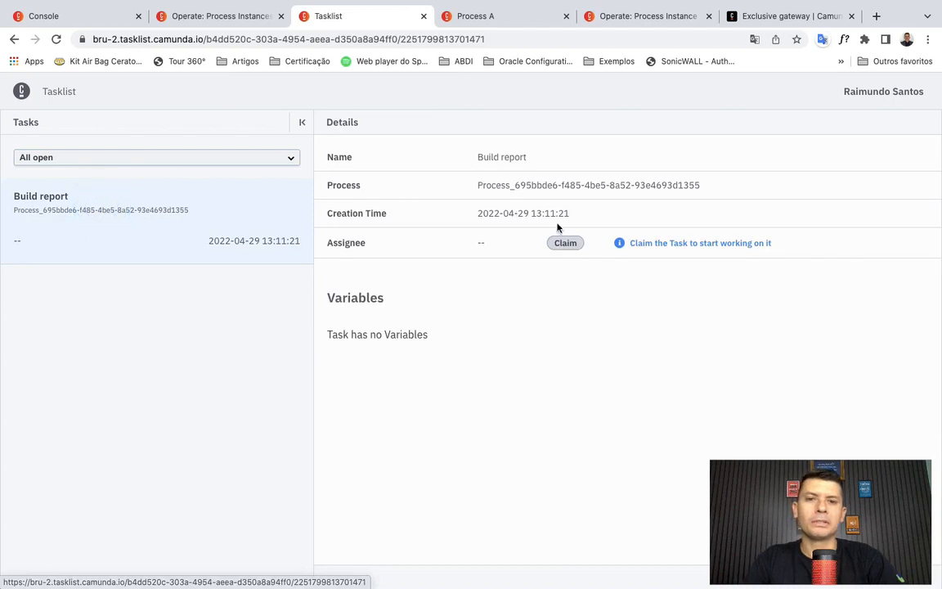
pyautogui.click(565, 242)
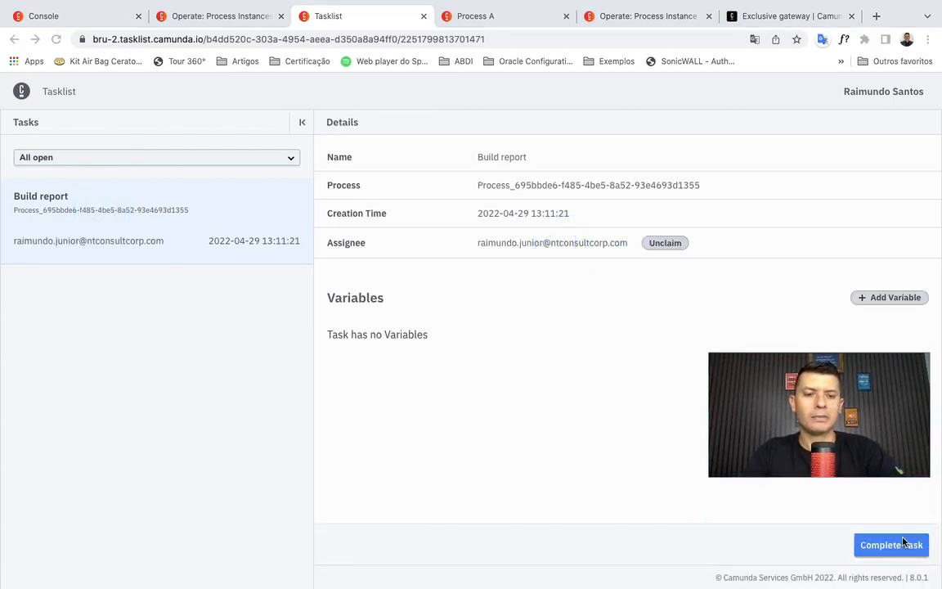
pyautogui.moveTo(678, 451)
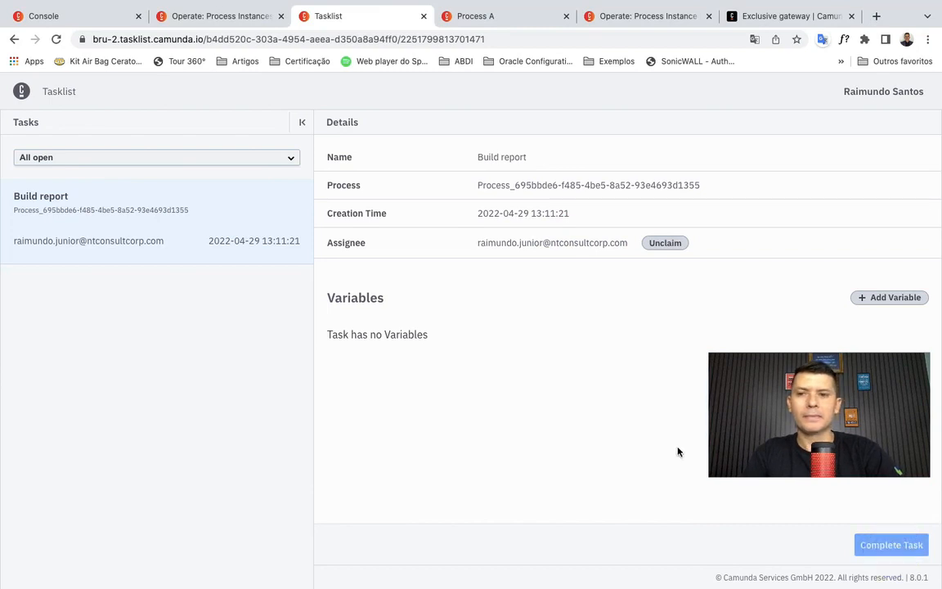
pyautogui.click(890, 544)
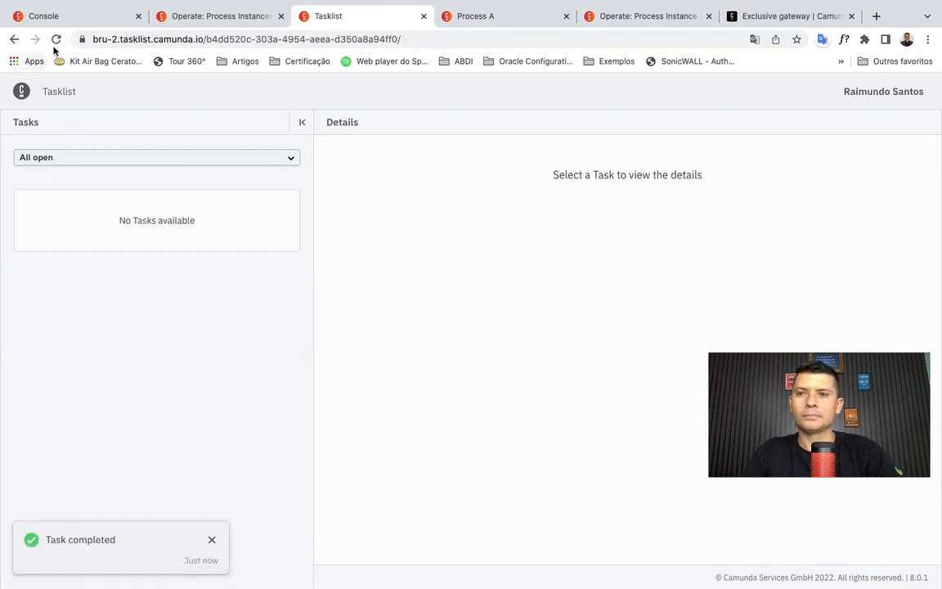
# Step: Claim and complete Approve report, then refresh Tasklist to confirm no open tasks remain
pyautogui.click(56, 39)
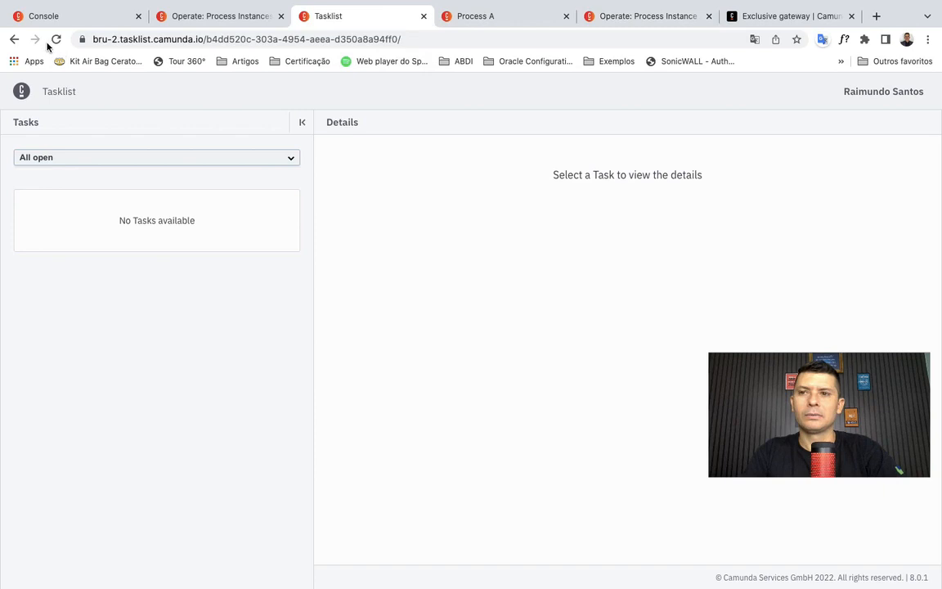
pyautogui.click(55, 39)
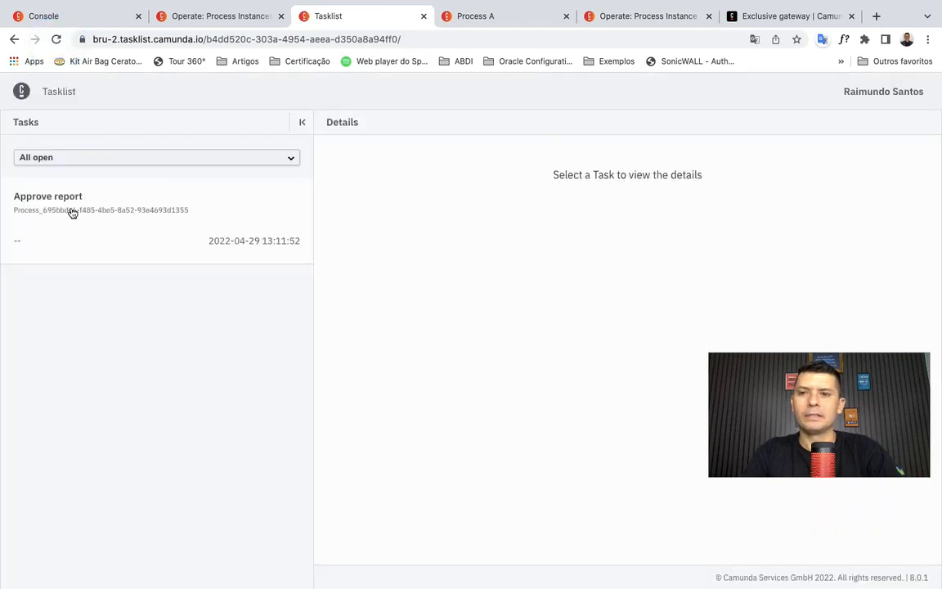
pyautogui.click(48, 196)
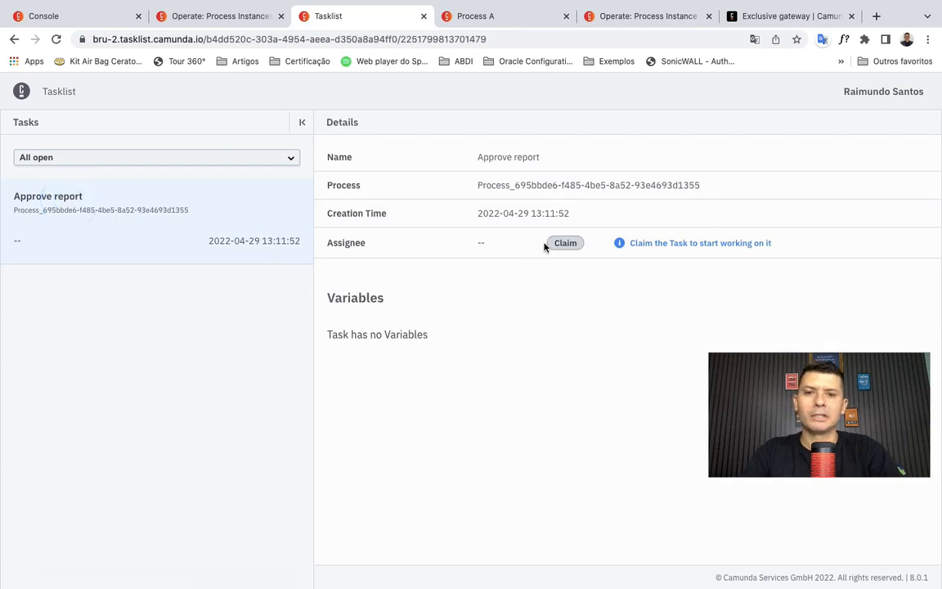
pyautogui.click(565, 242)
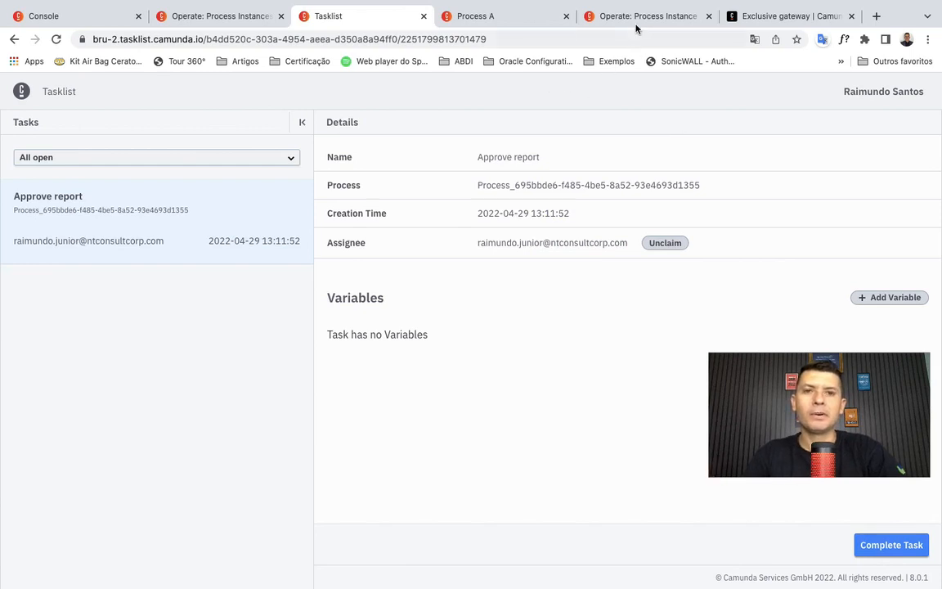
pyautogui.click(646, 15)
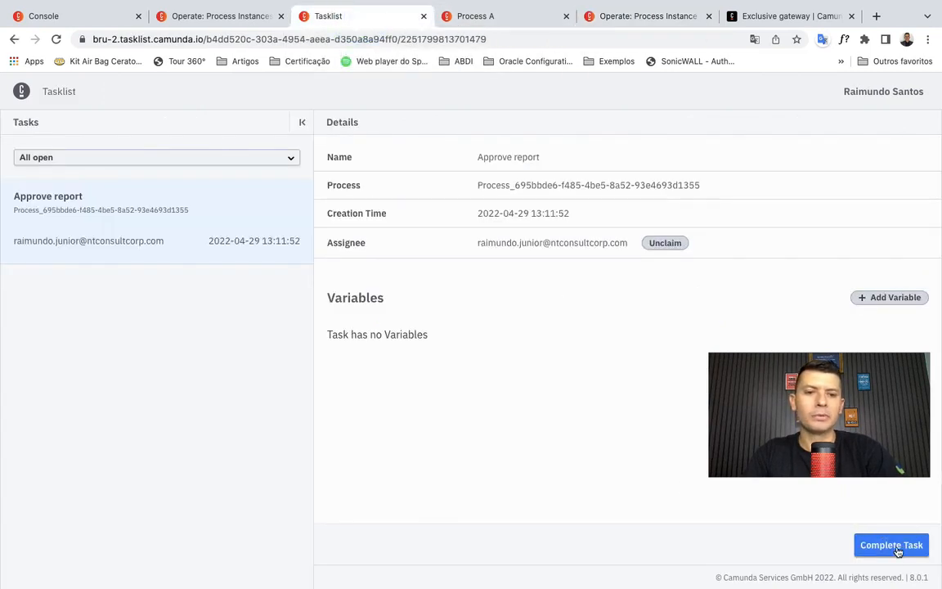
pyautogui.click(890, 545)
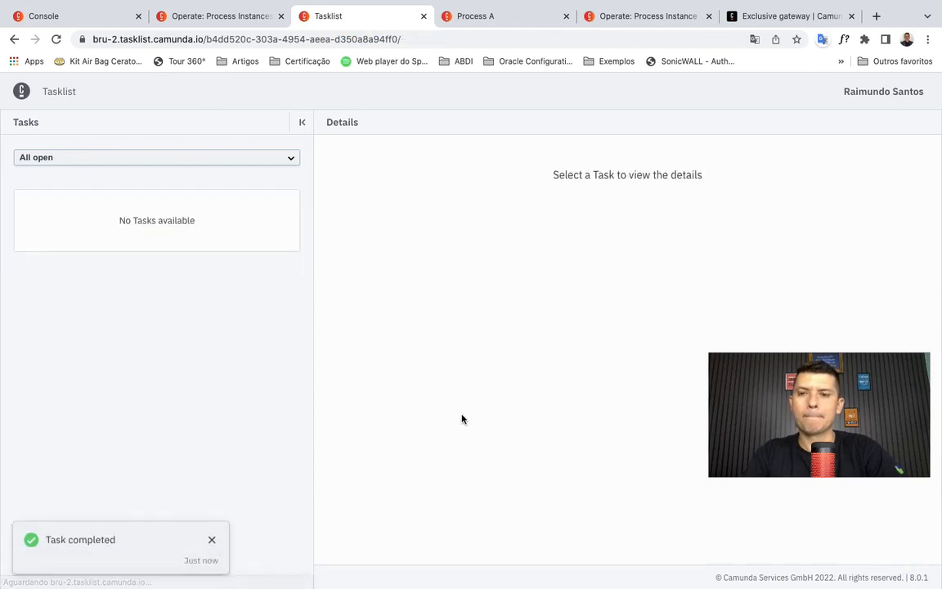
pyautogui.click(56, 39)
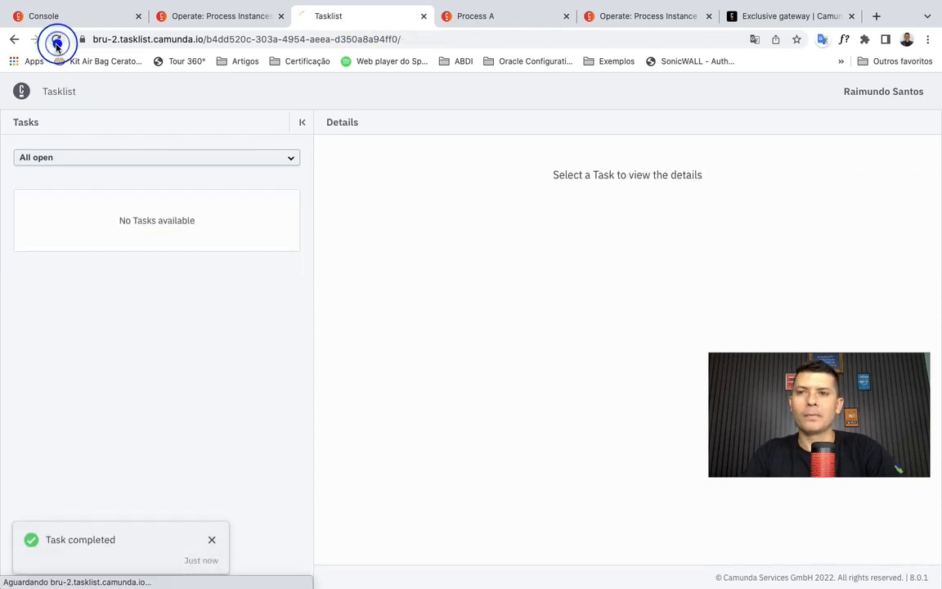
pyautogui.click(646, 16)
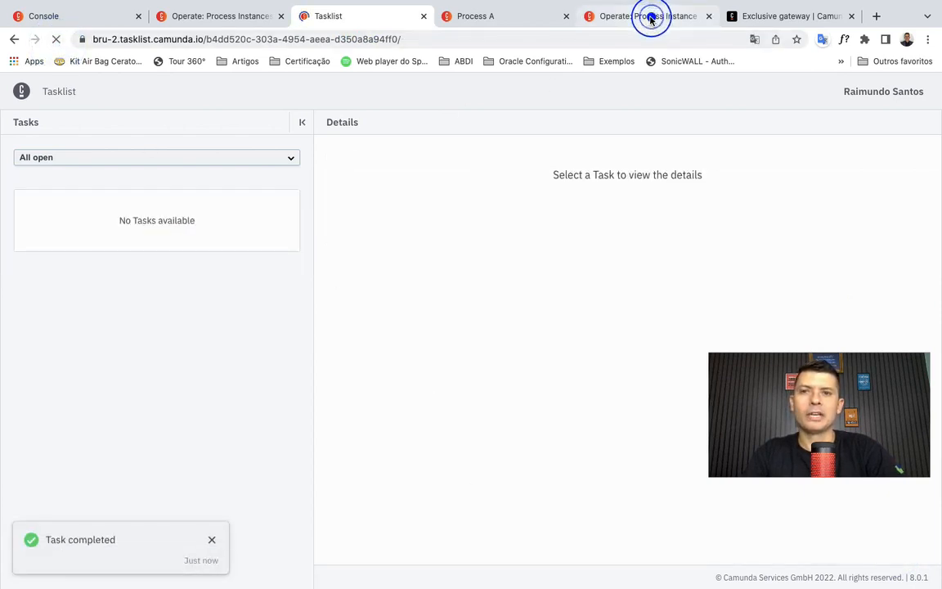
# Step: Inspect the instance diagram and history showing the Yes path and Report Approved active
pyautogui.click(647, 15)
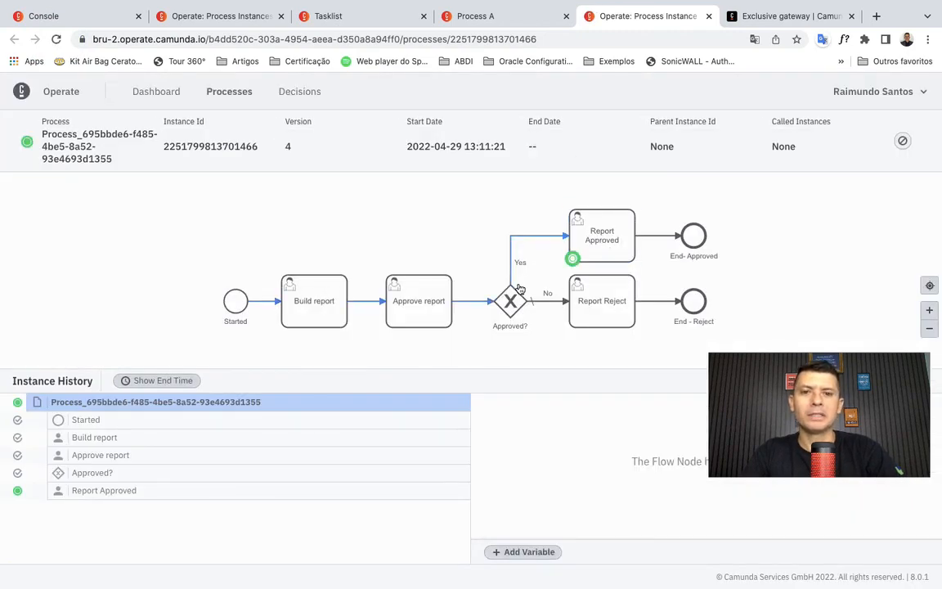
pyautogui.moveTo(514, 255)
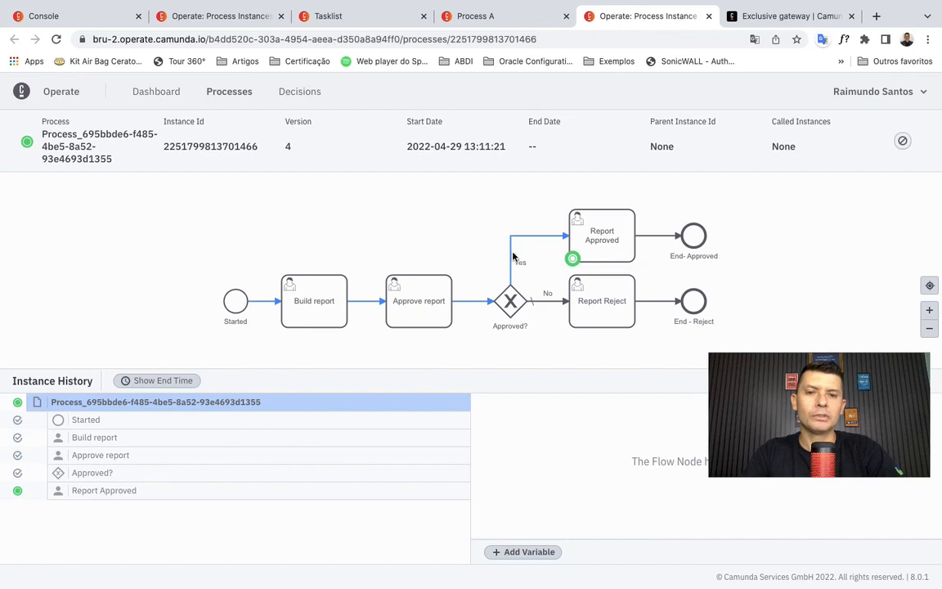
pyautogui.moveTo(274, 315)
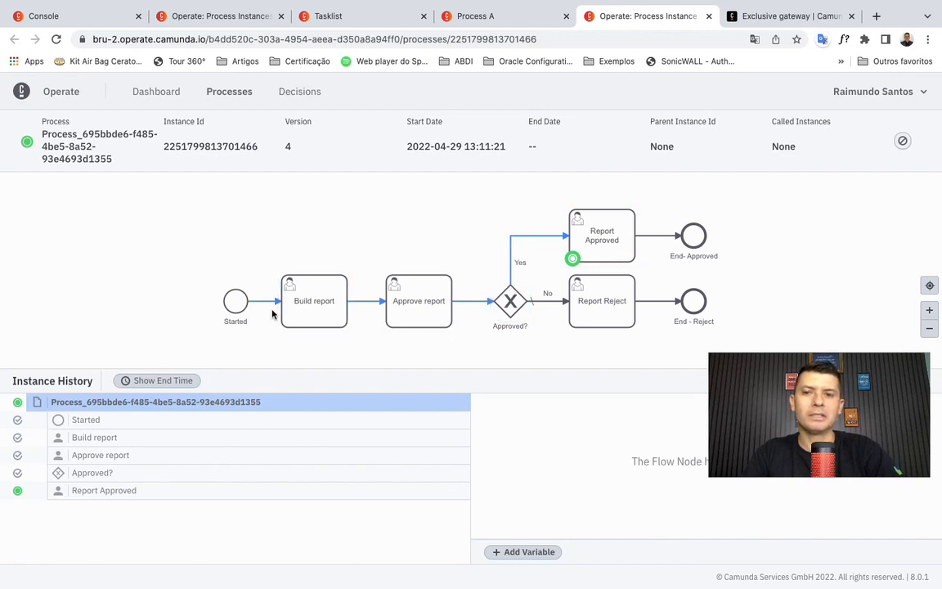
pyautogui.click(418, 300)
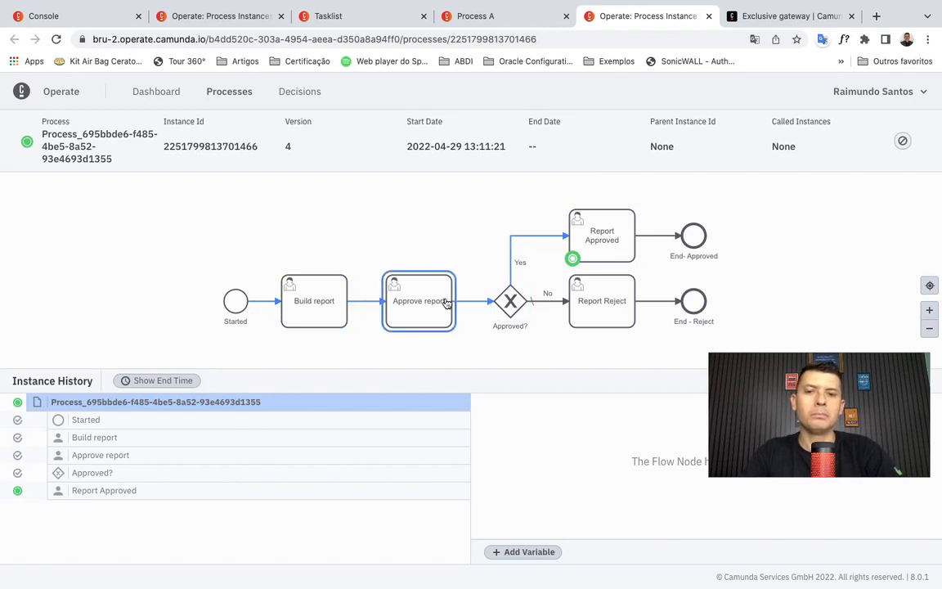
pyautogui.moveTo(516, 281)
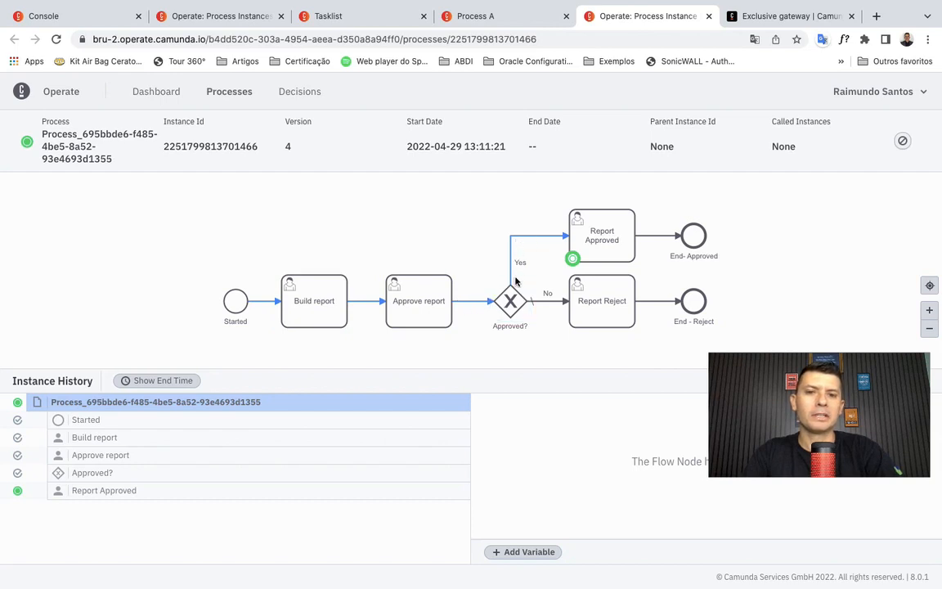
pyautogui.moveTo(484, 302)
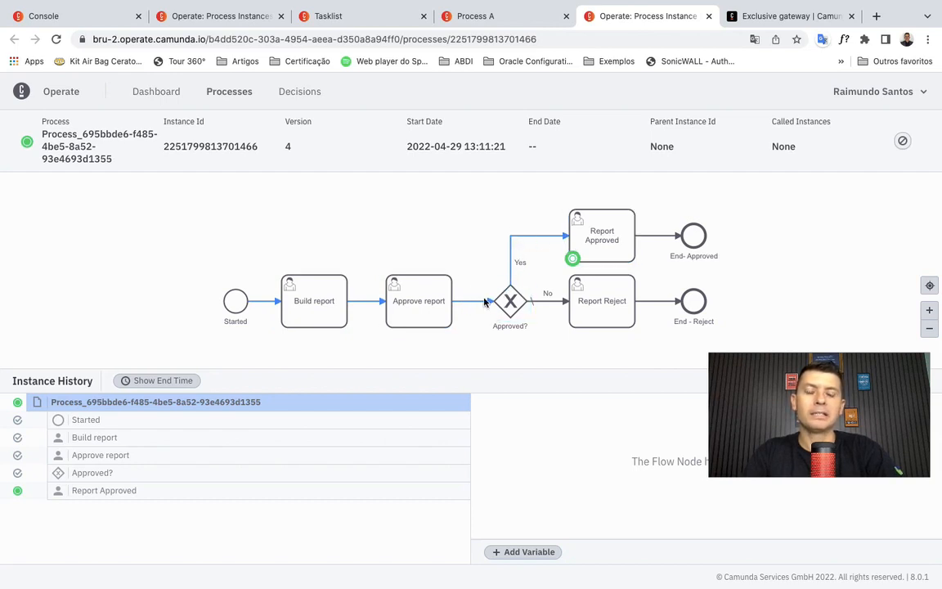
pyautogui.click(417, 300)
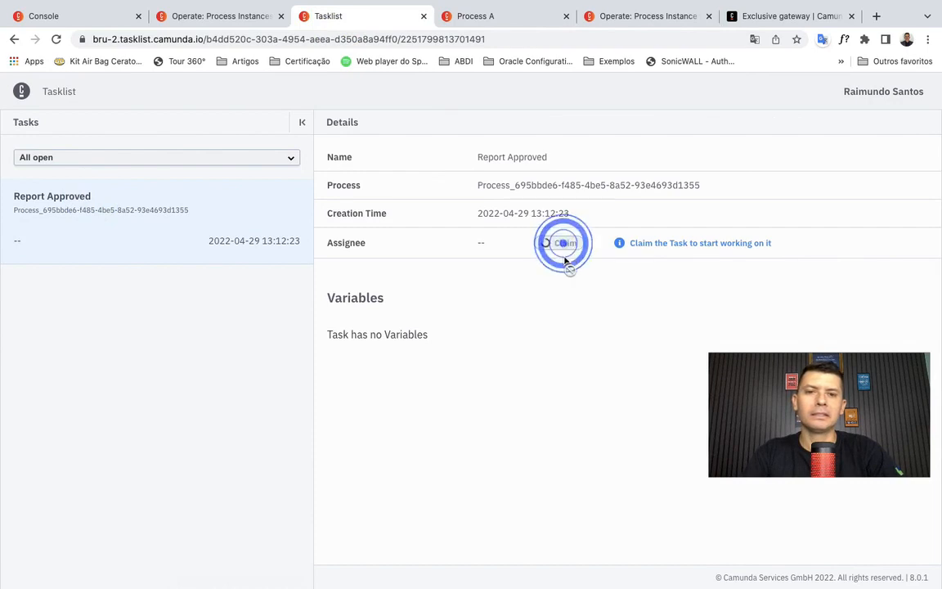
# Step: Claim the Report Approved task and mark it complete
pyautogui.click(562, 242)
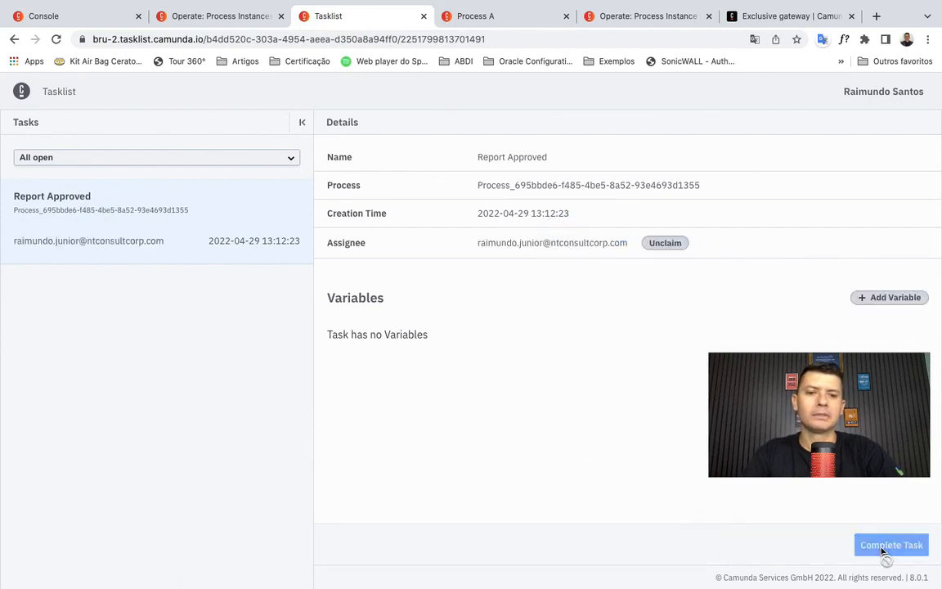
pyautogui.click(891, 544)
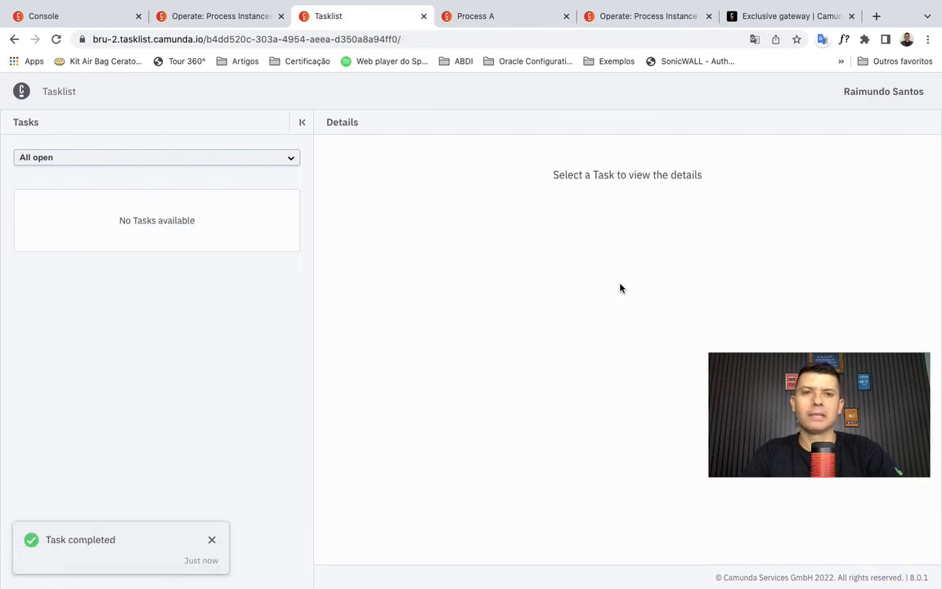
pyautogui.click(476, 15)
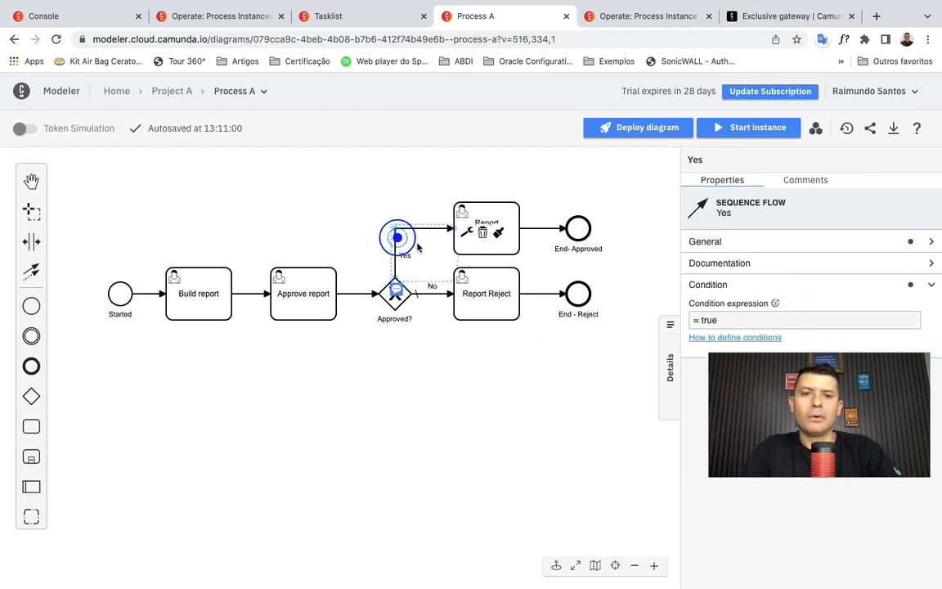
# Step: Change the Yes flow's condition to false and redeploy Process A to the Test cluster
pyautogui.click(803, 320)
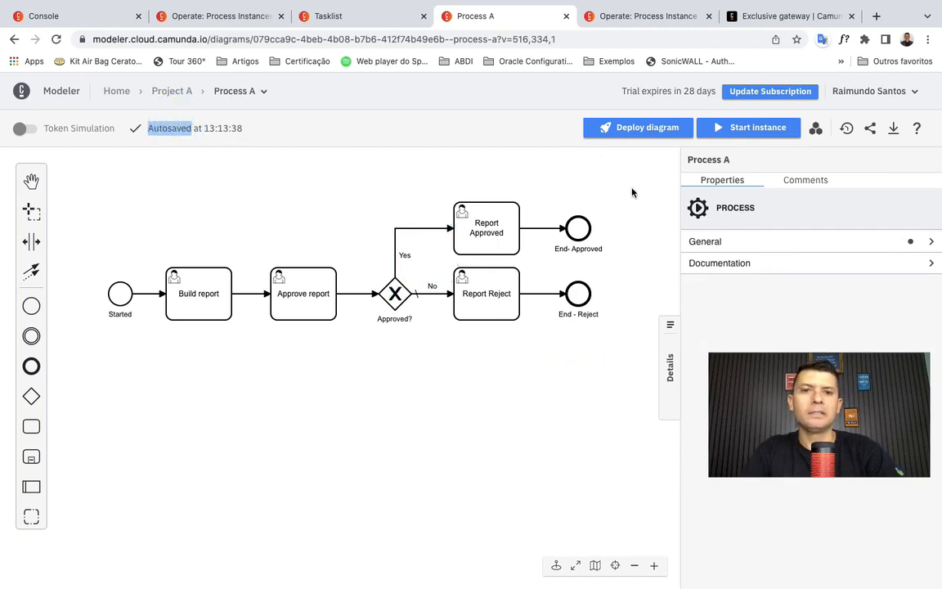
pyautogui.click(638, 127)
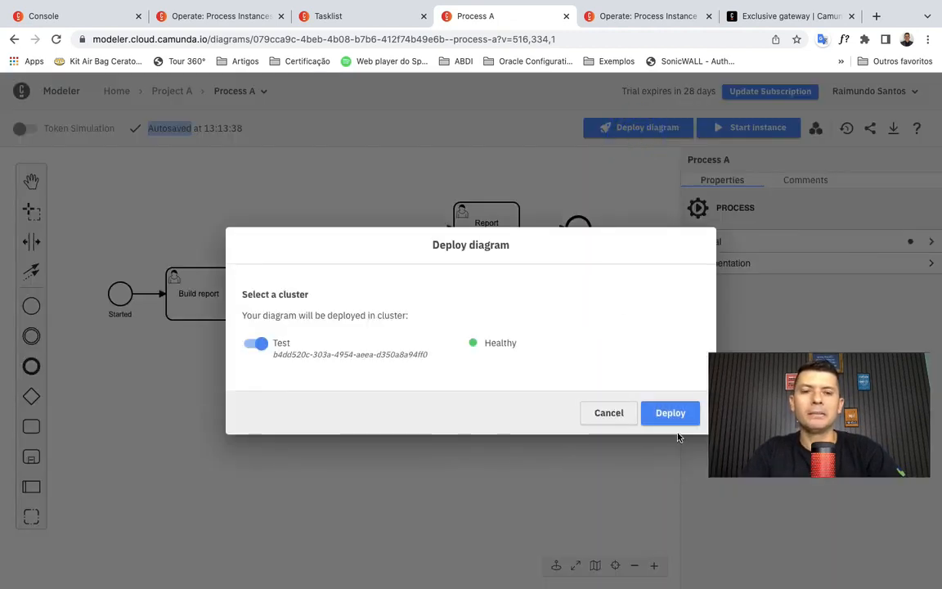
pyautogui.click(669, 412)
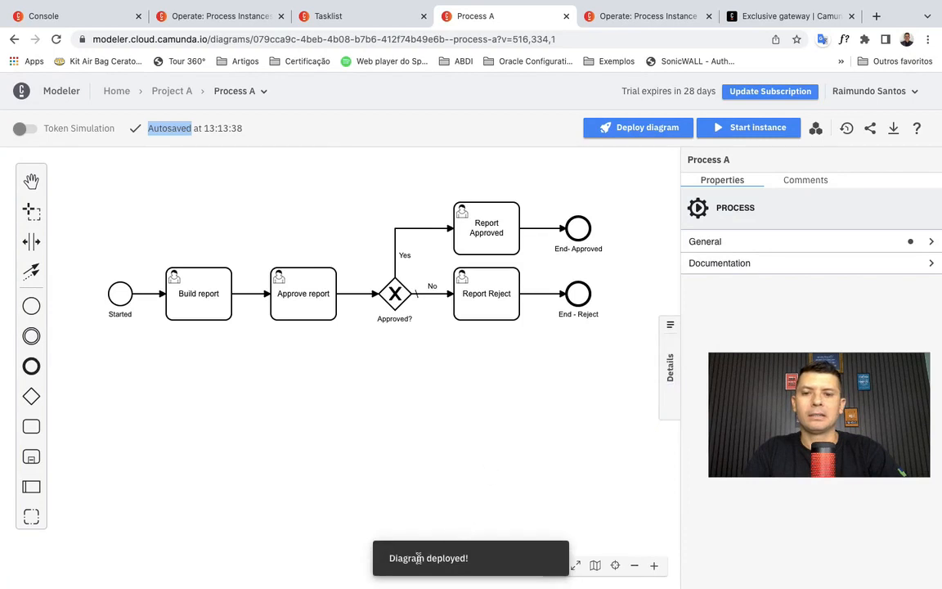
# Step: Start a new instance of Process A and return to the open task list
pyautogui.click(747, 127)
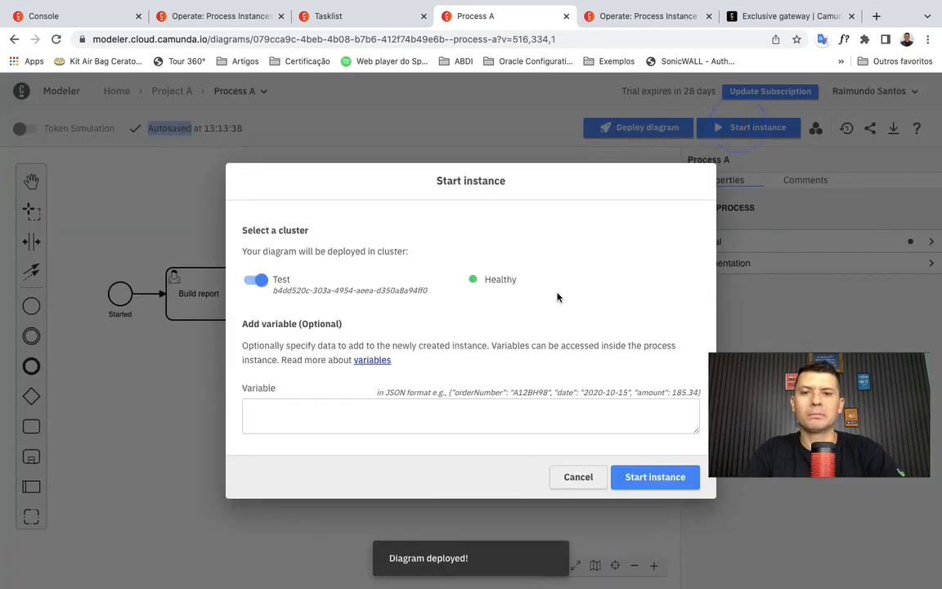
pyautogui.click(654, 476)
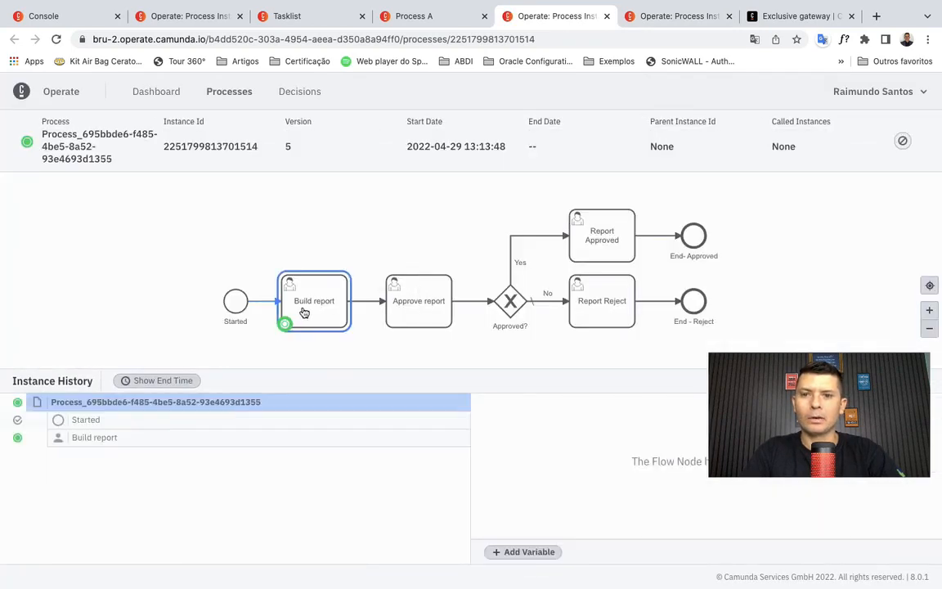
pyautogui.click(307, 15)
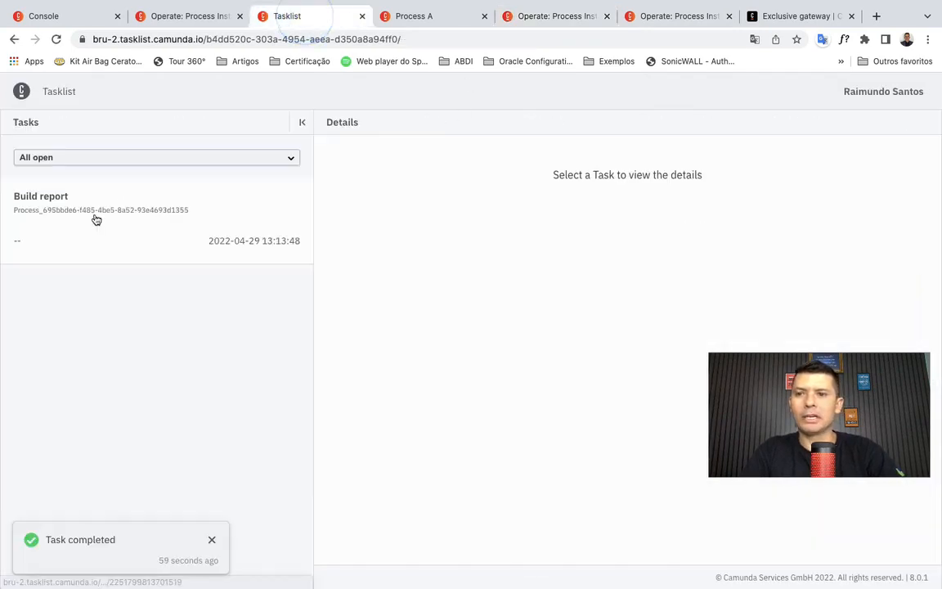
# Step: Claim and complete the new instance's Build report task, then refresh the list
pyautogui.click(101, 203)
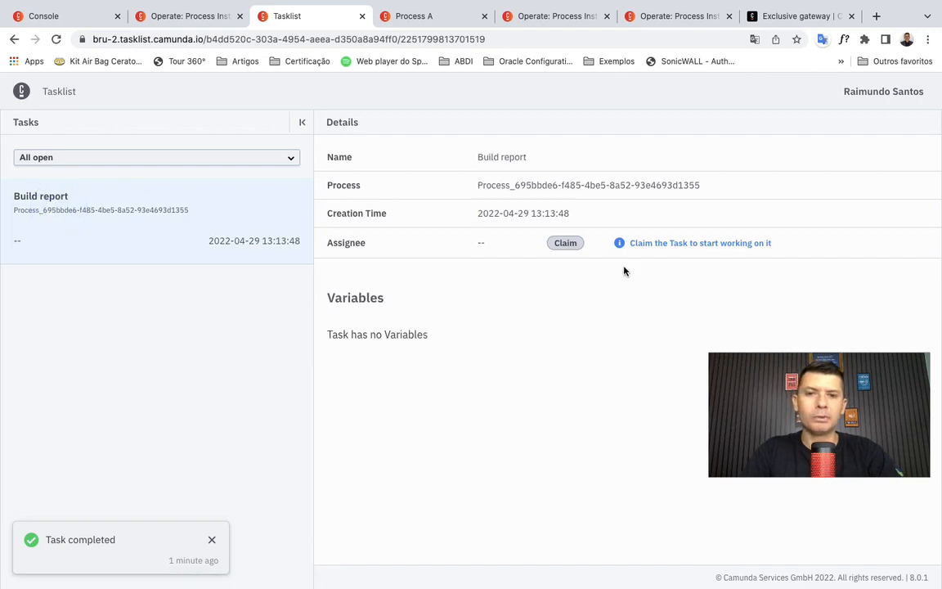
pyautogui.click(565, 242)
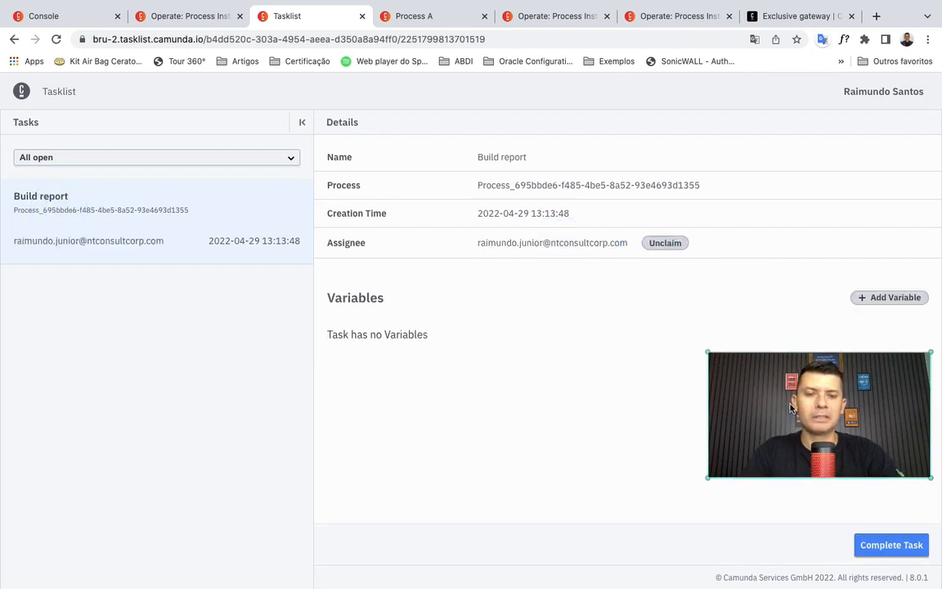
pyautogui.click(890, 544)
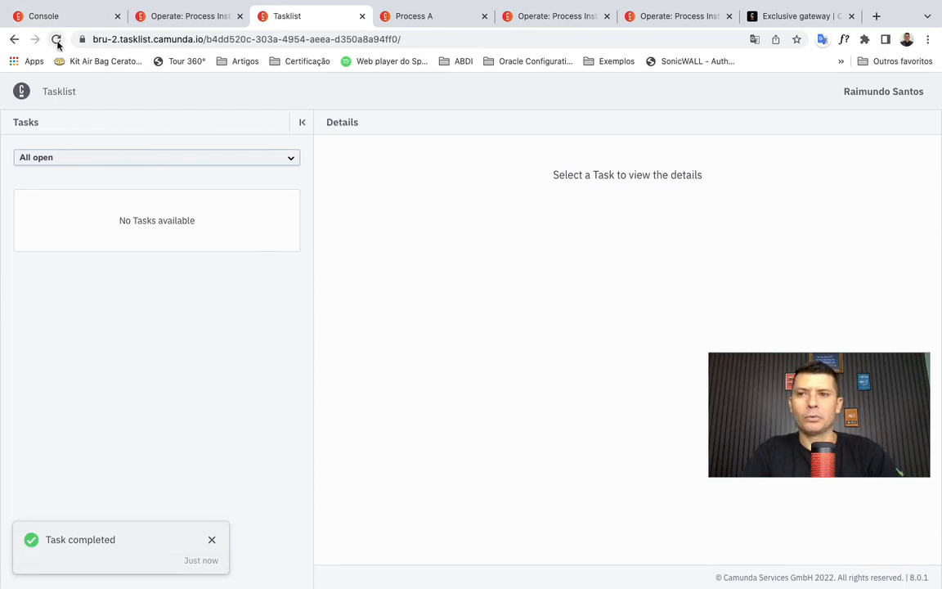
pyautogui.click(57, 39)
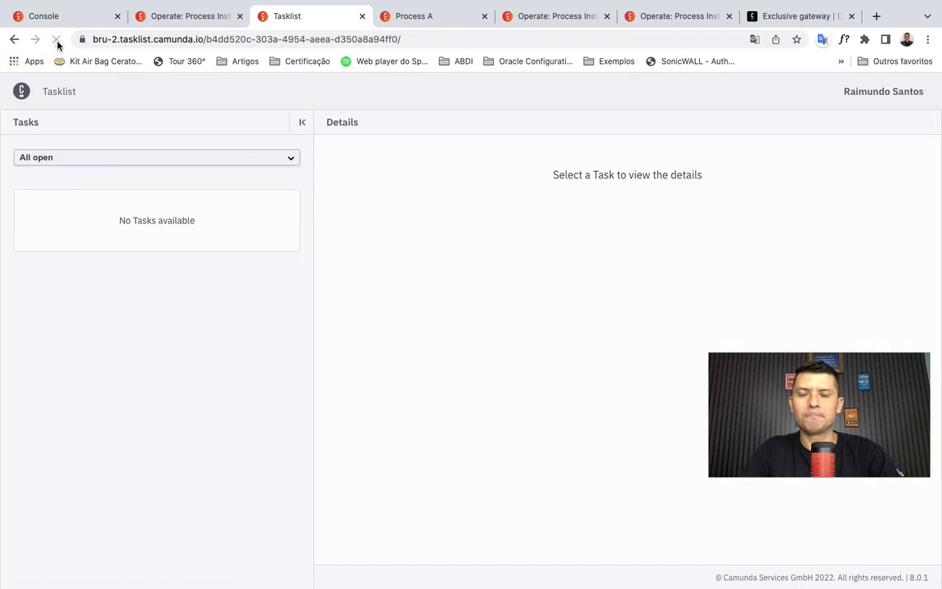
pyautogui.click(57, 38)
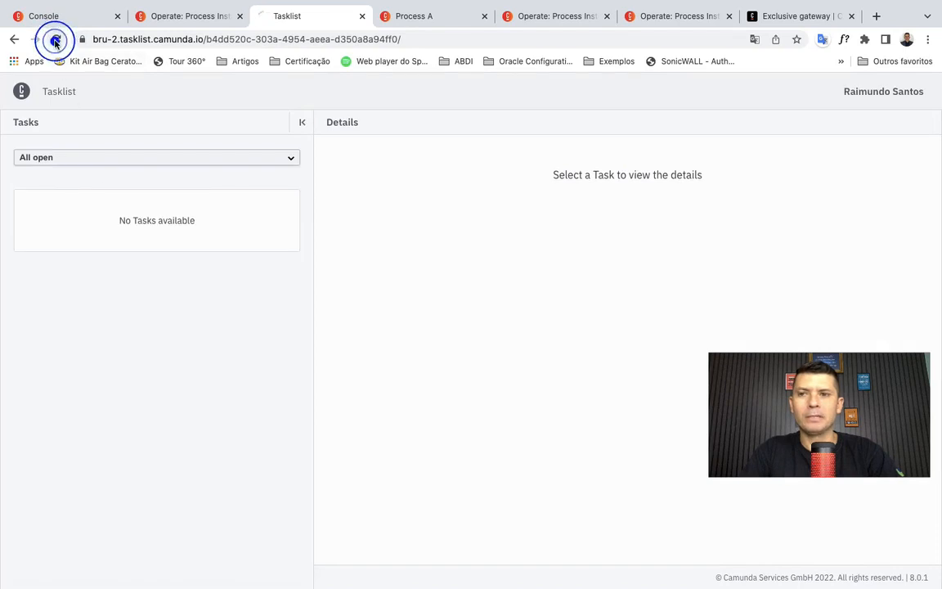
# Step: Claim and complete Approve report, then refresh until Report Reject appears and open it
pyautogui.click(55, 39)
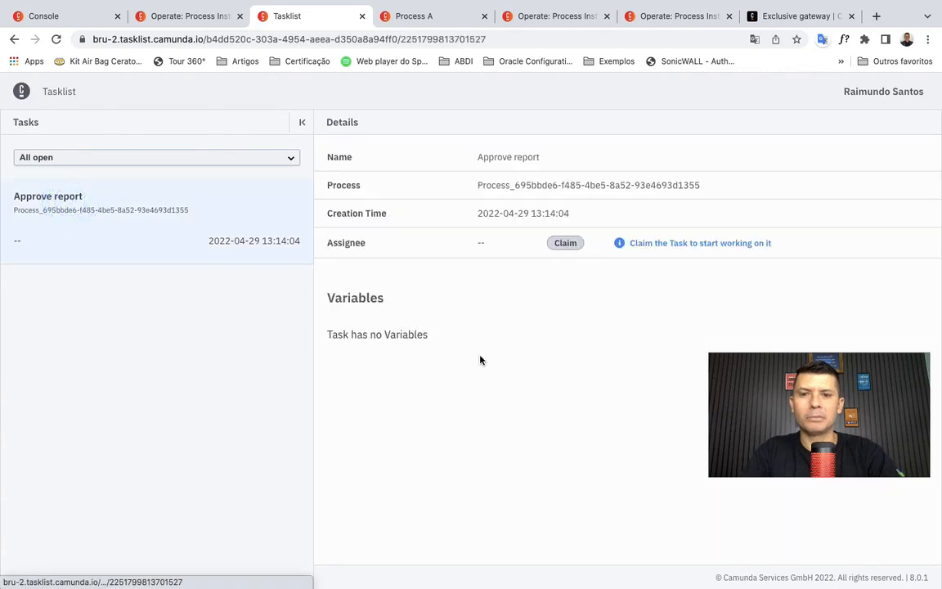
pyautogui.click(564, 242)
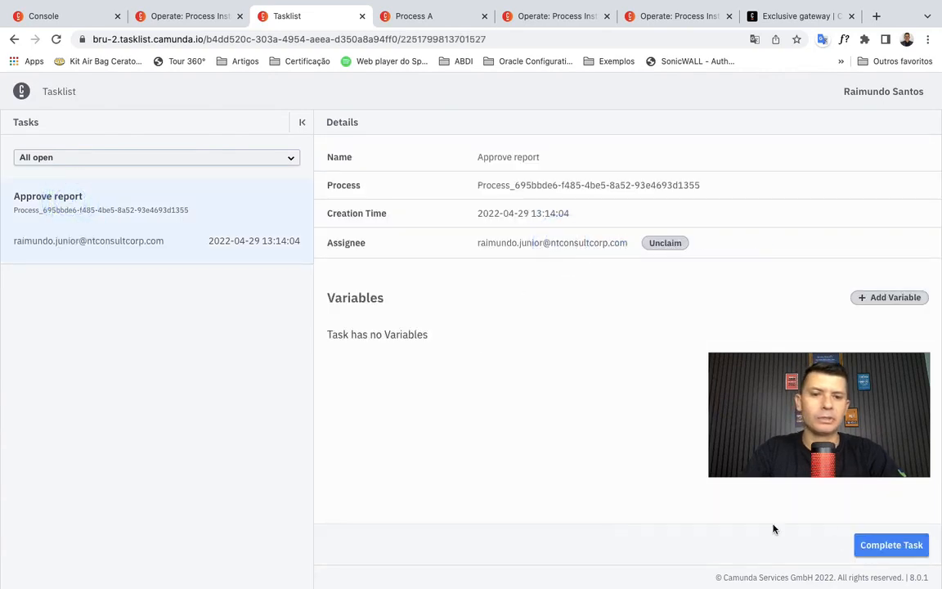
pyautogui.click(891, 545)
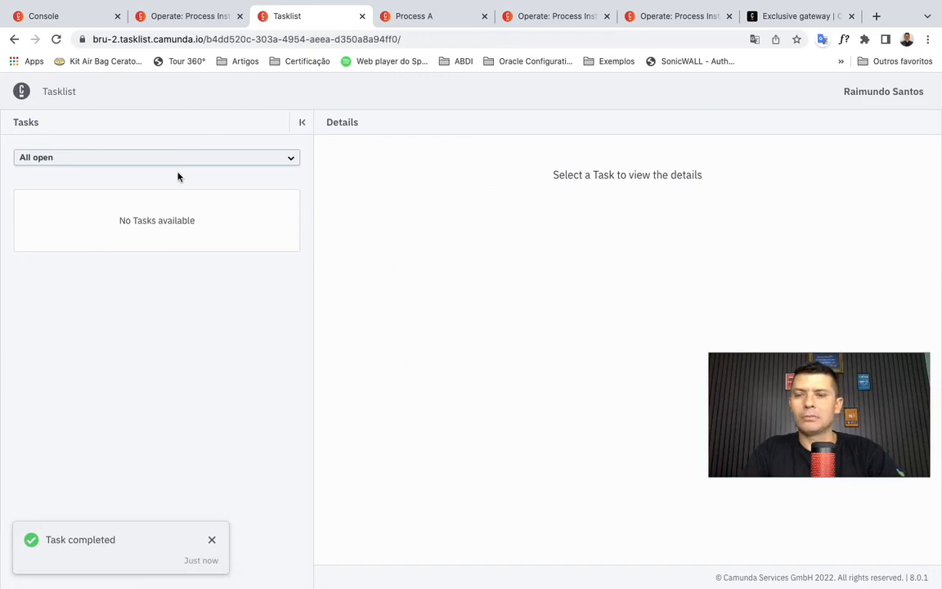
pyautogui.click(55, 39)
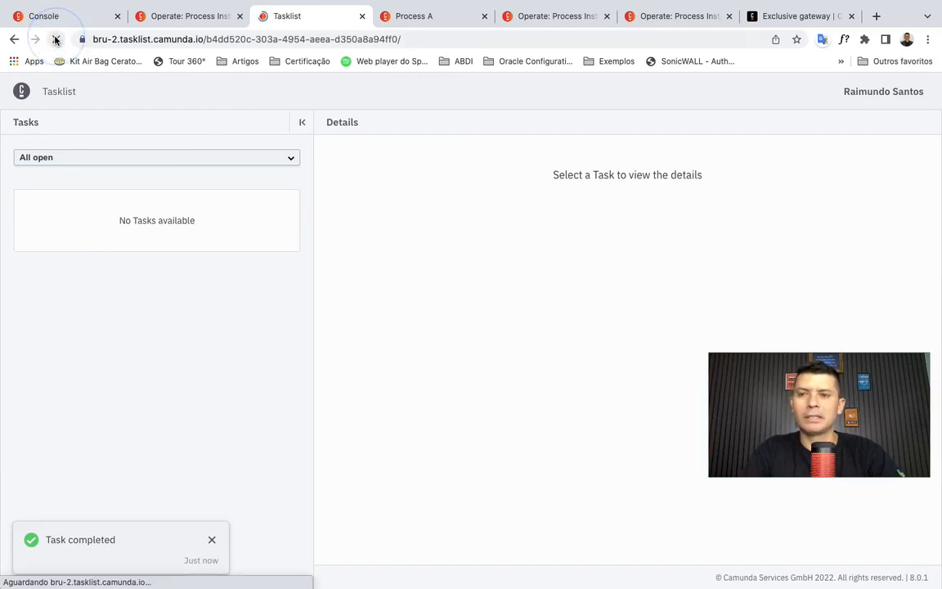
pyautogui.click(55, 40)
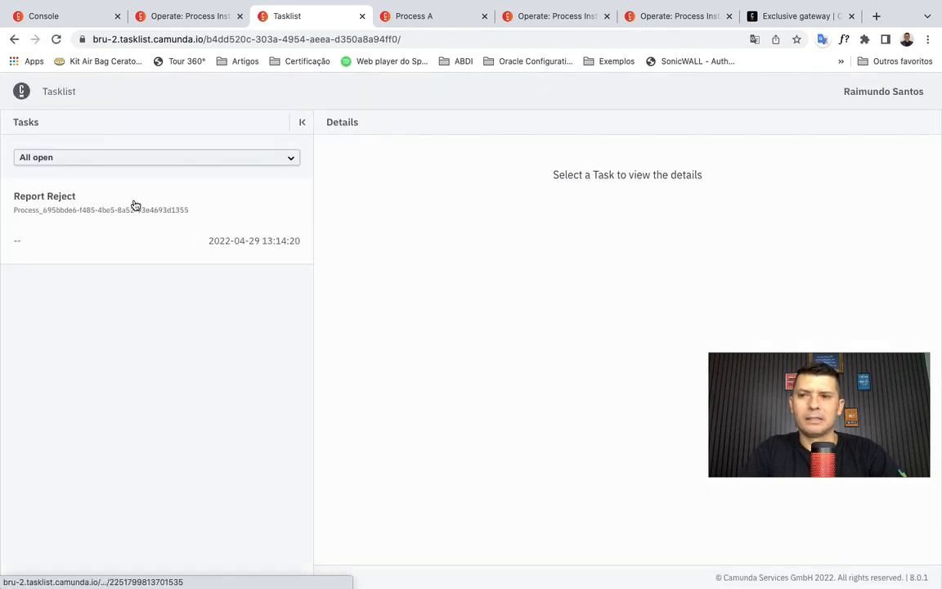
pyautogui.click(45, 196)
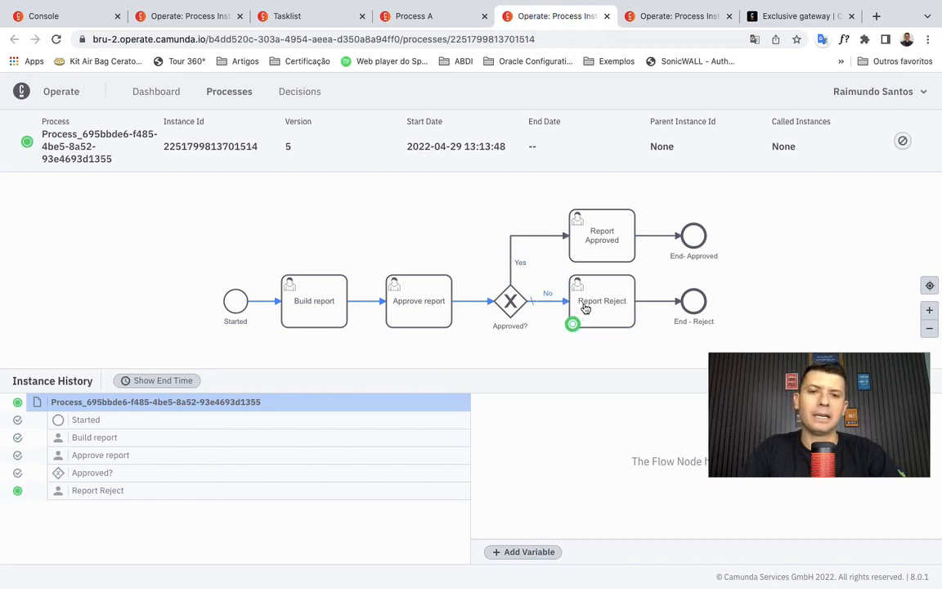
pyautogui.moveTo(501, 313)
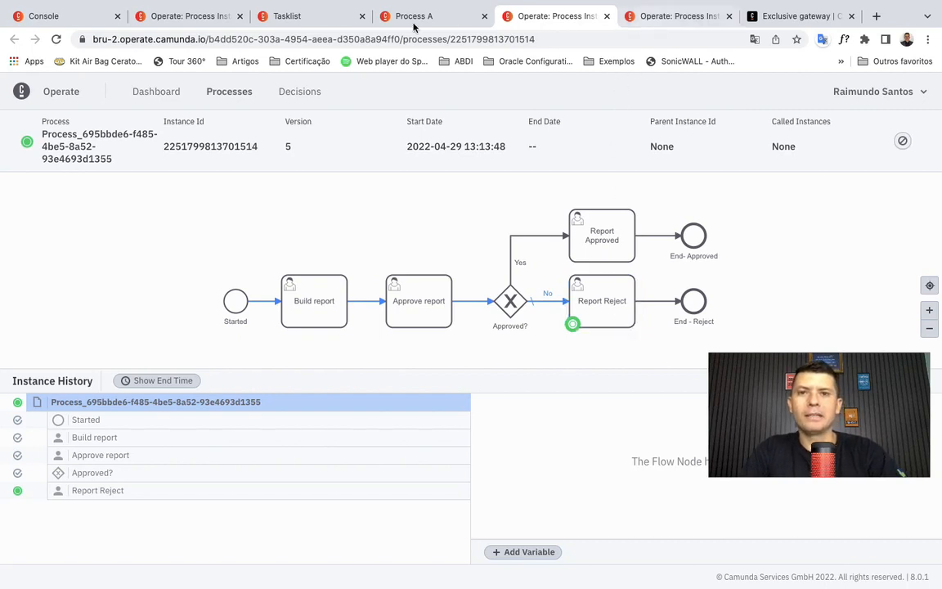
# Step: Confirm the version-5 instance waits at Report Reject, then go back to Tasklist
pyautogui.click(311, 16)
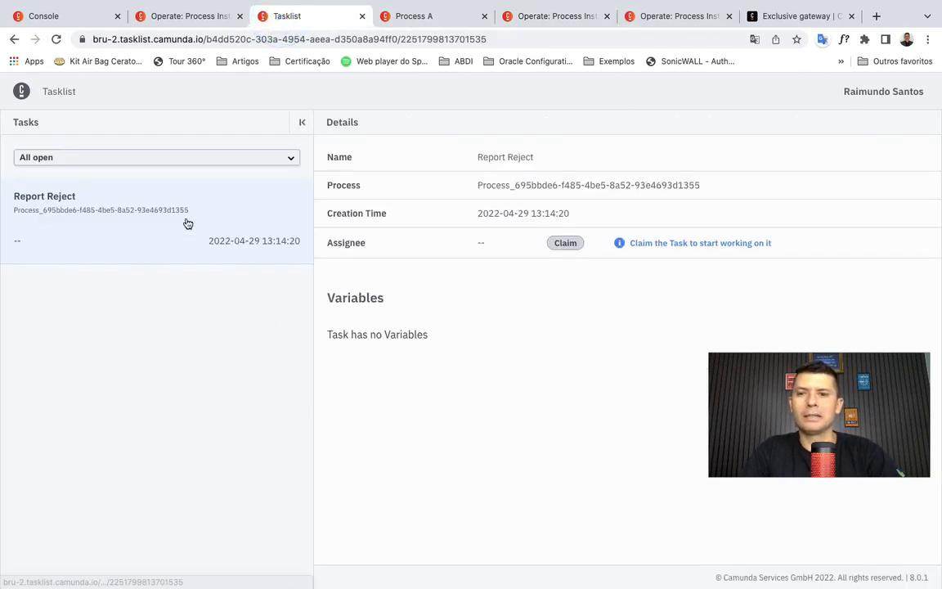
# Step: Claim and complete Report Reject, finishing the No path
pyautogui.click(565, 242)
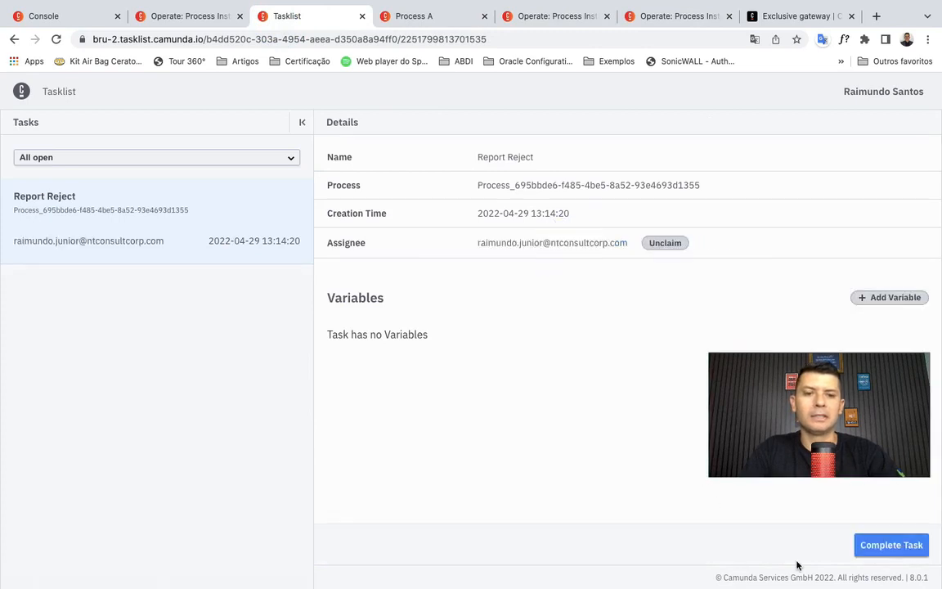
pyautogui.click(890, 544)
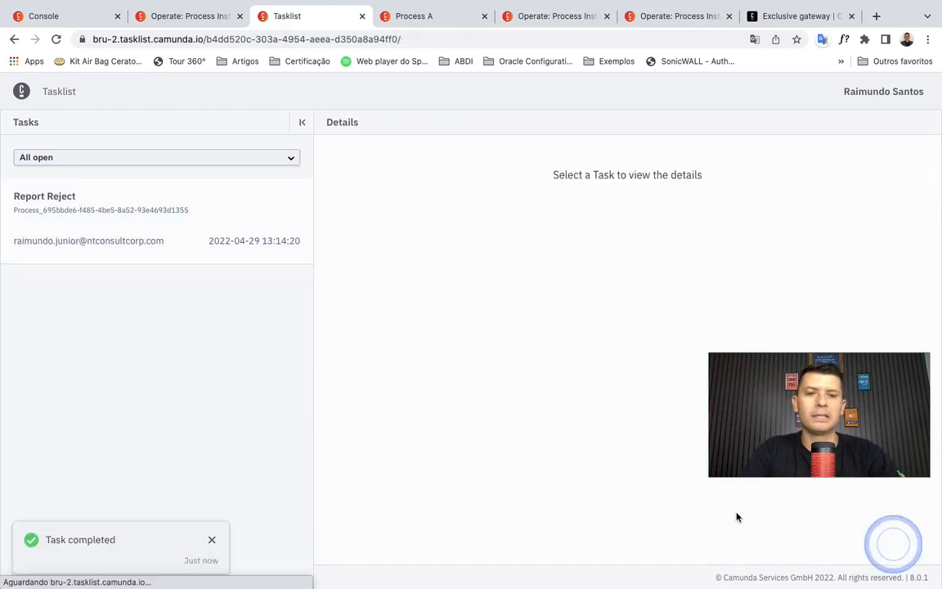